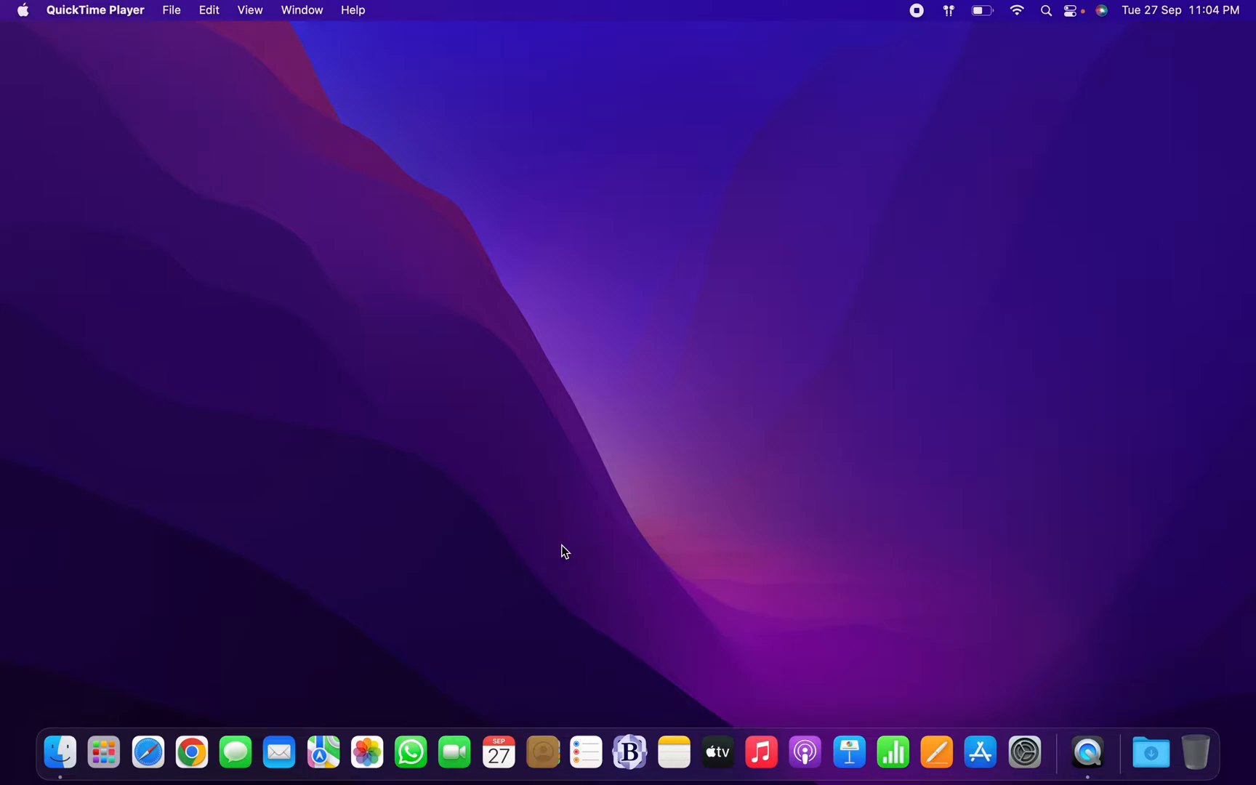
mouse_move(237, 599)
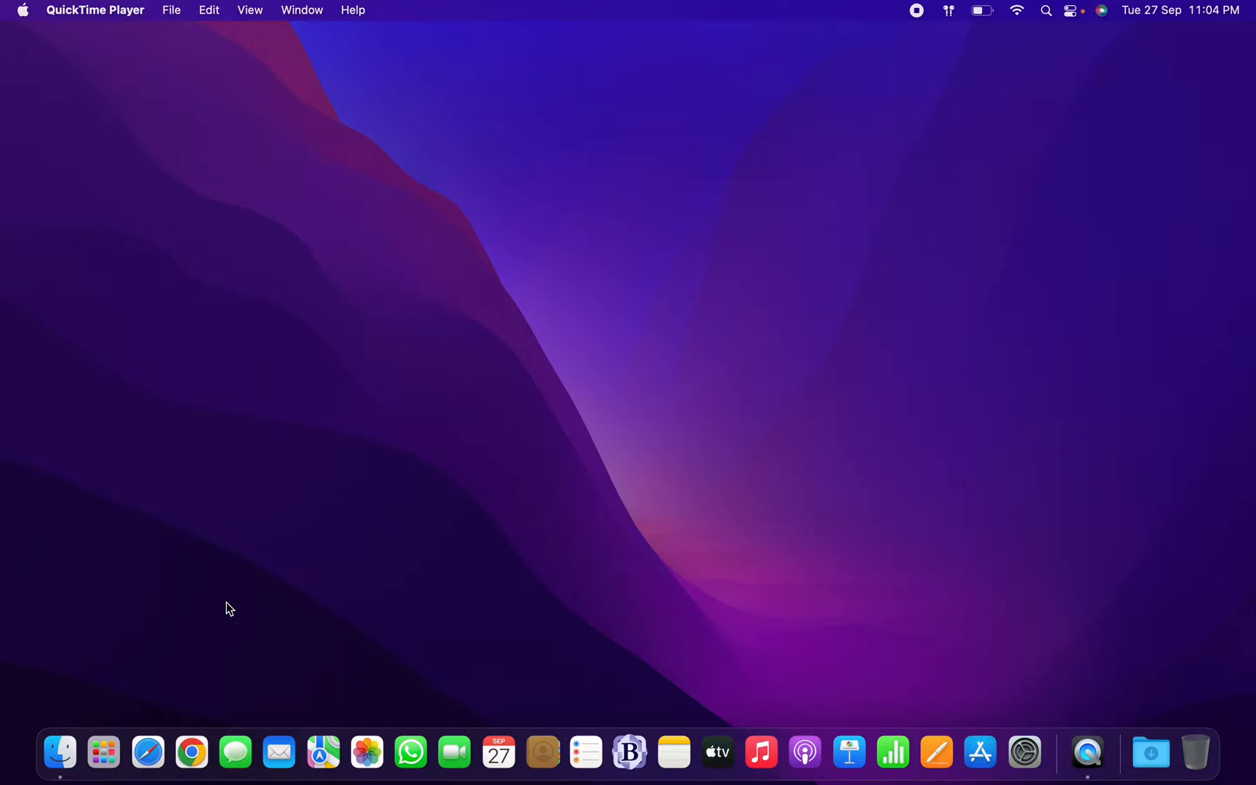
Step: Launch Chrome and search Google for 'eclipse for mac'
click(191, 752)
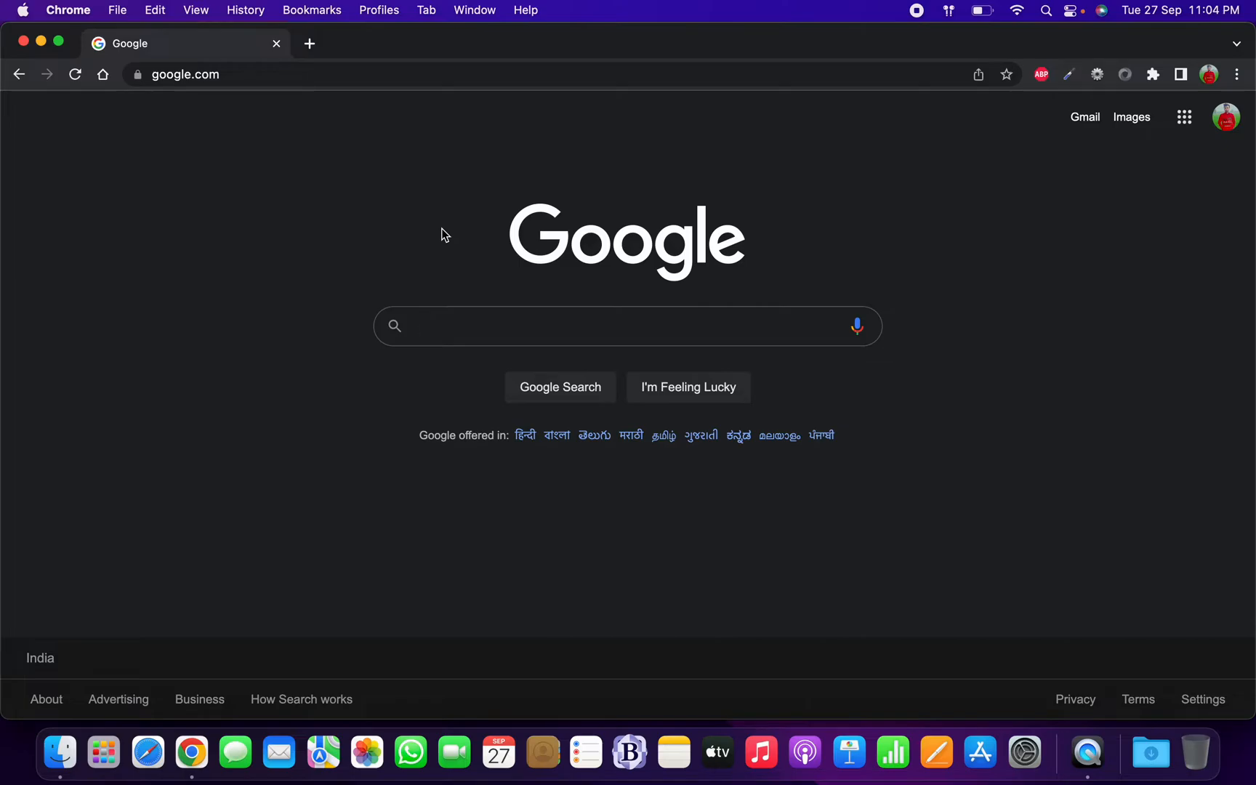
text(eclipse for mac)
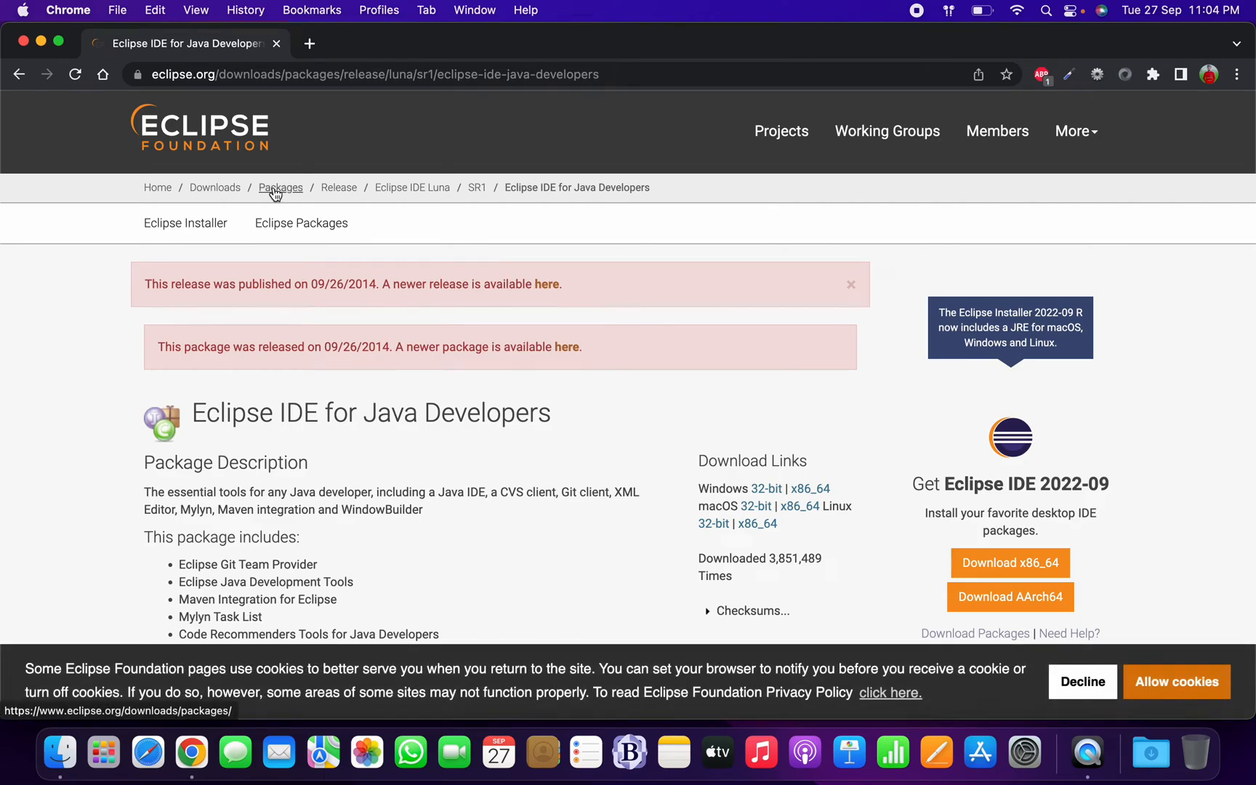
scroll(down, 3)
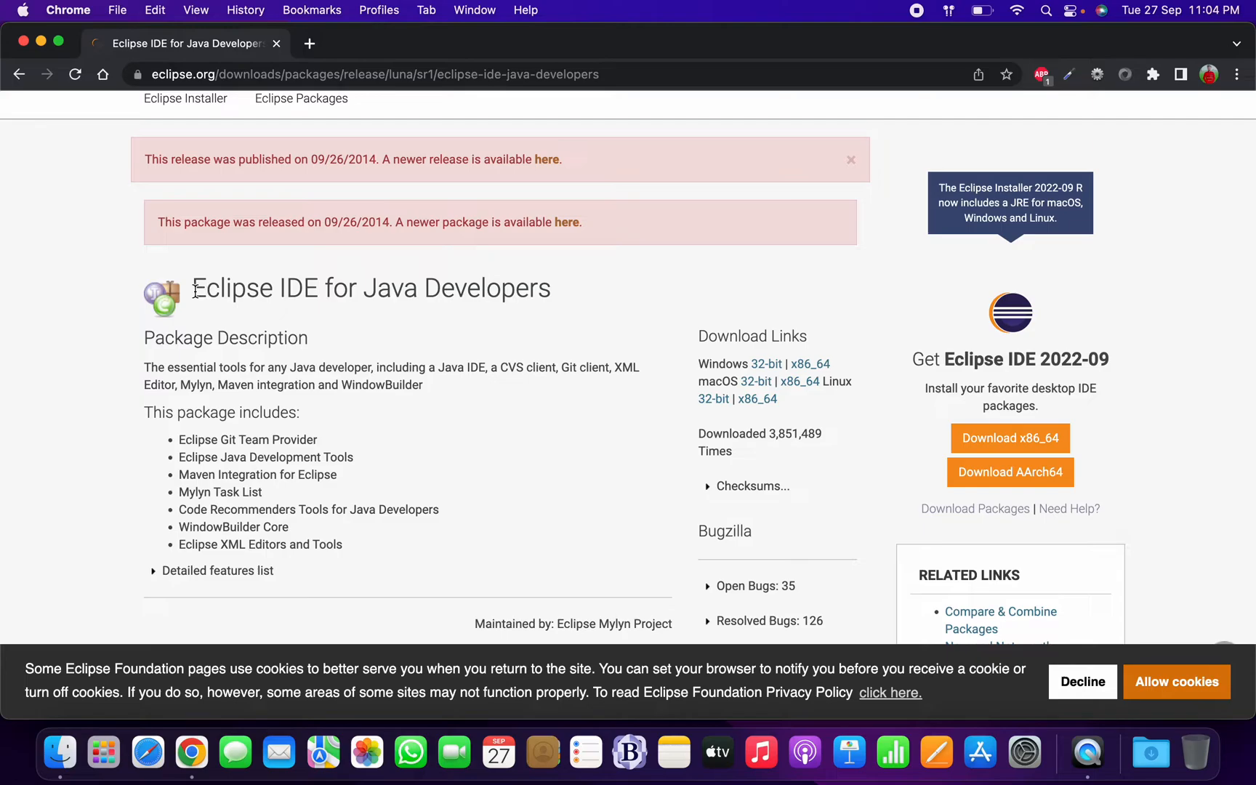
mouse_move(601, 309)
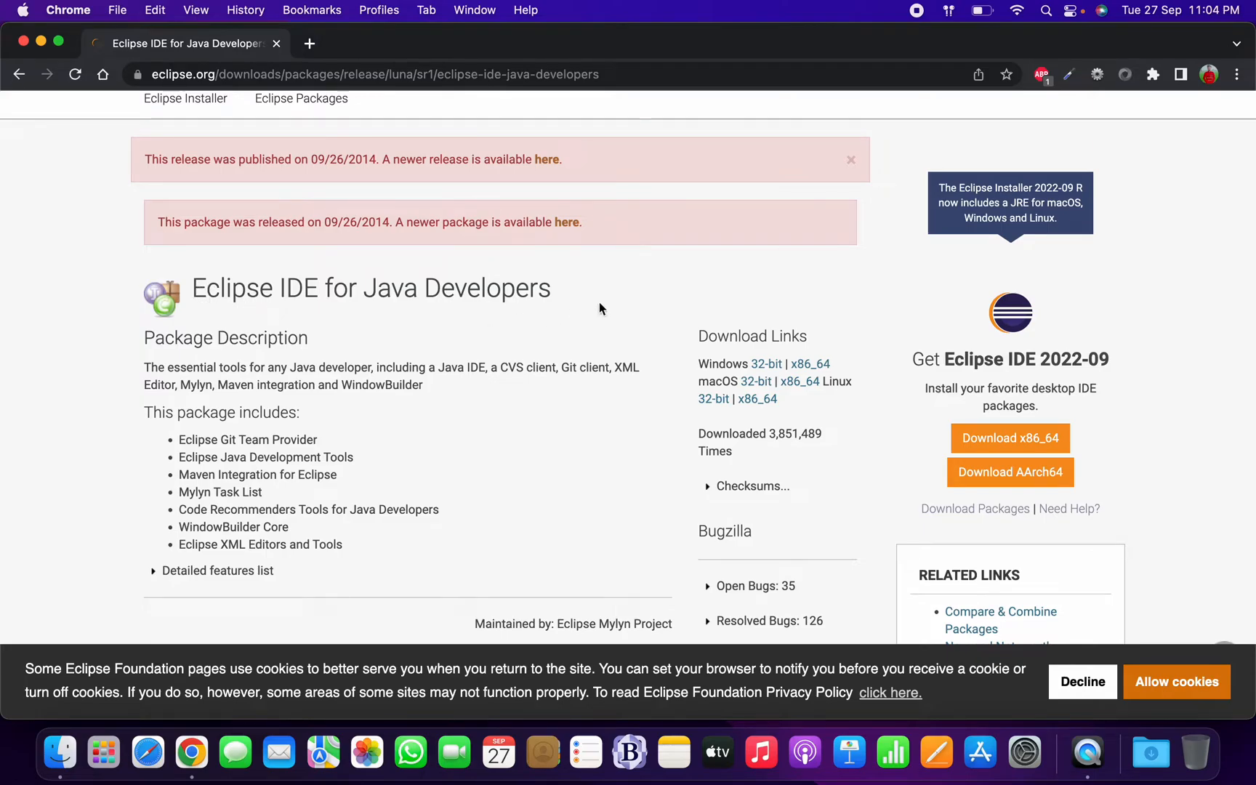
mouse_move(279, 290)
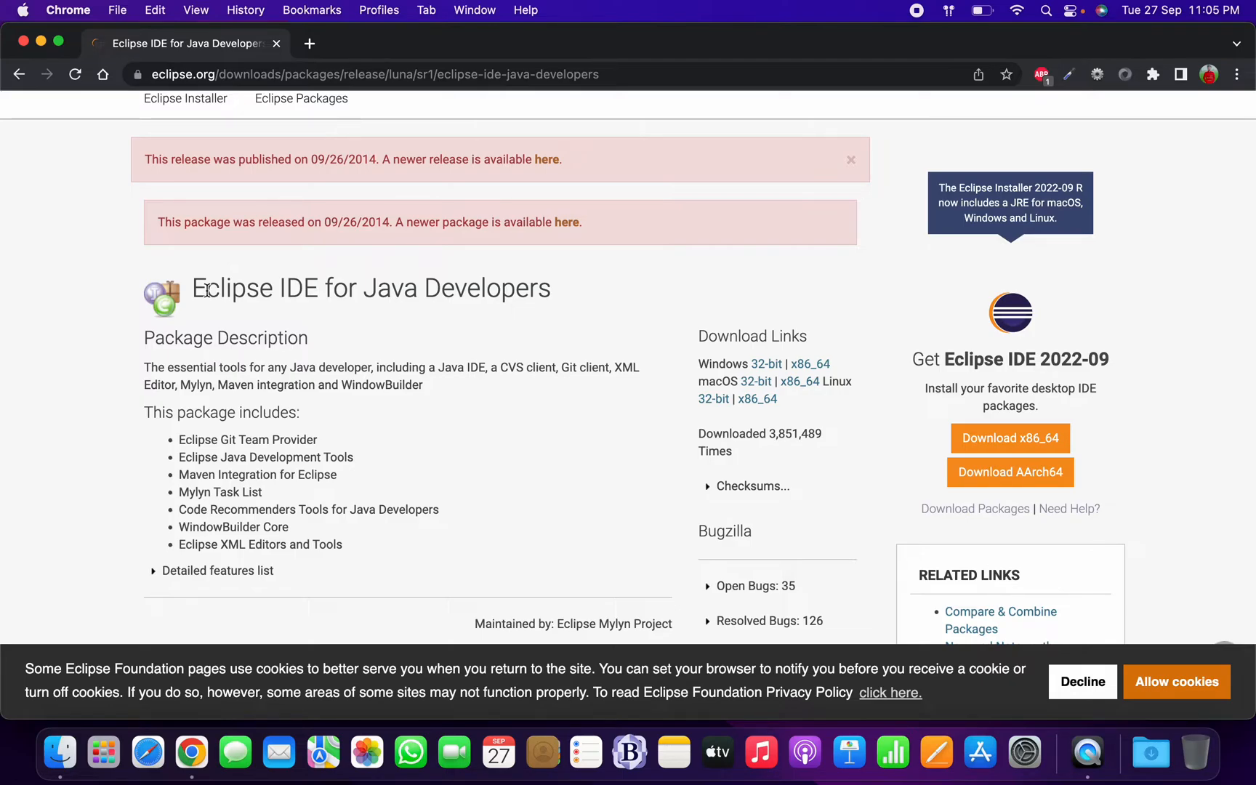
scroll(up, 3)
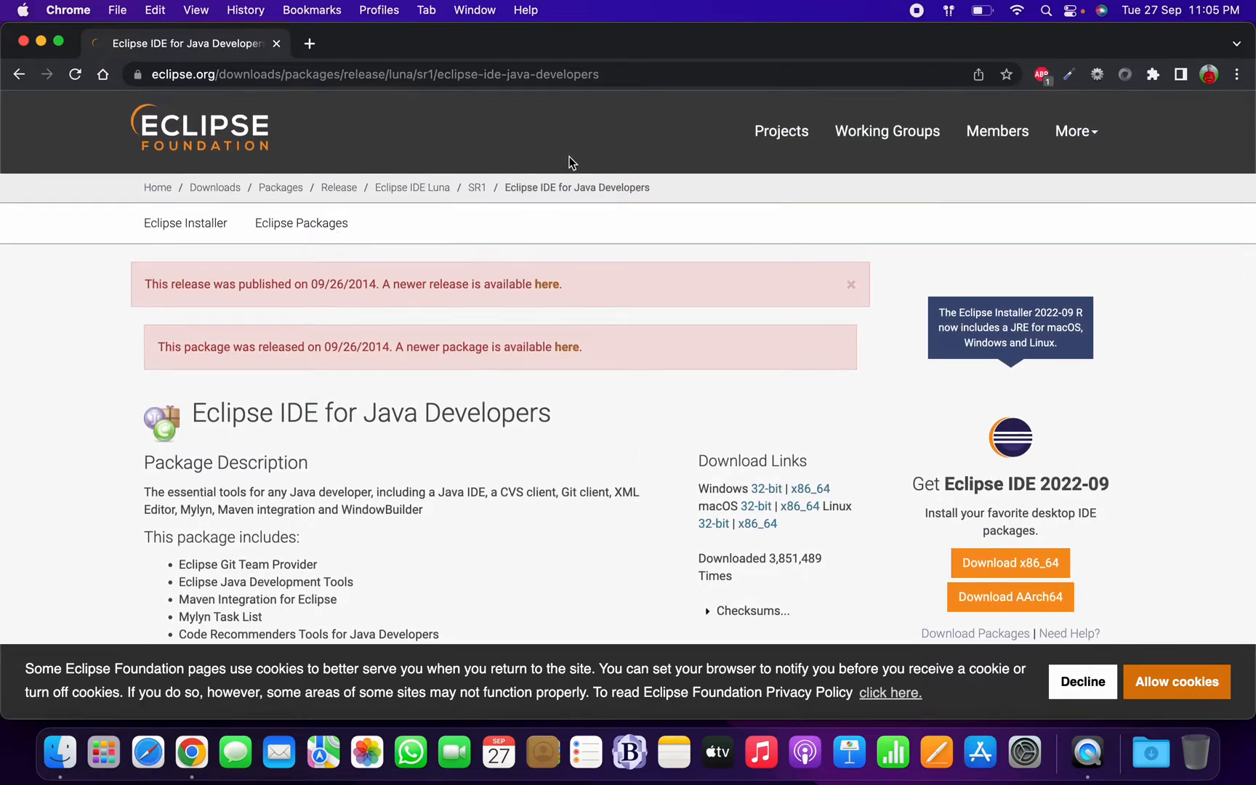
mouse_move(301, 222)
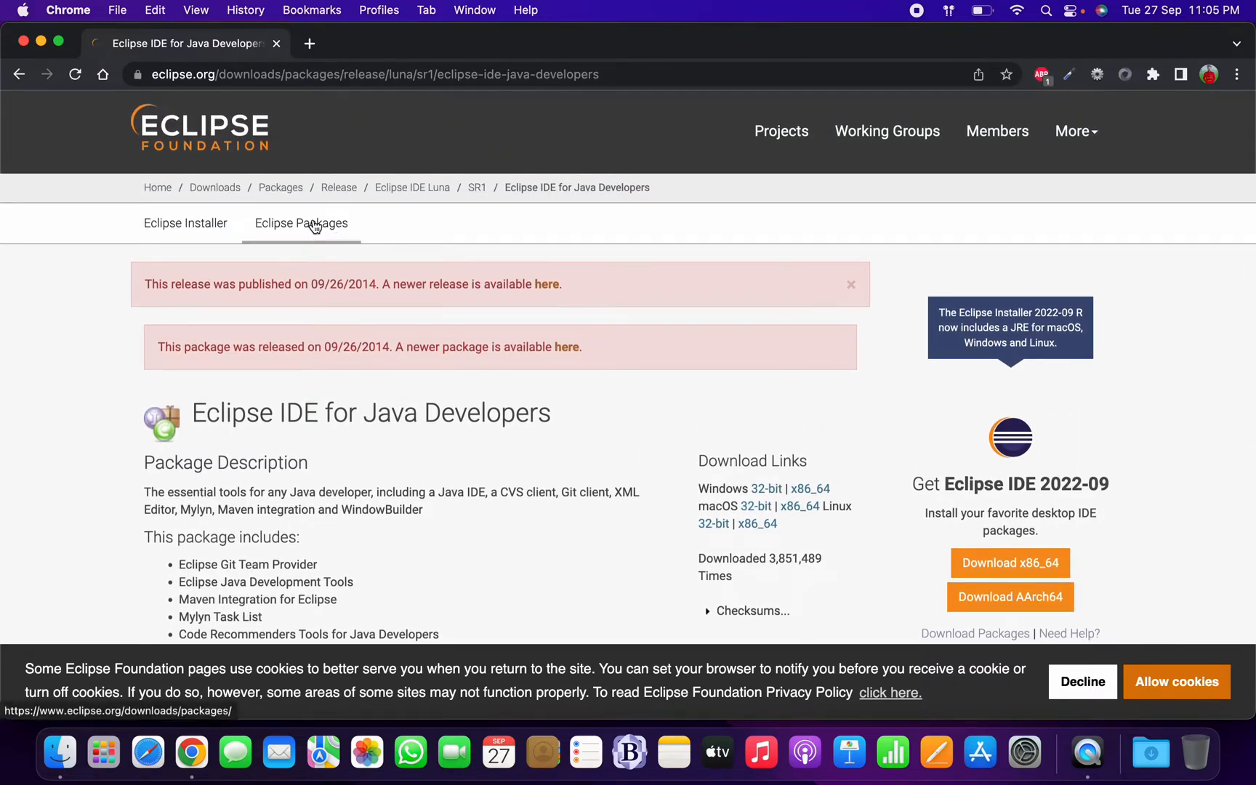
Step: From Eclipse Packages, choose the macOS AArch64 Enterprise Java and Web Developers build
click(300, 223)
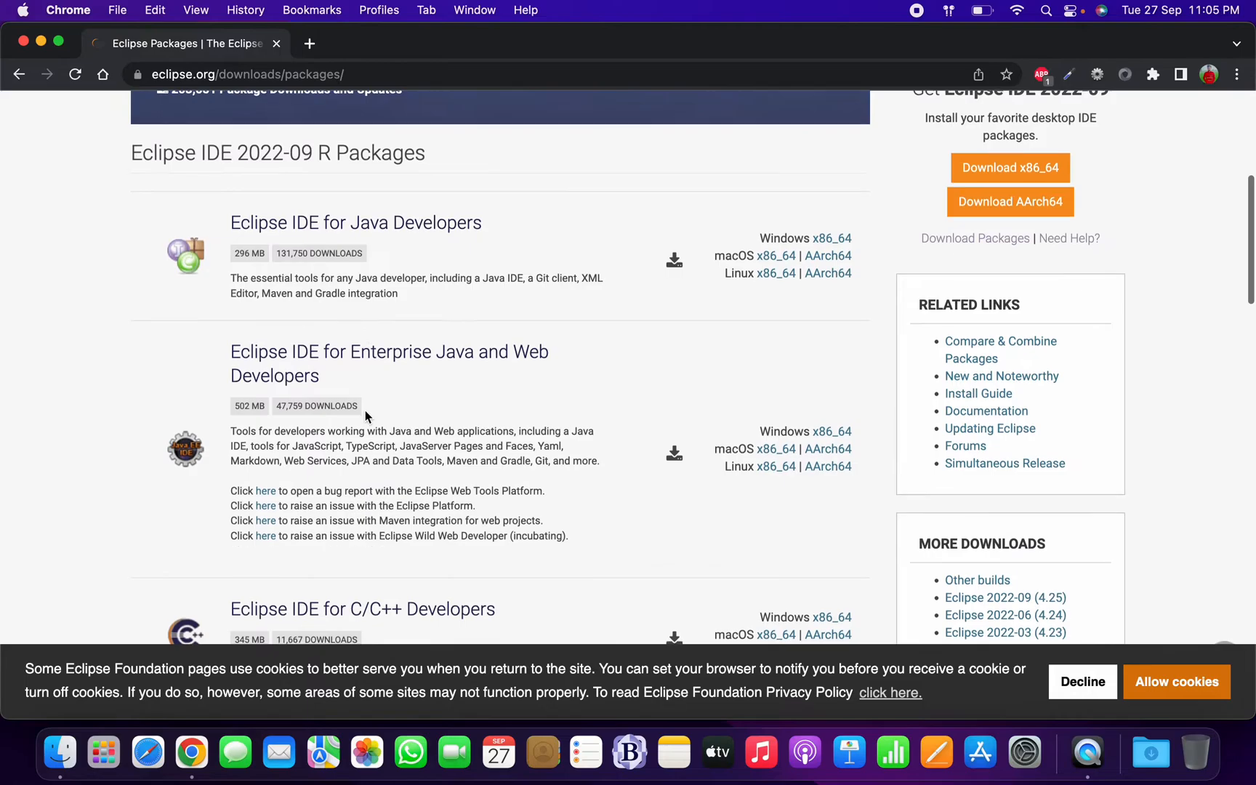
mouse_move(367, 377)
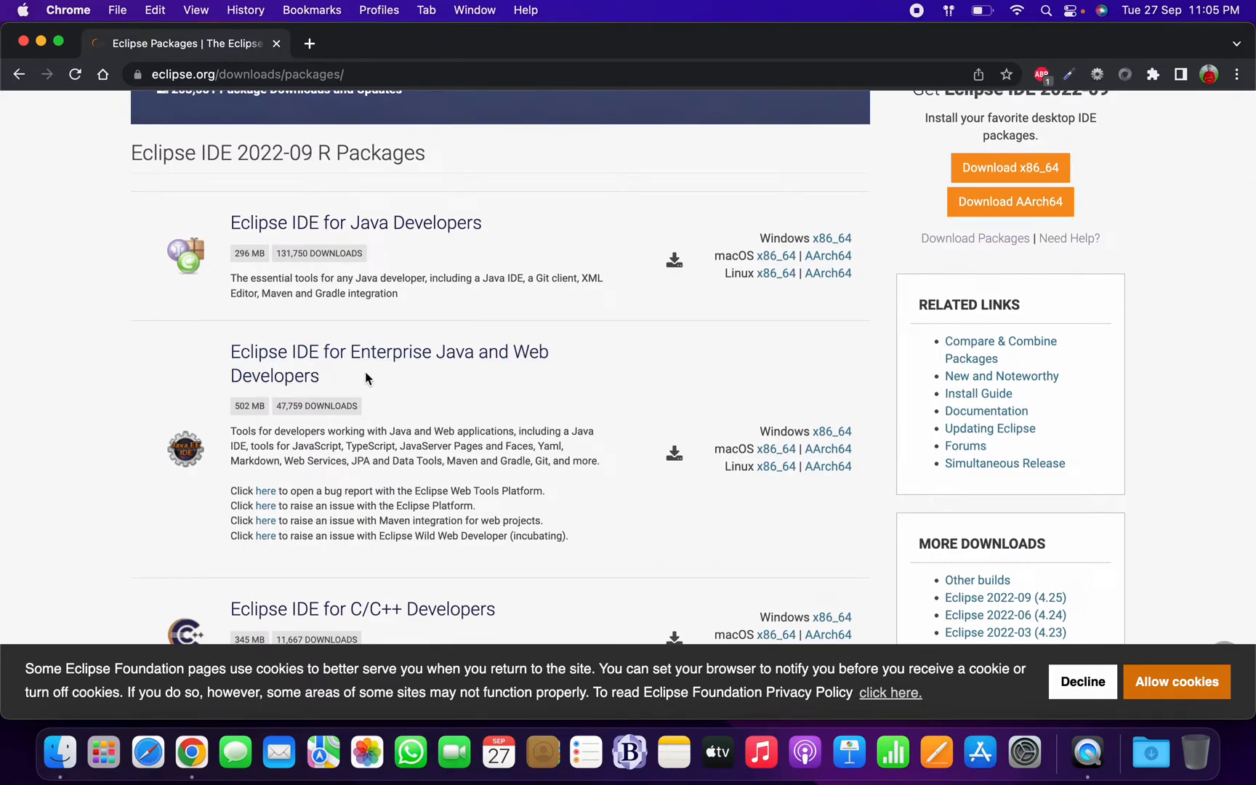
mouse_move(512, 380)
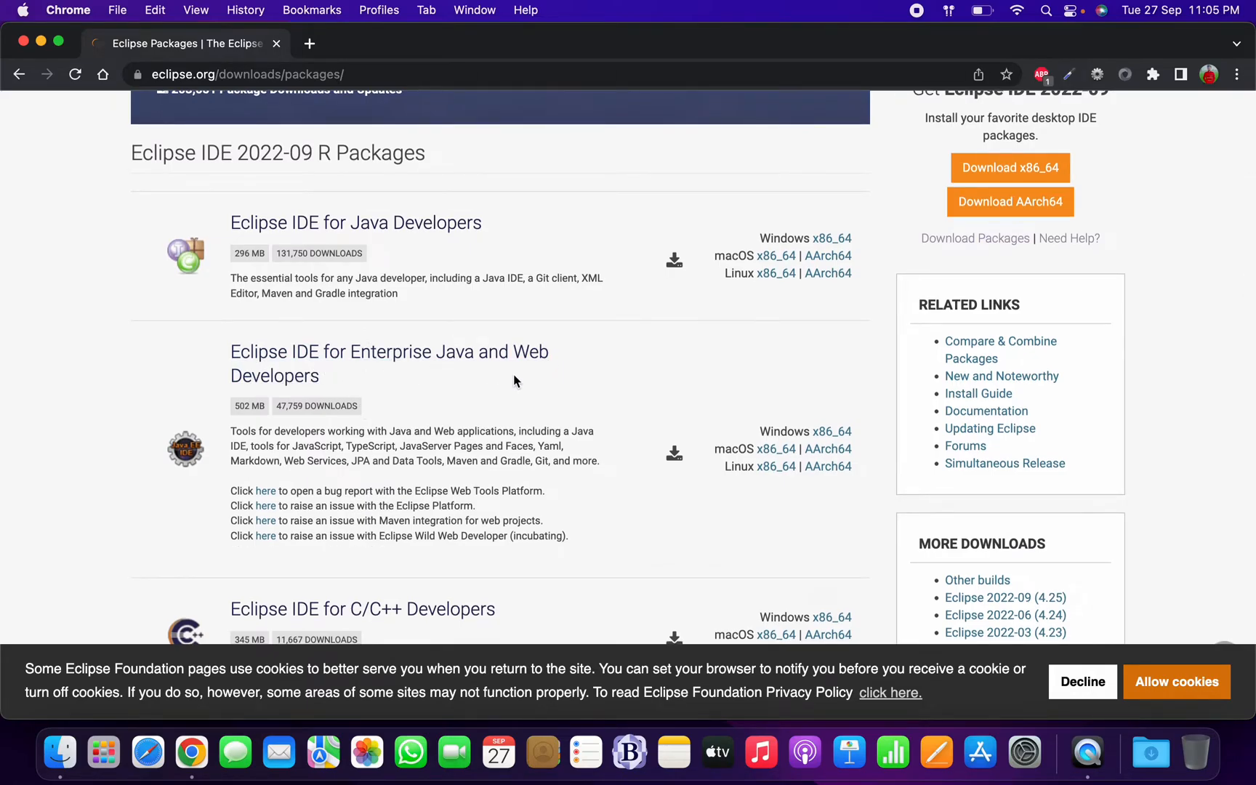
mouse_move(838, 463)
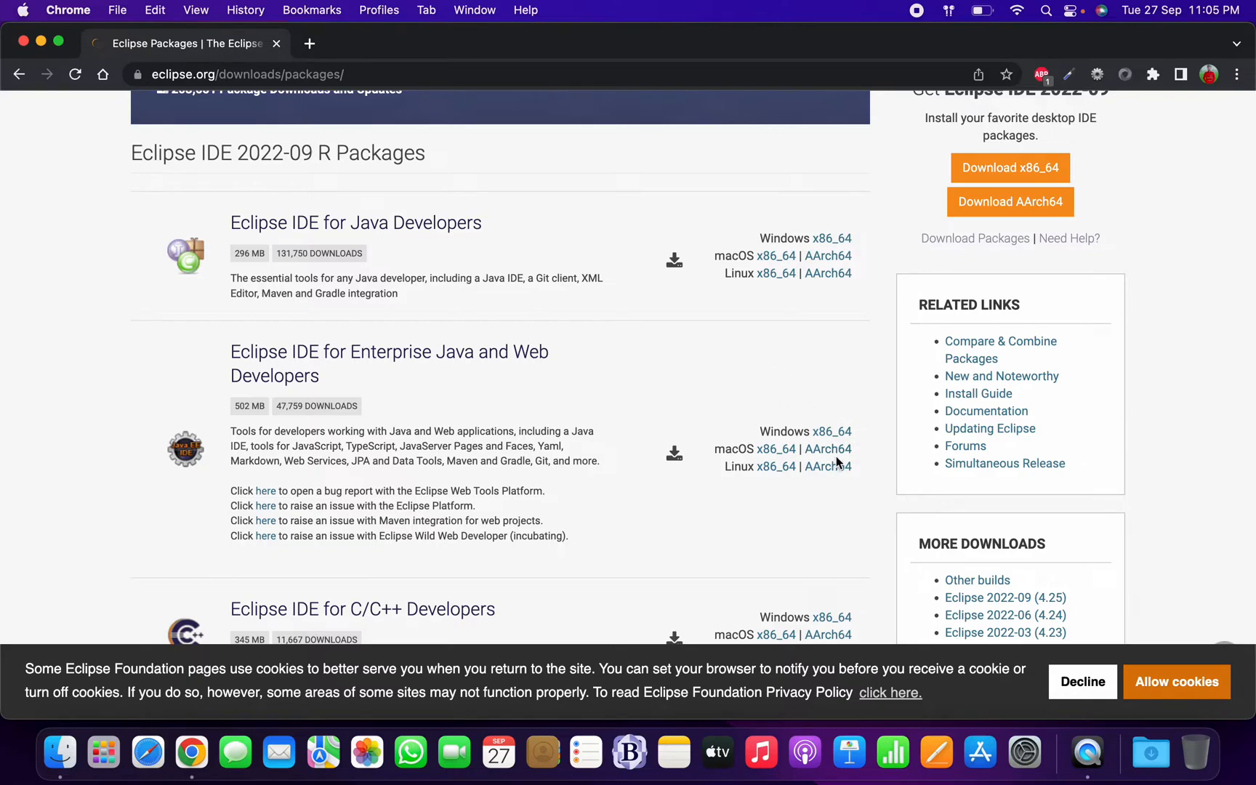
mouse_move(829, 449)
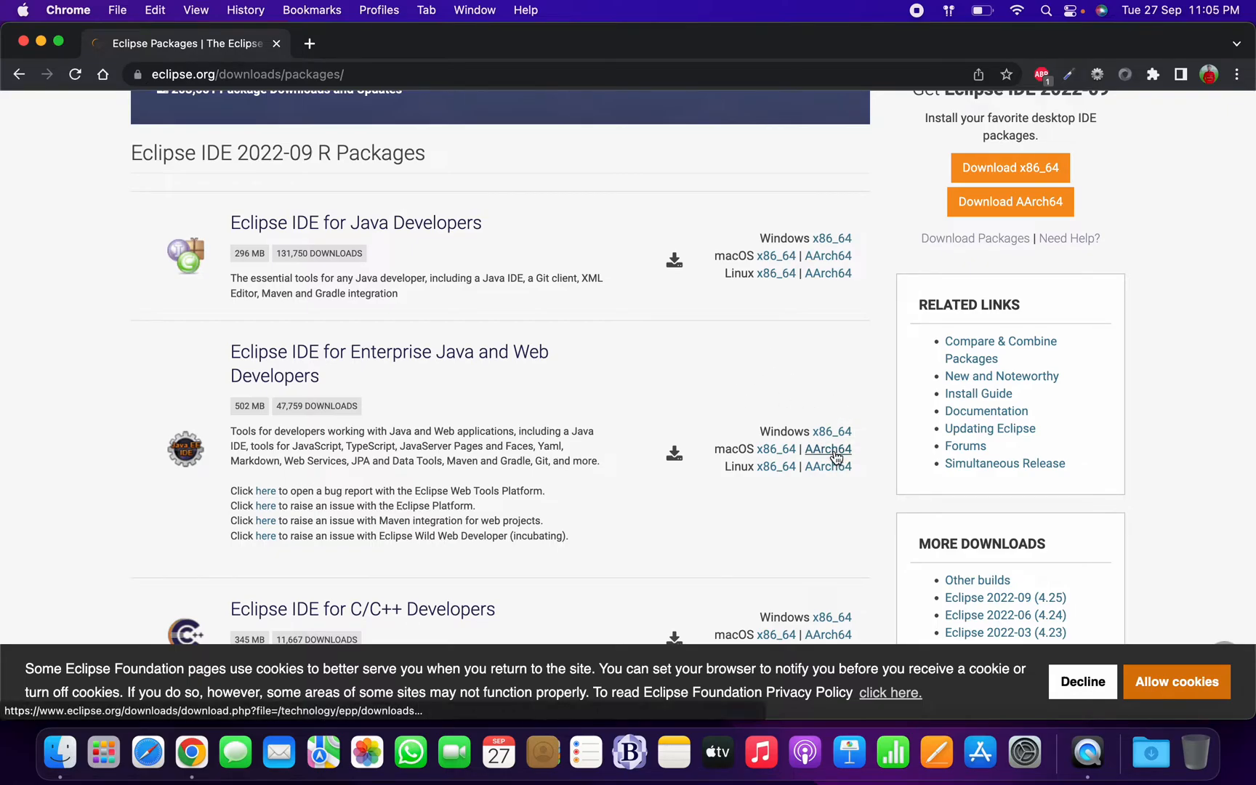
mouse_move(829, 448)
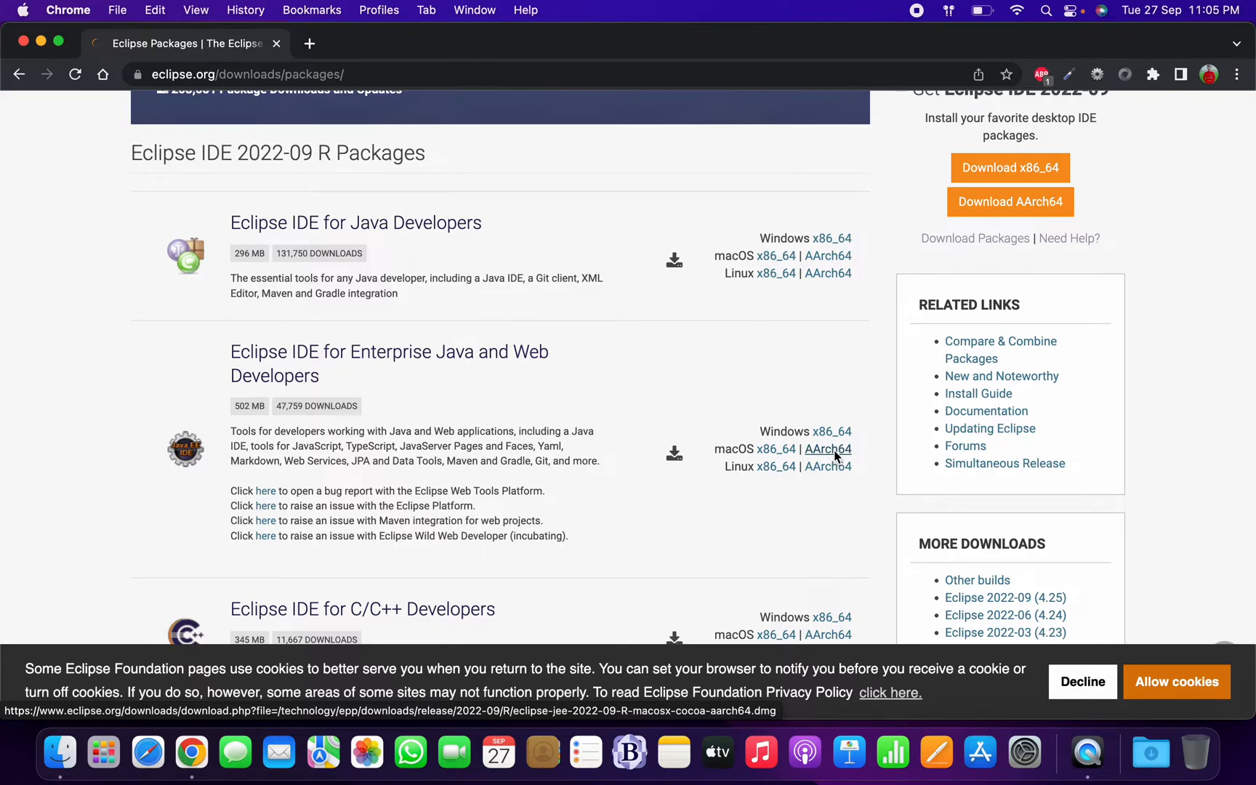
mouse_move(776, 449)
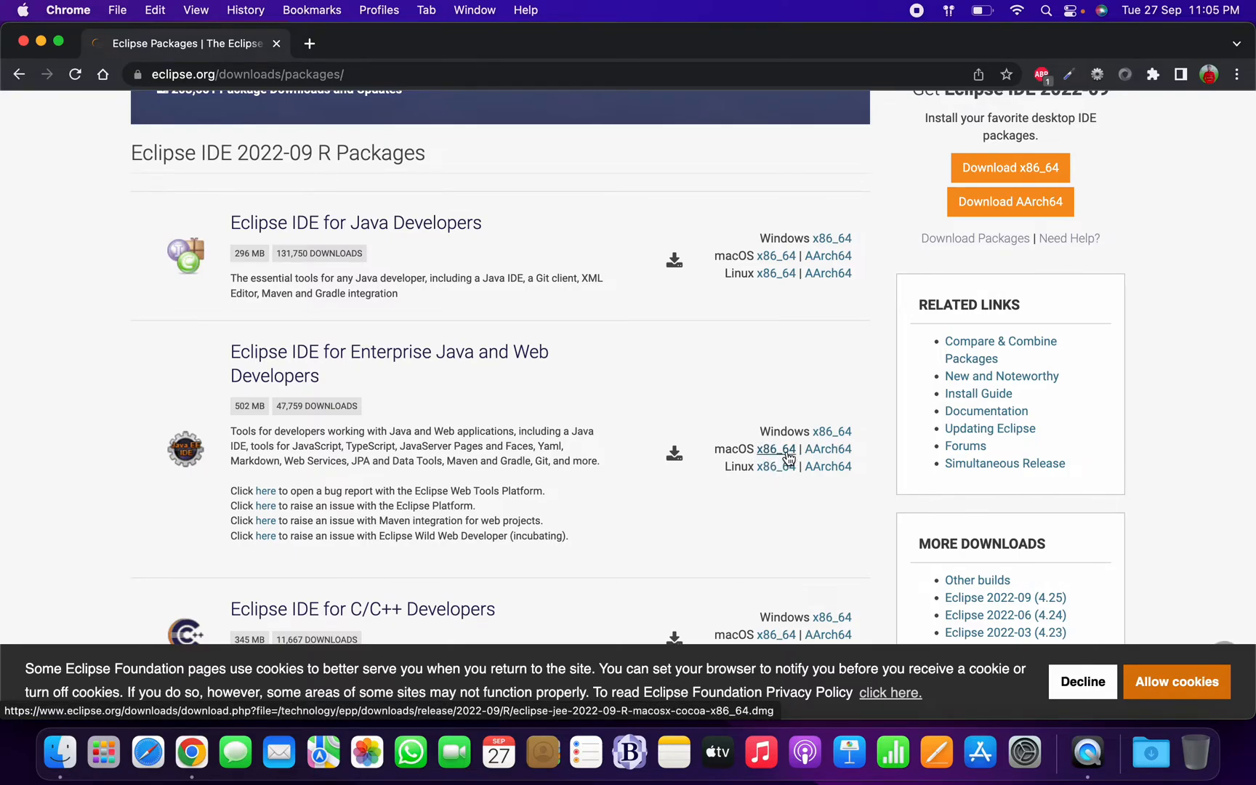
mouse_move(827, 449)
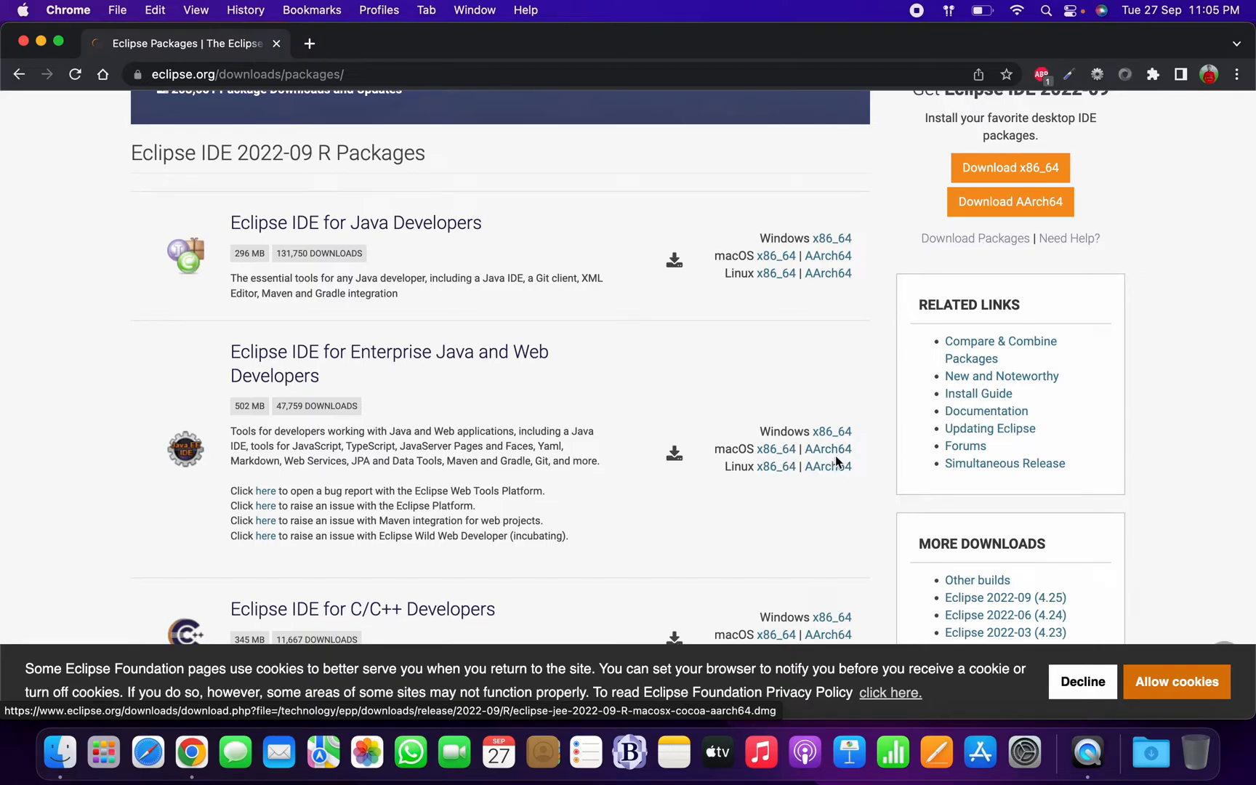
click(829, 449)
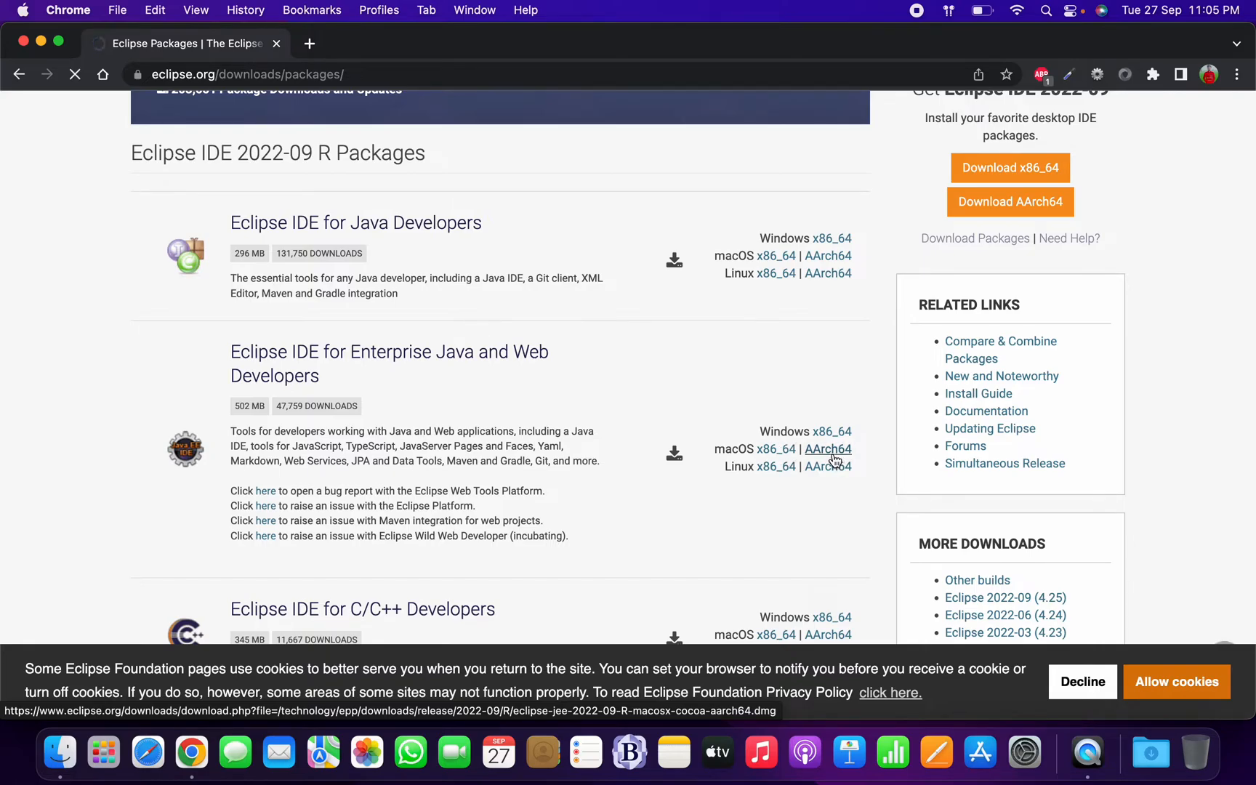
Step: Download eclipse-jee-2022-09-R-macosx-cocoa-aarch64.dmg from the mirror, then search for Terminal
click(827, 448)
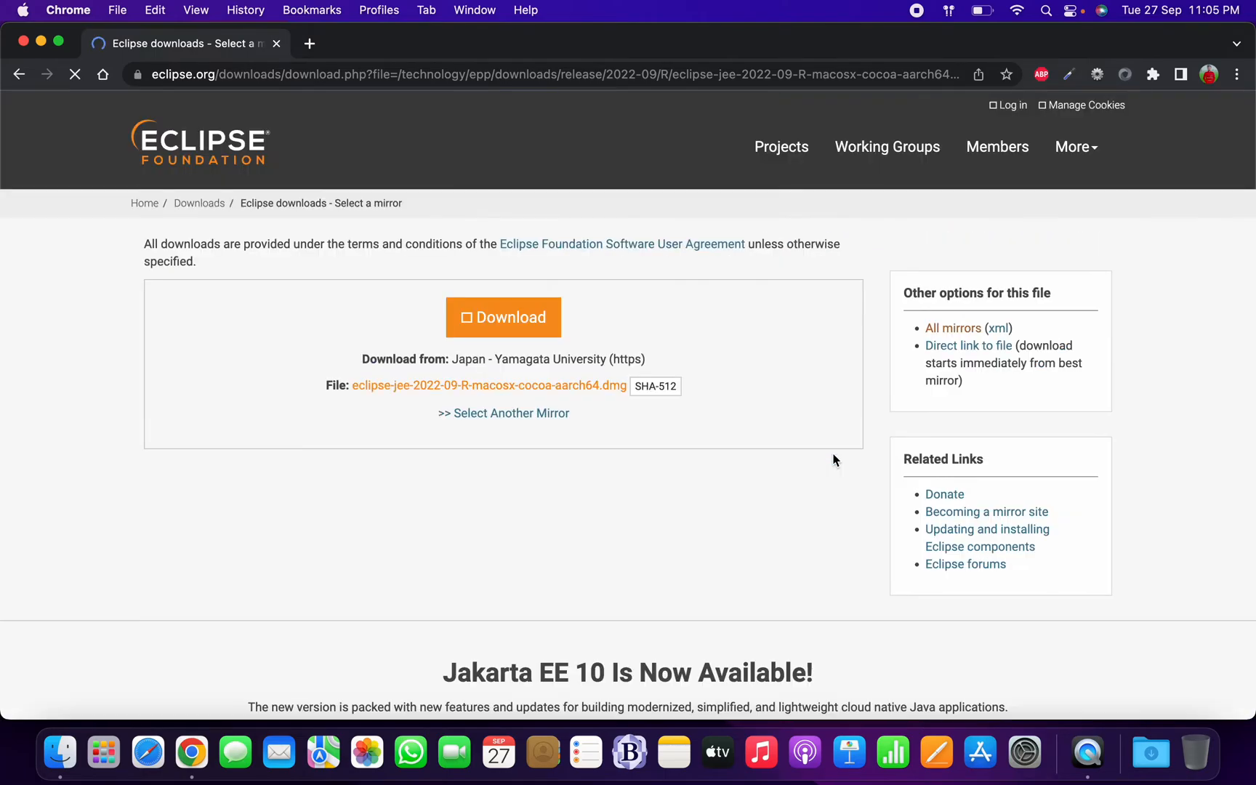
click(504, 317)
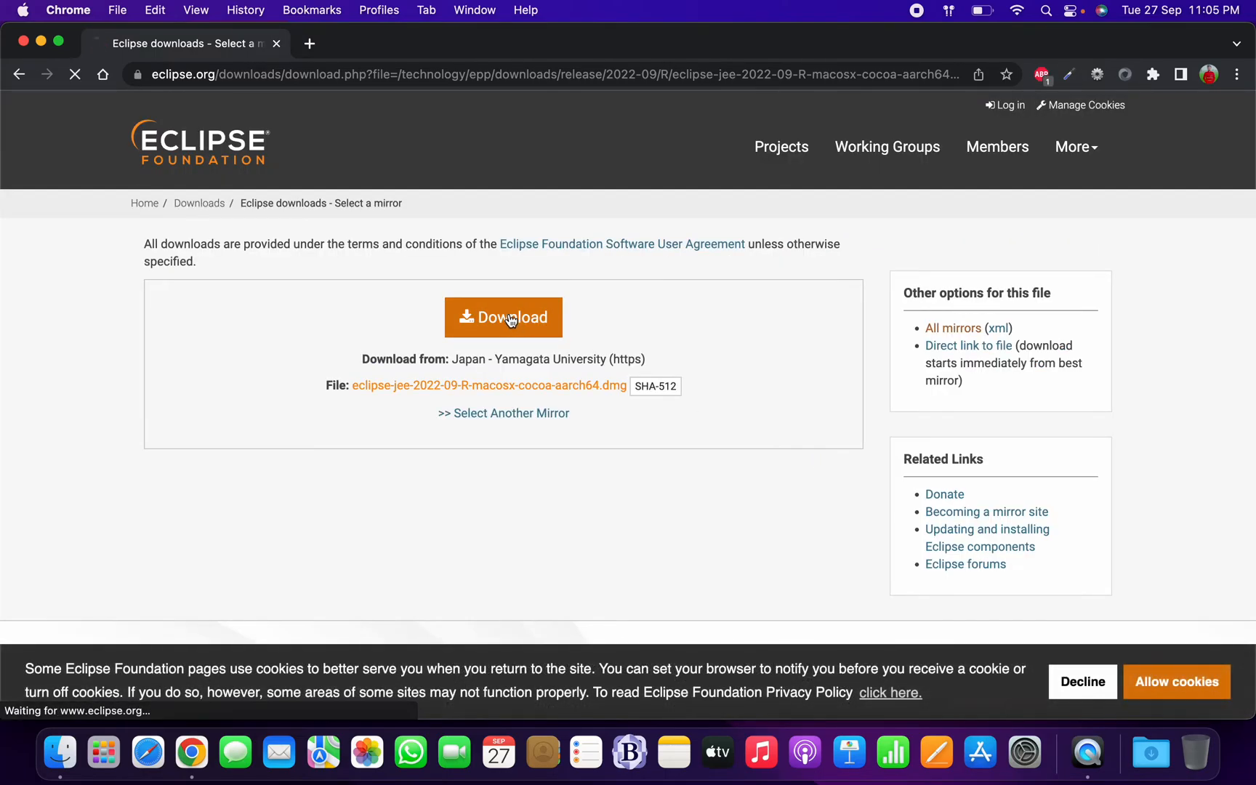
click(503, 317)
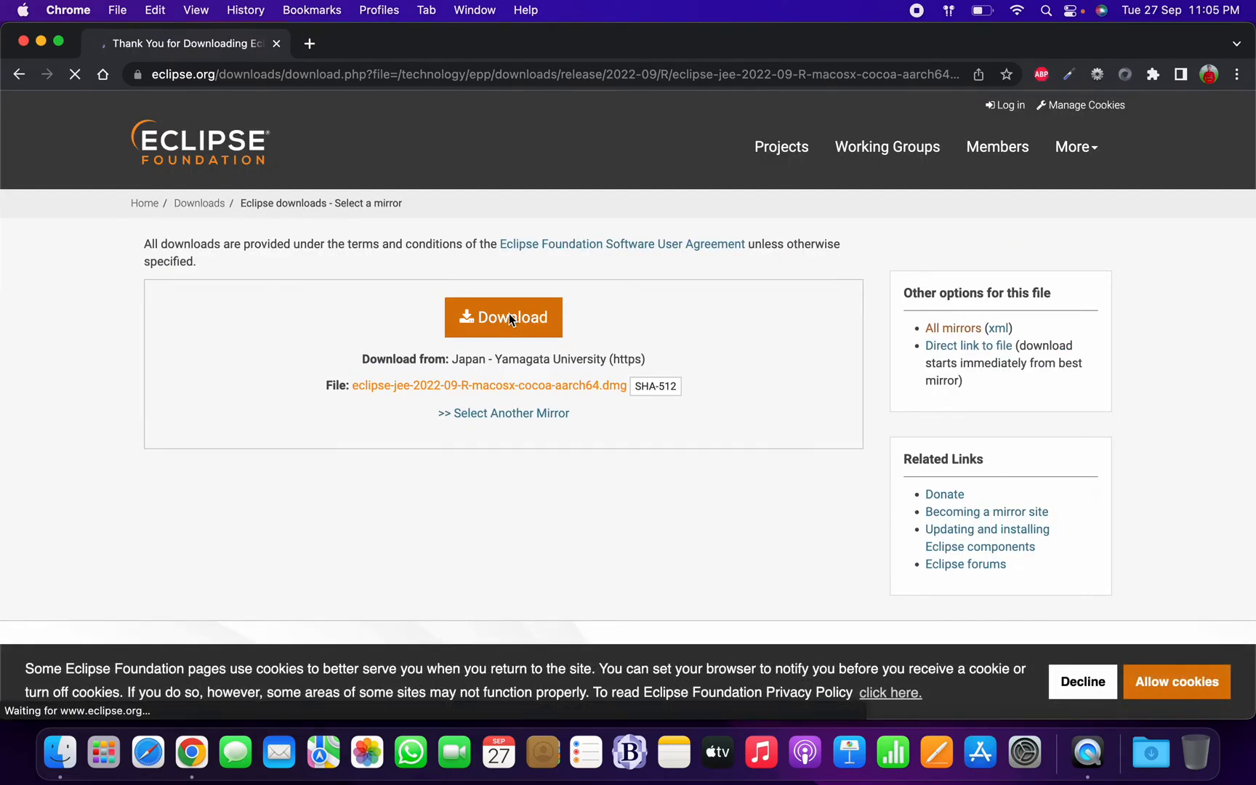
click(503, 316)
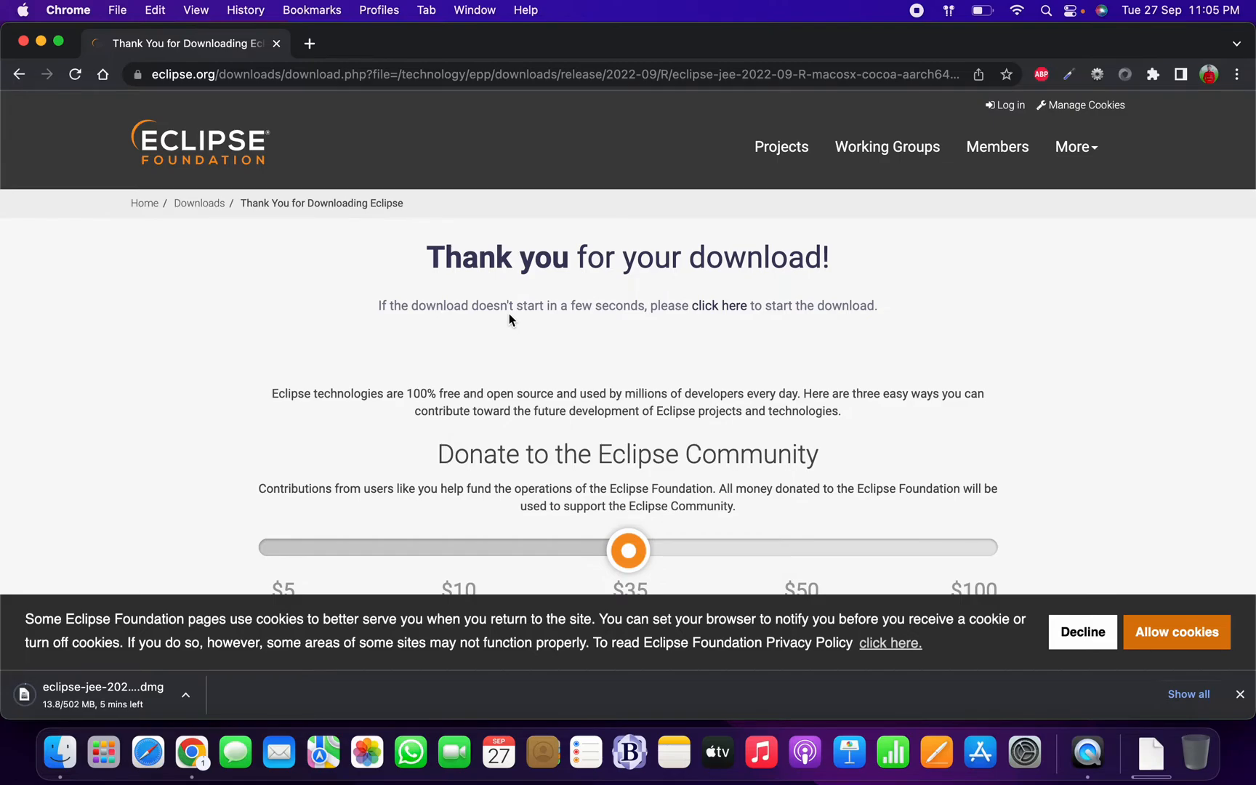
text(terminal)
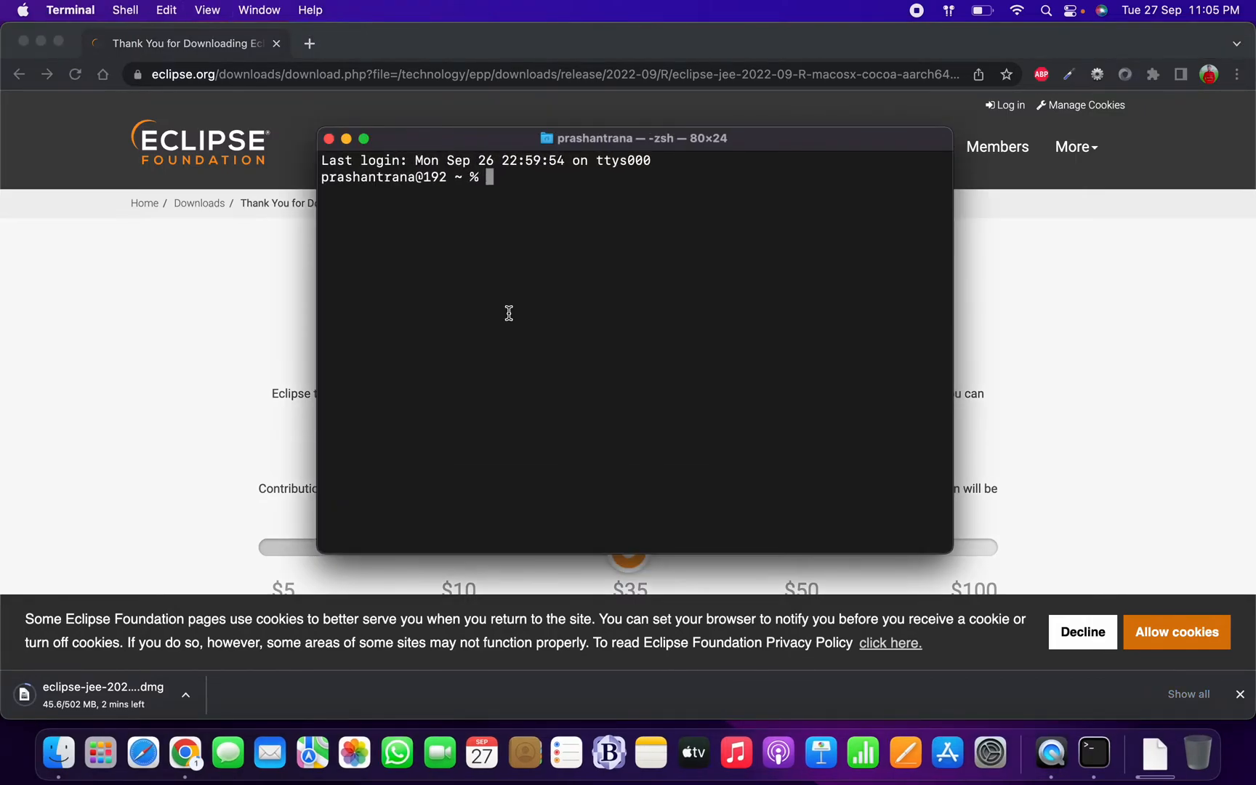
Step: Run 'javac -version' and 'java -version' in Terminal, confirming javac 17.0.4.1
text(javac)
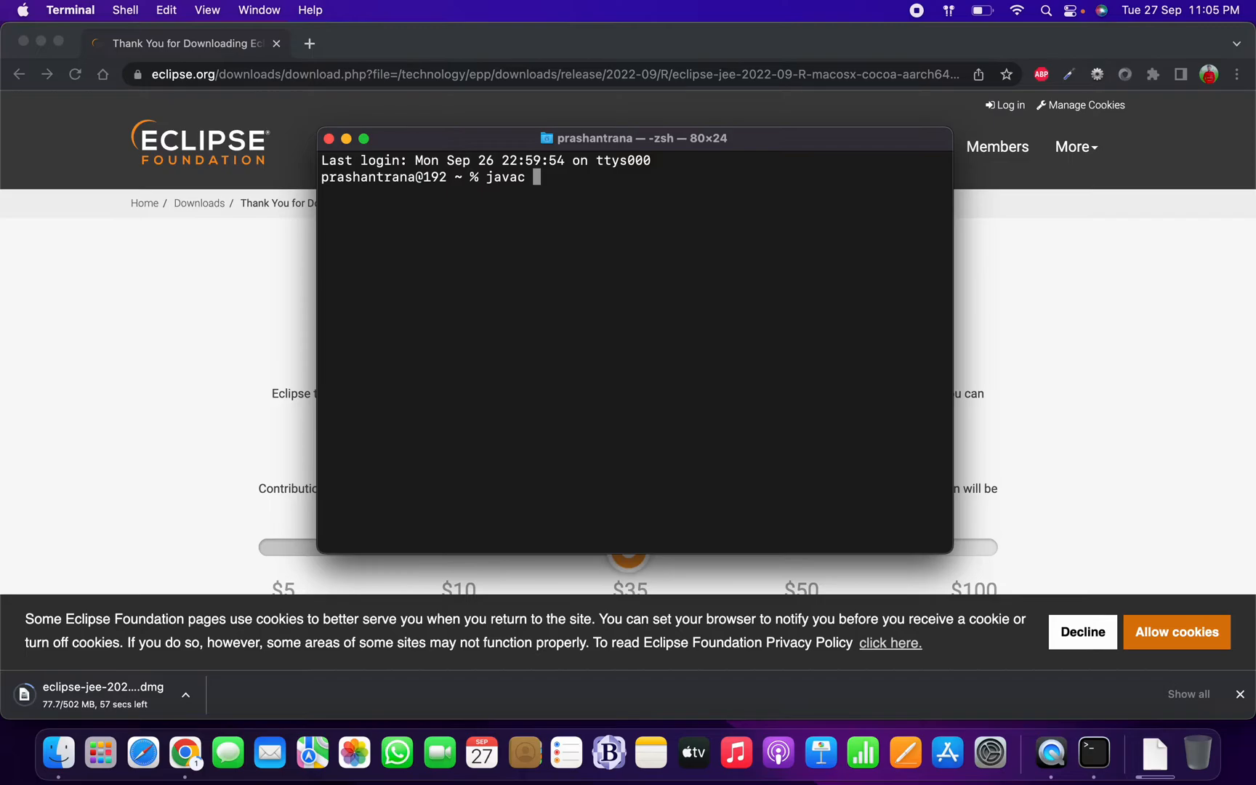
text(-version)
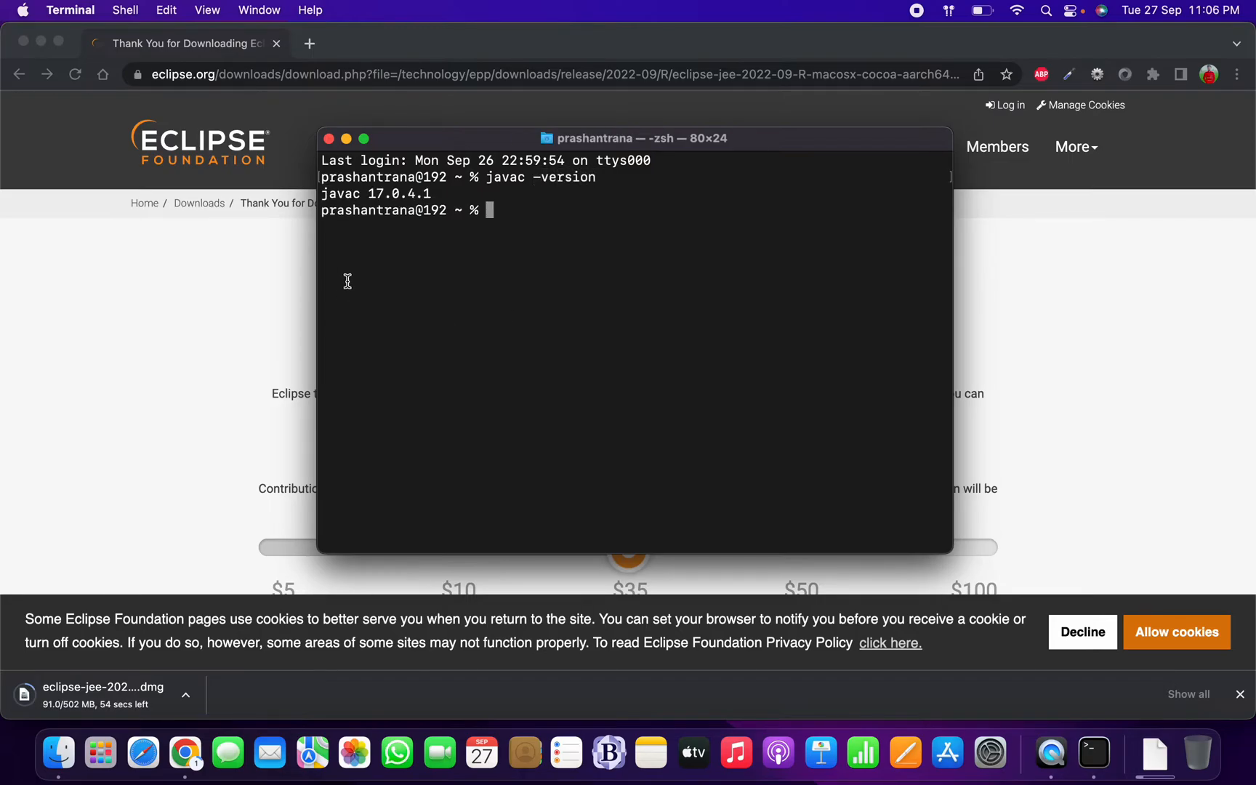
mouse_move(421, 203)
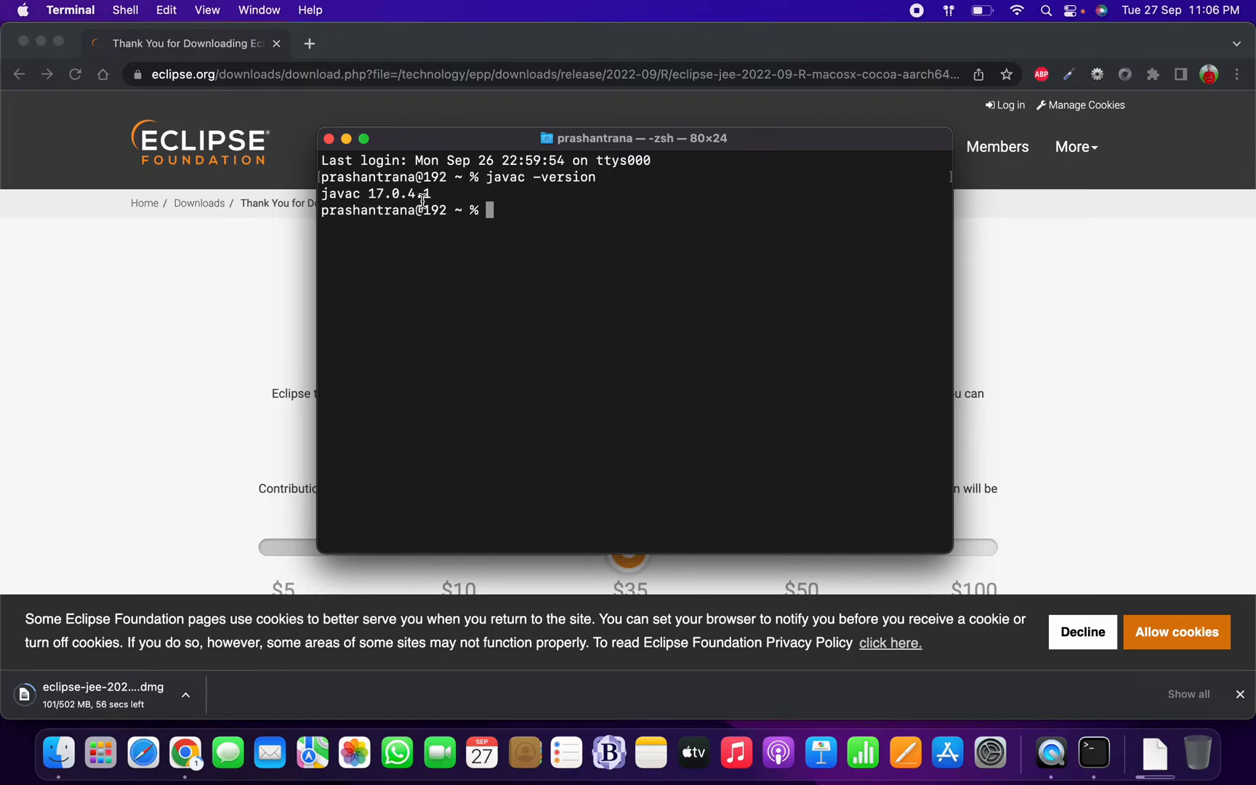
text(ja)
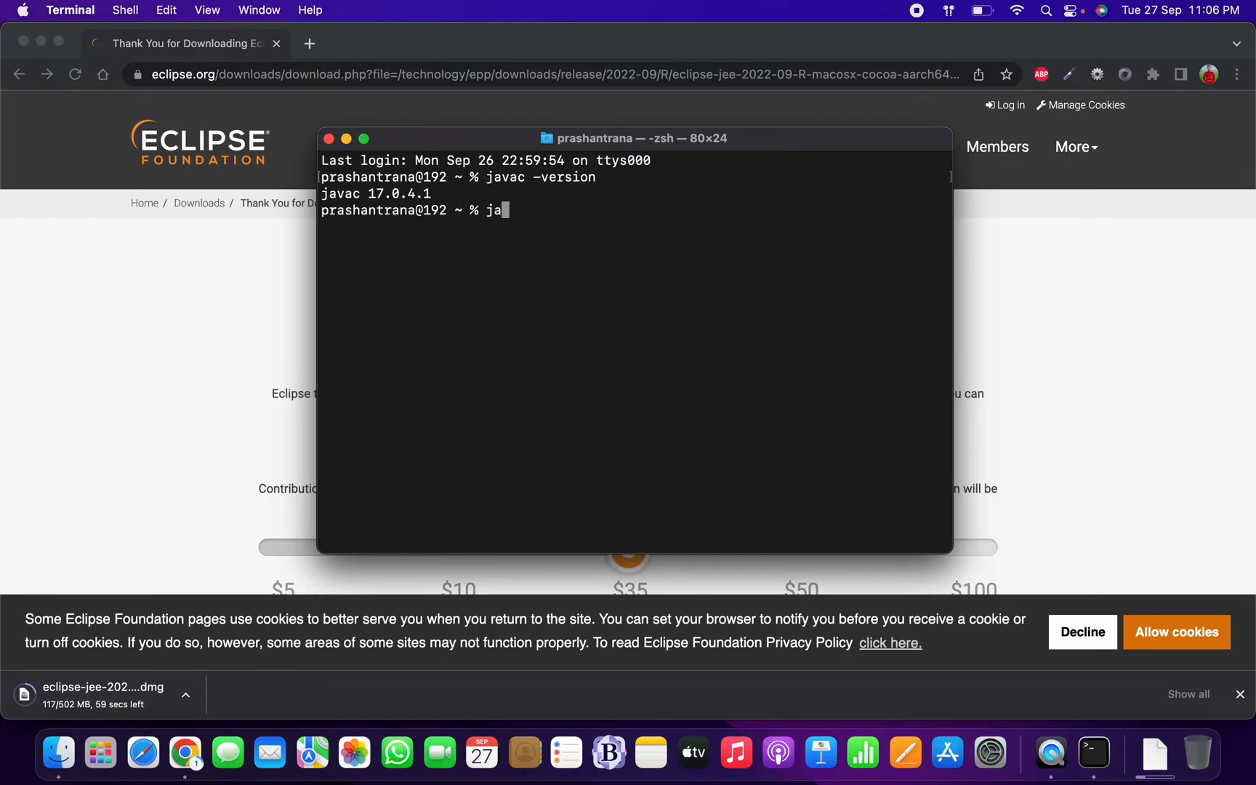
text(va -ver)
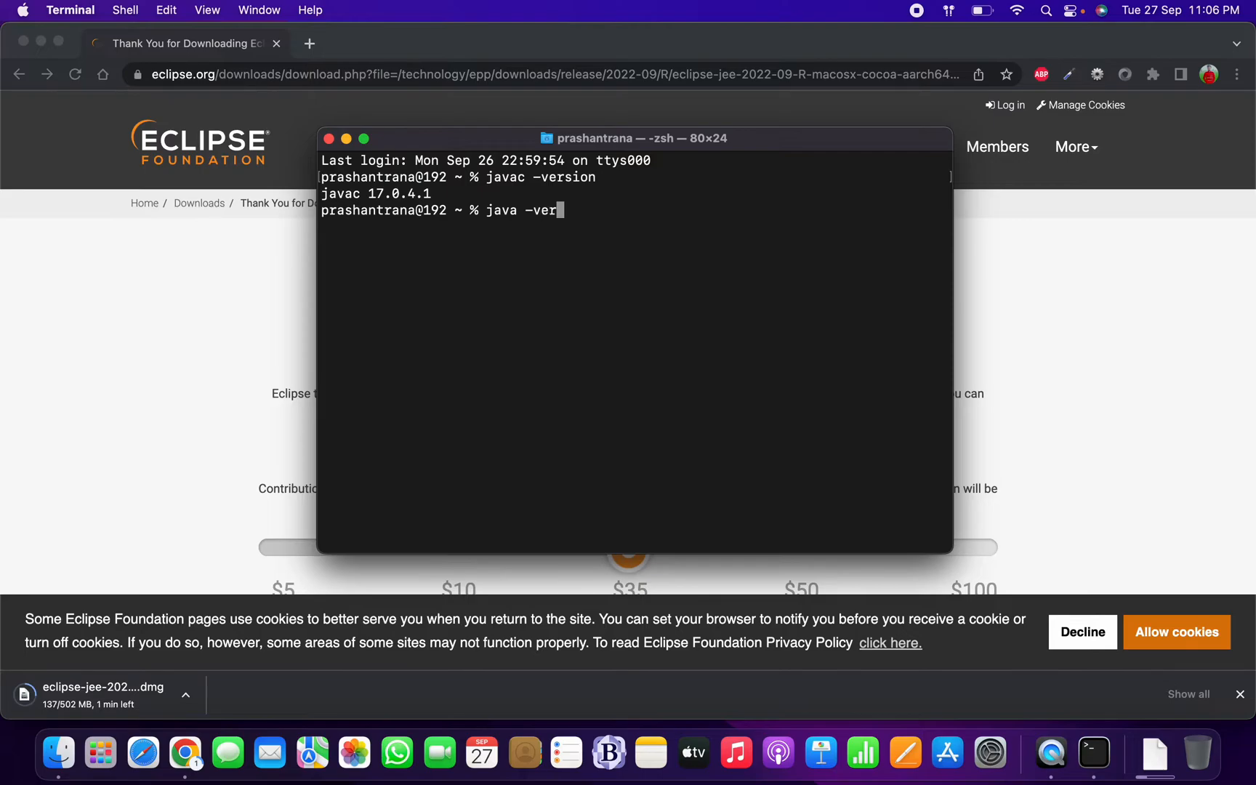
key(Return)
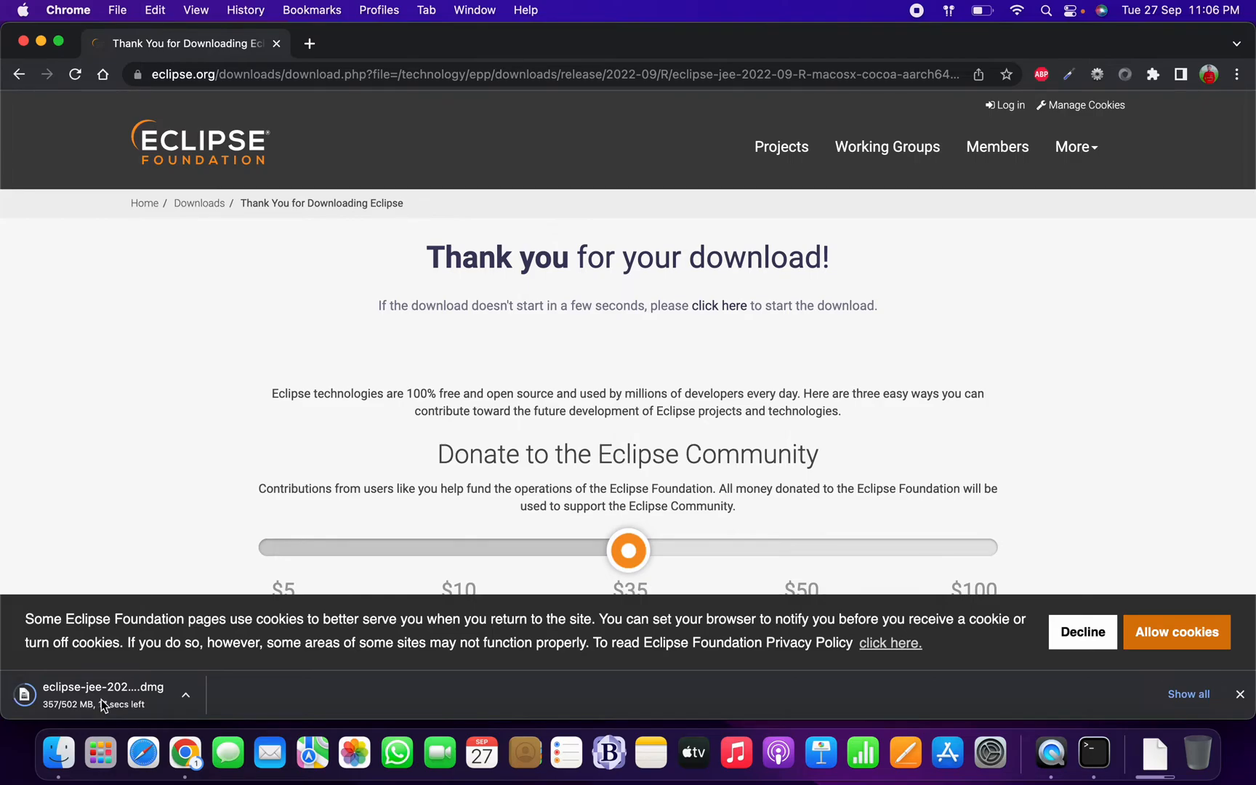
Step: Open the 526.9 MB Eclipse .dmg from Finder's Downloads to mount it
click(57, 753)
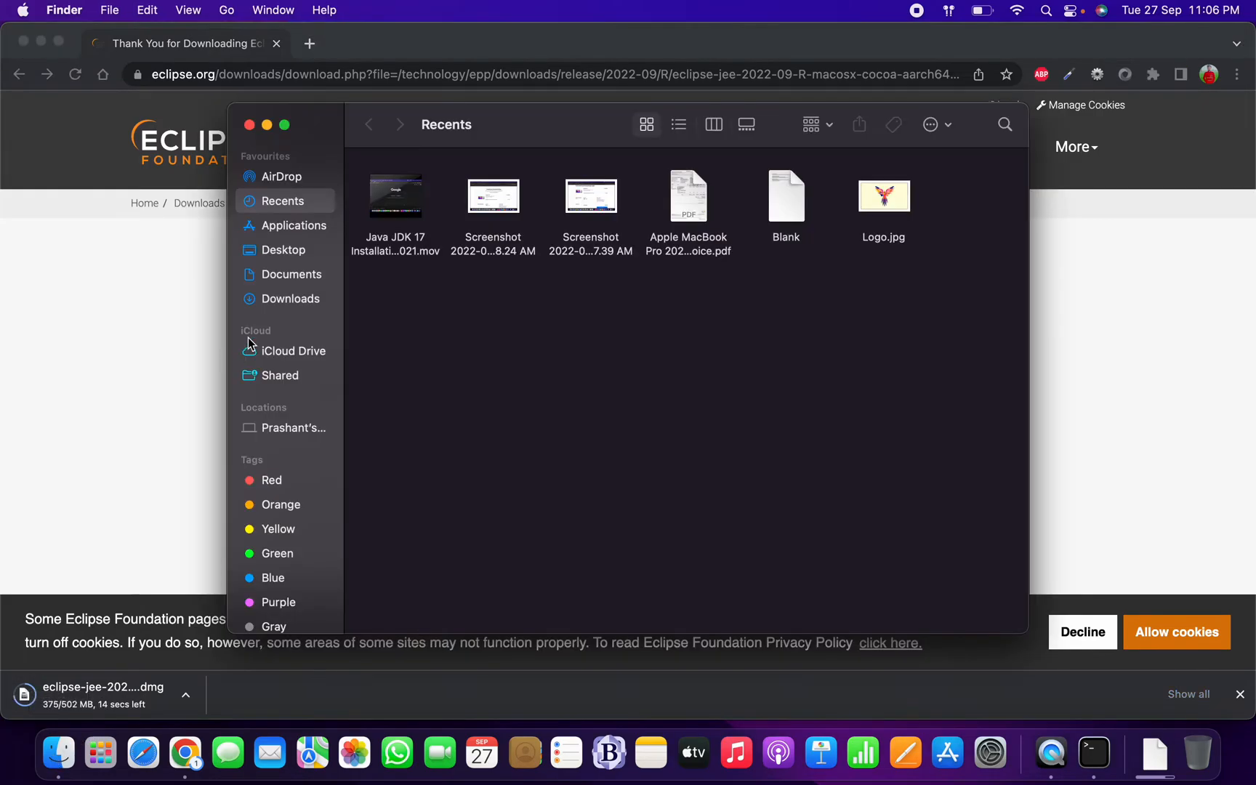
click(287, 298)
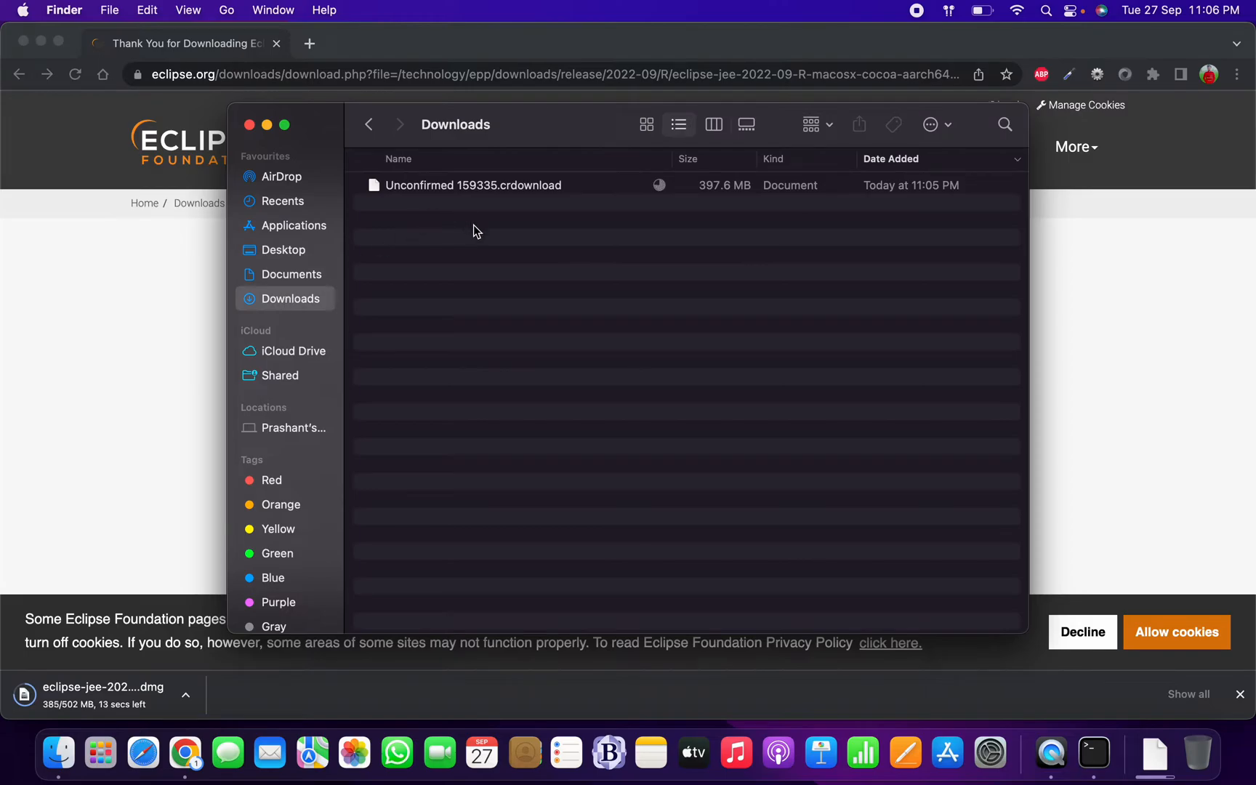
mouse_move(536, 220)
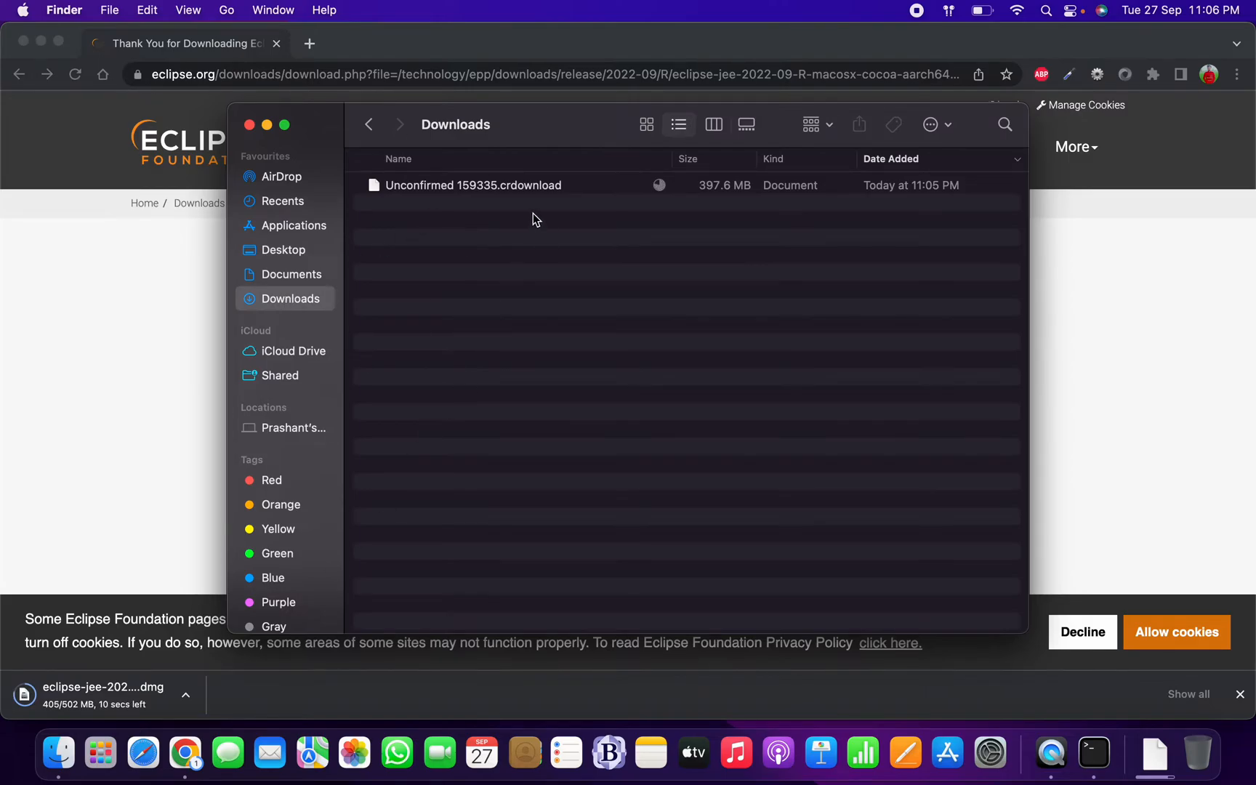
mouse_move(134, 421)
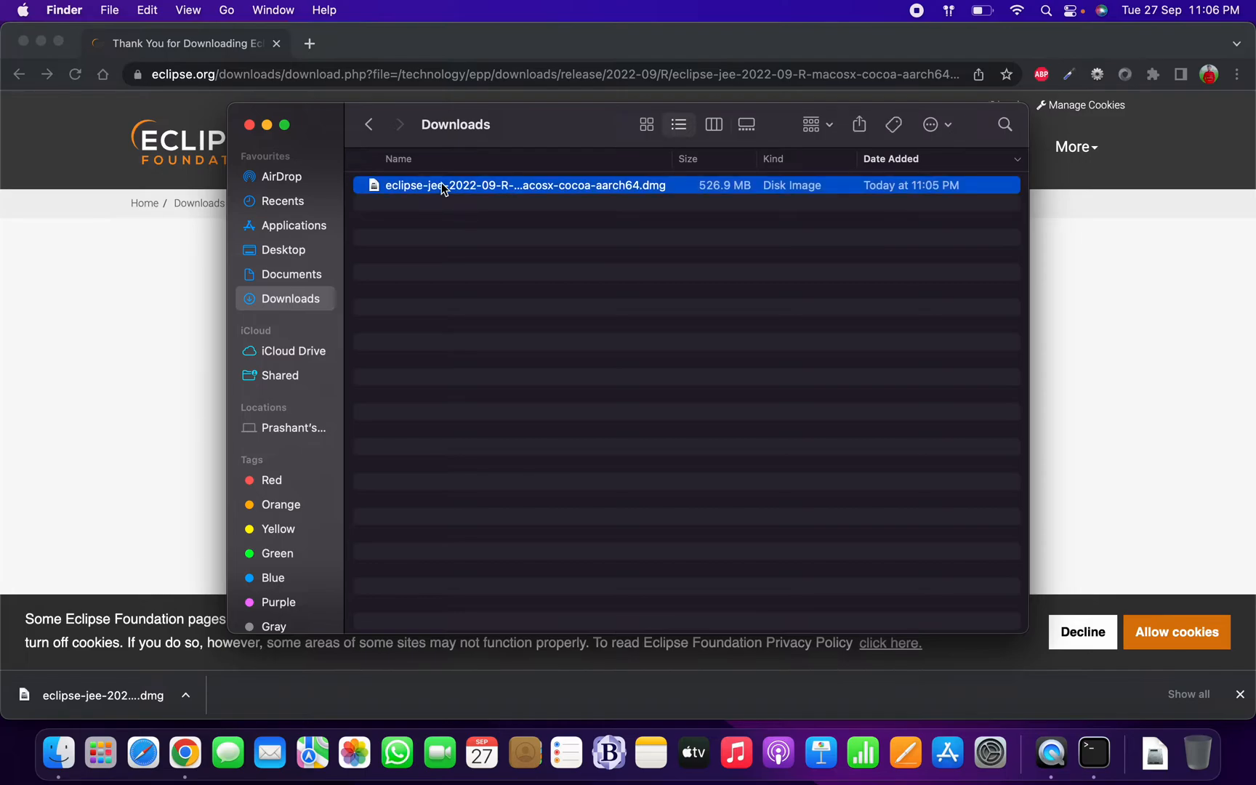
double_click(526, 185)
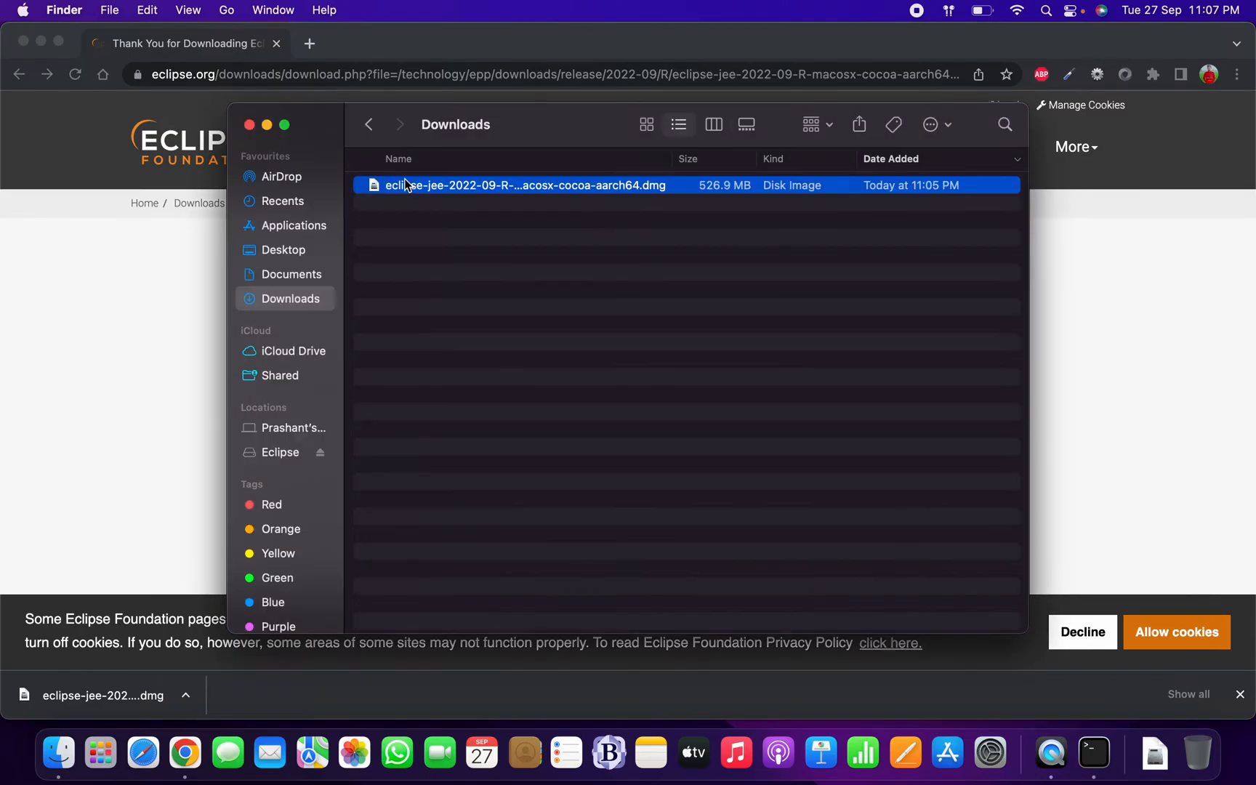
Step: Launch Eclipse from Applications and approve the downloaded-app security warning
click(293, 225)
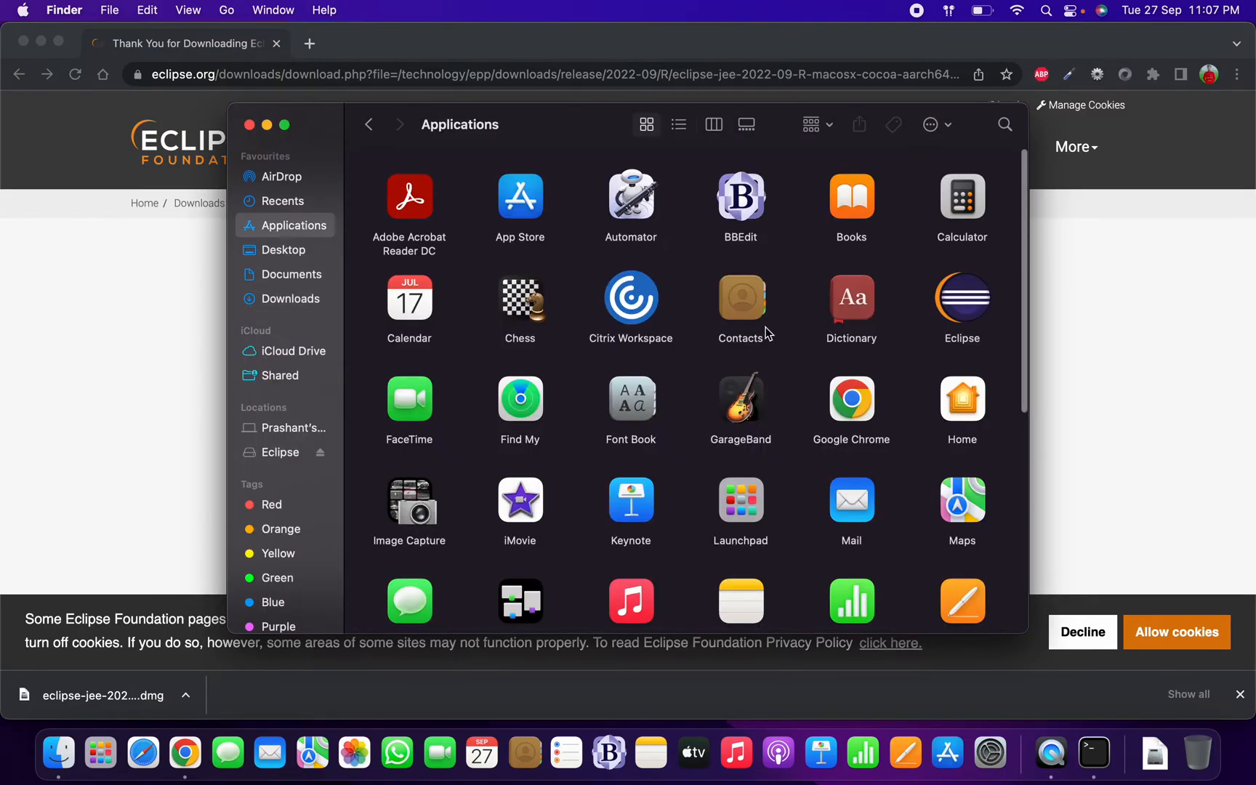
mouse_move(972, 313)
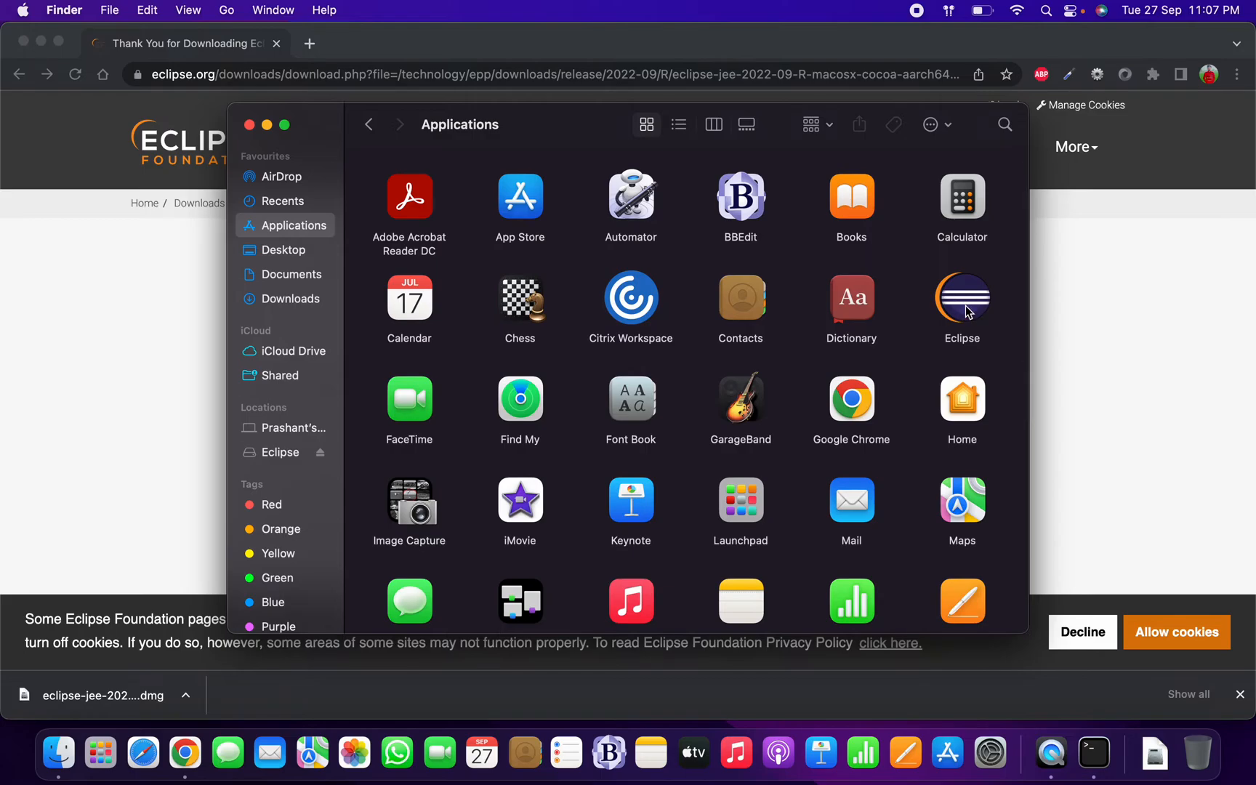
click(961, 300)
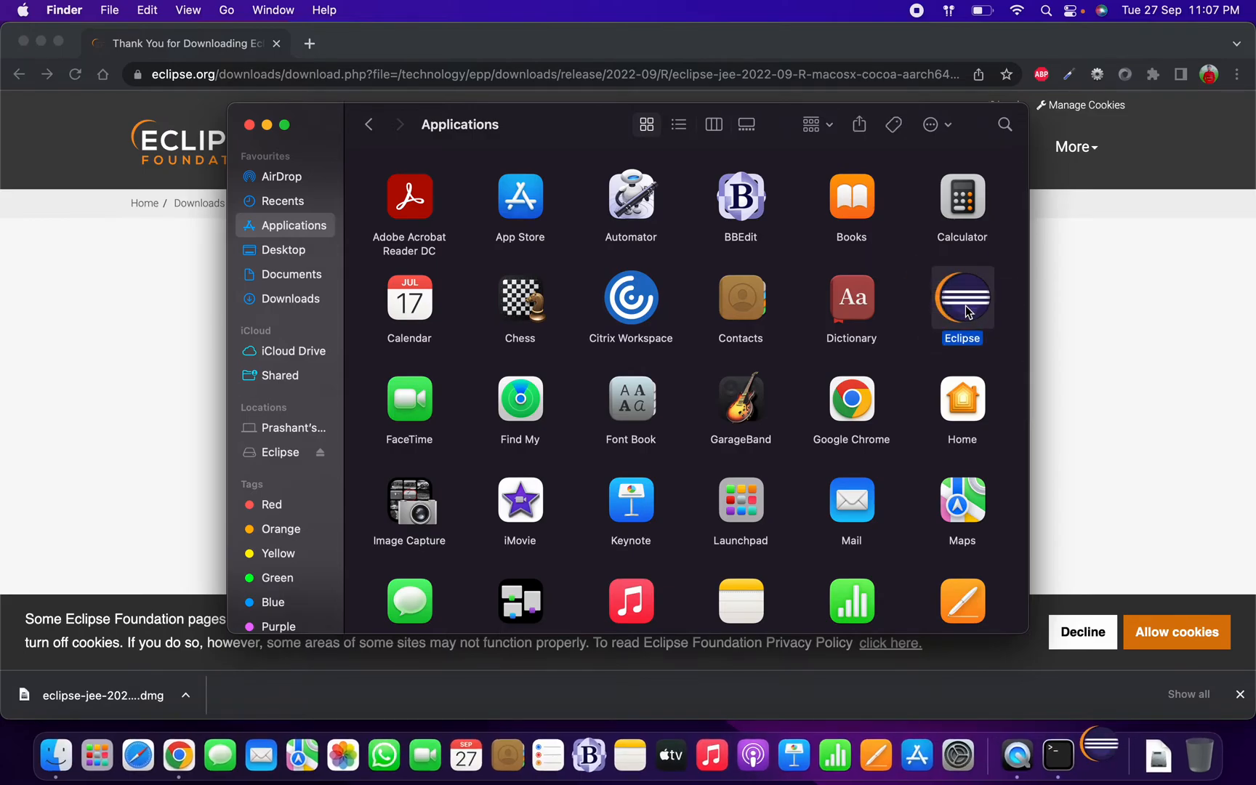
double_click(961, 298)
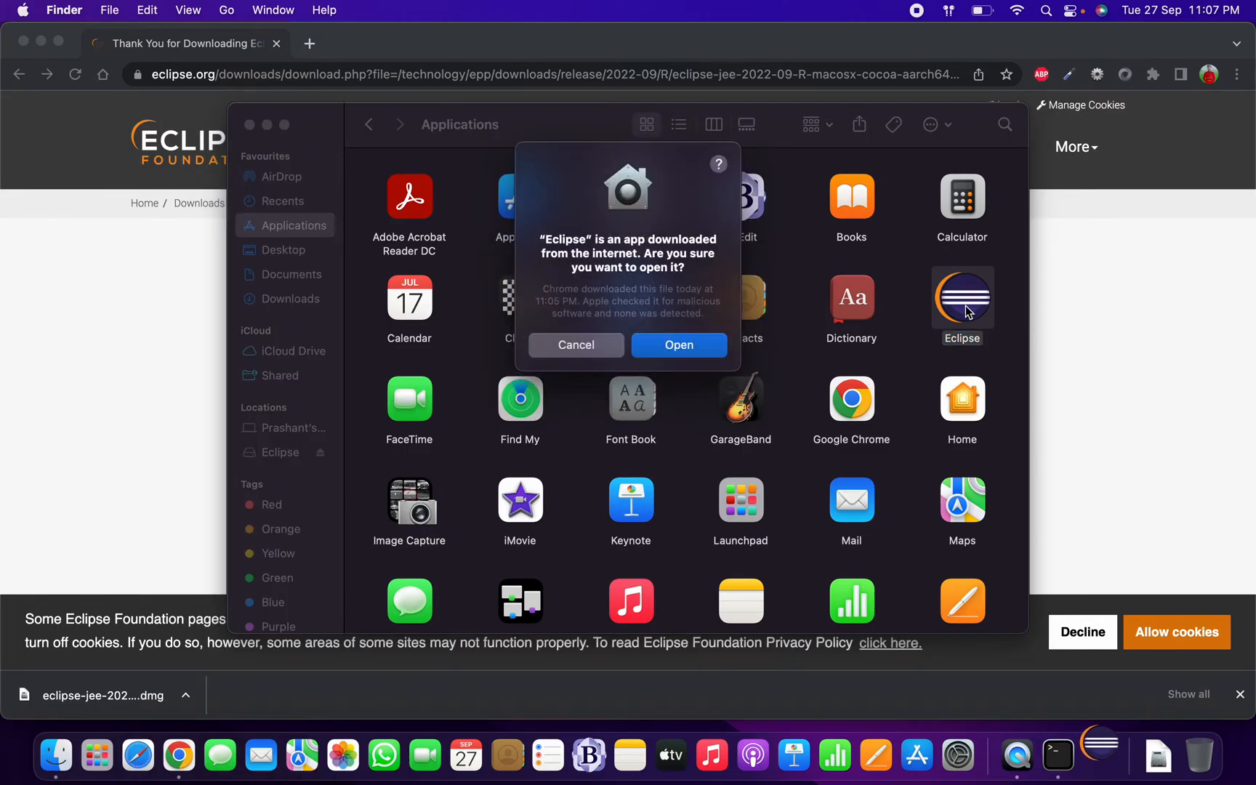
mouse_move(662, 317)
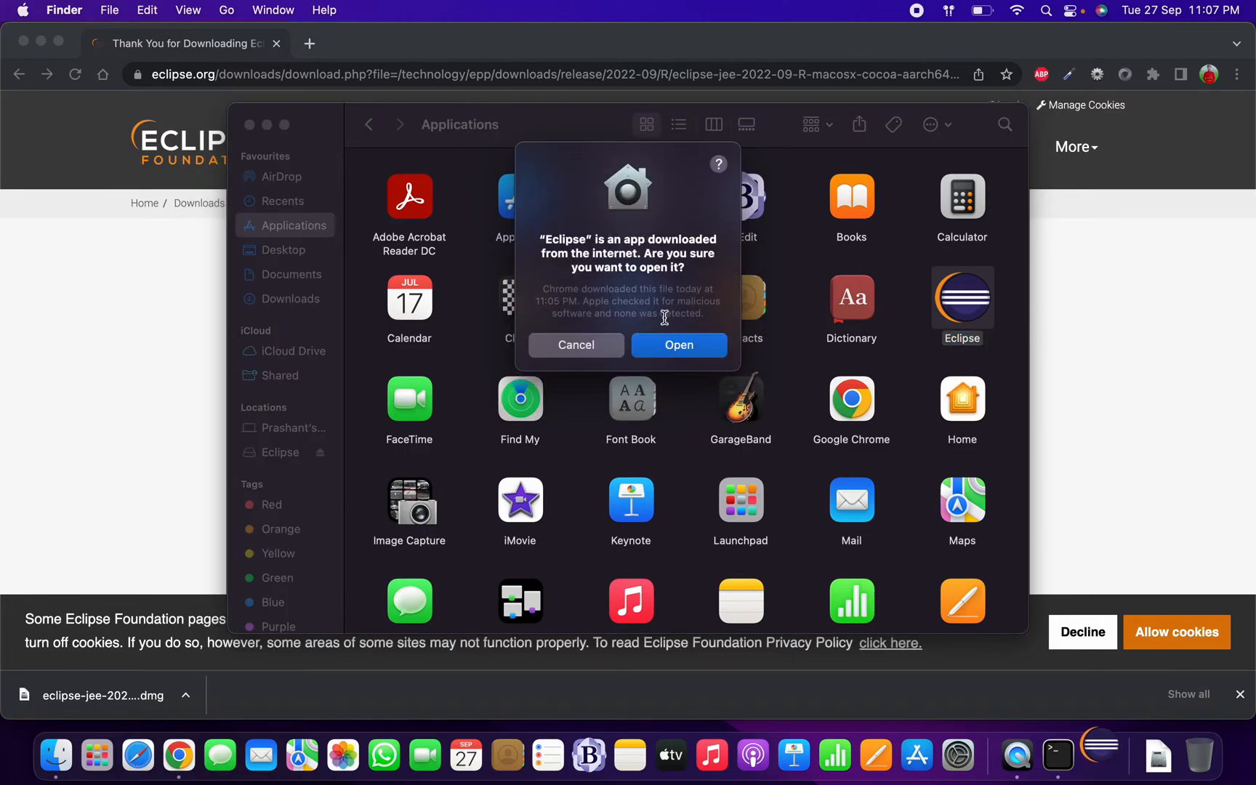
click(678, 344)
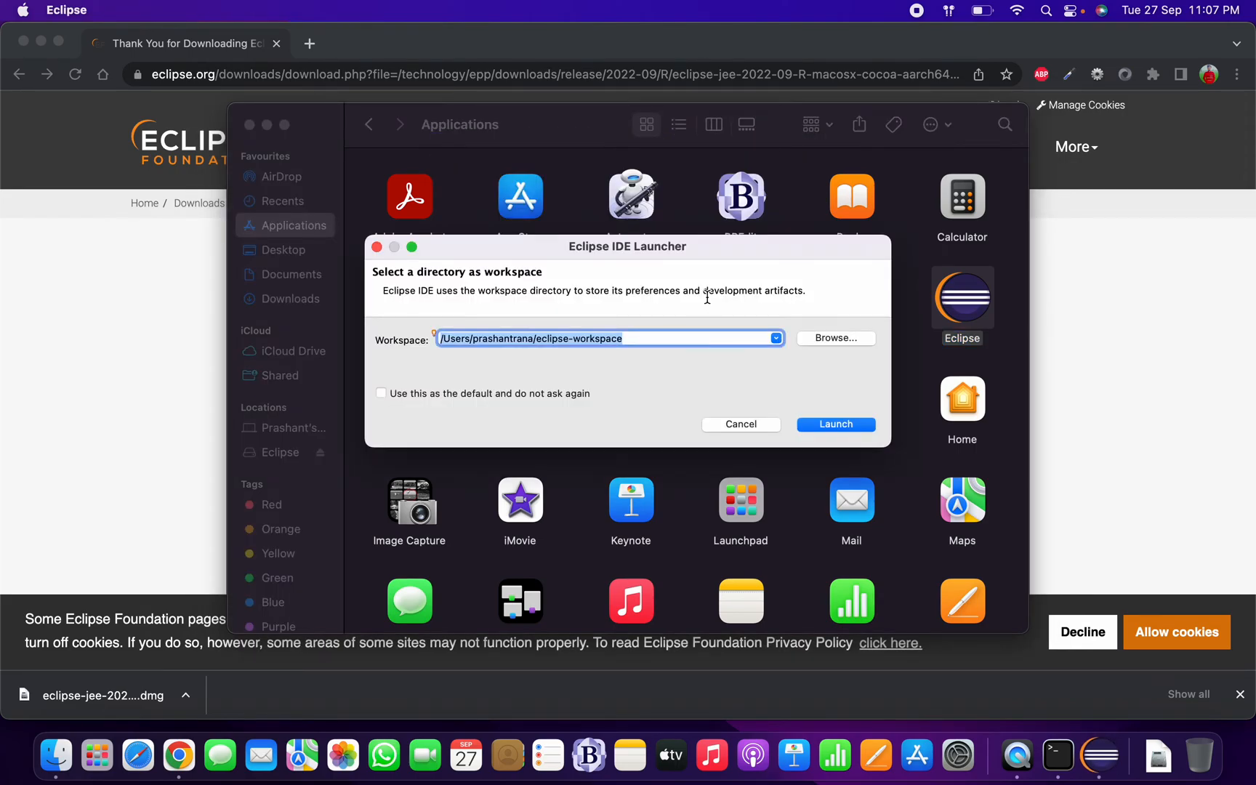
mouse_move(565, 351)
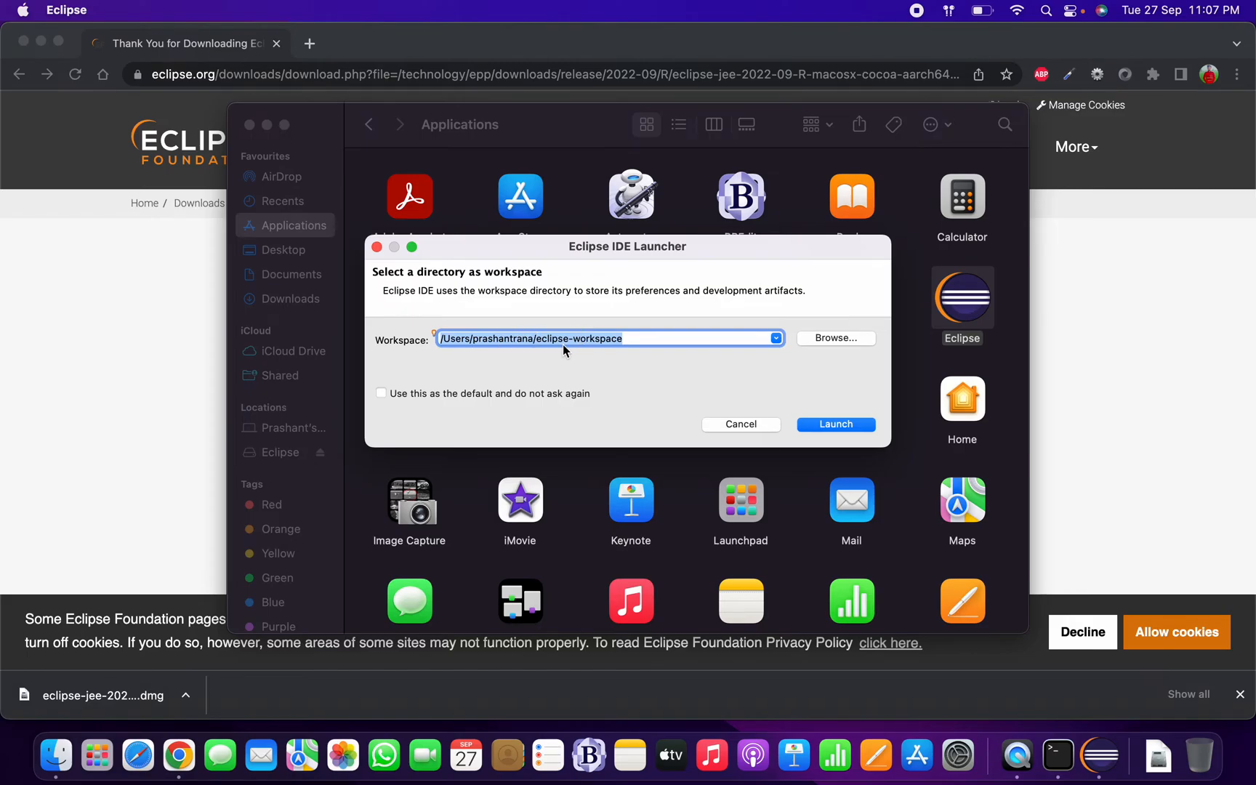
mouse_move(641, 351)
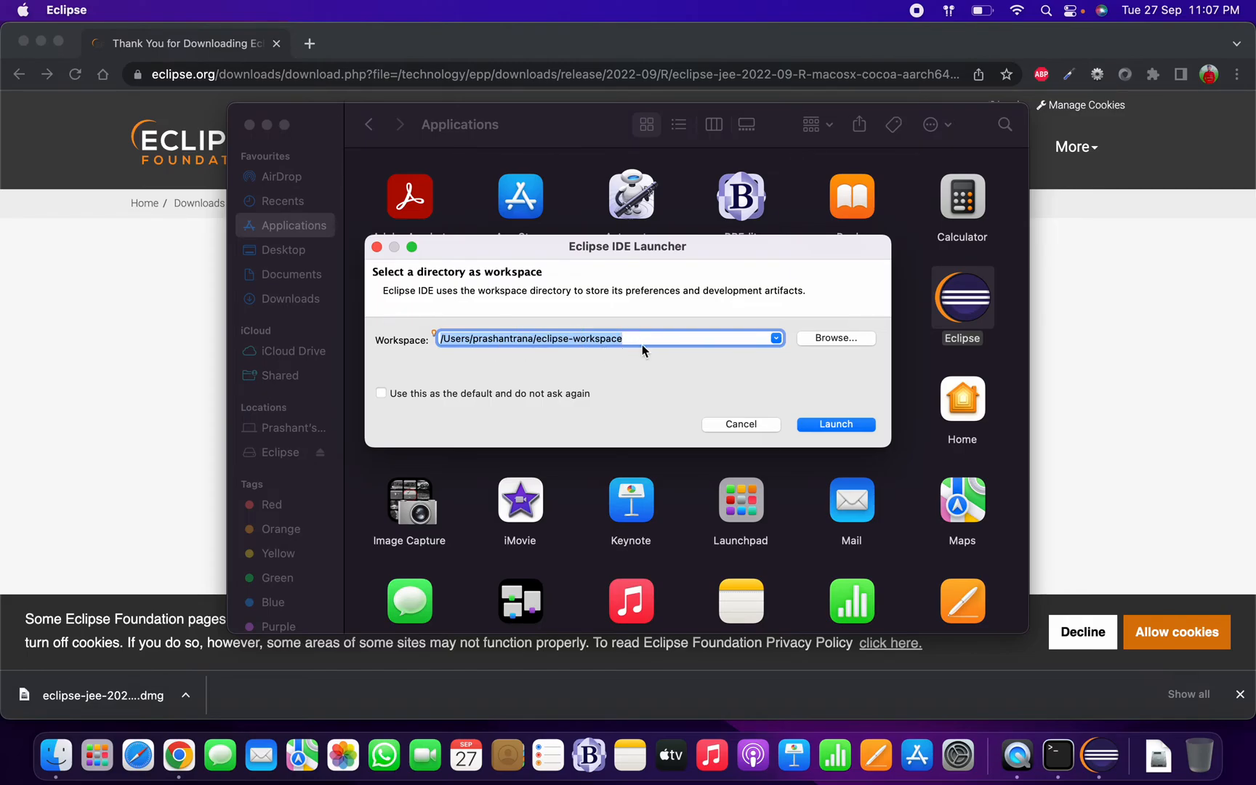
mouse_move(681, 343)
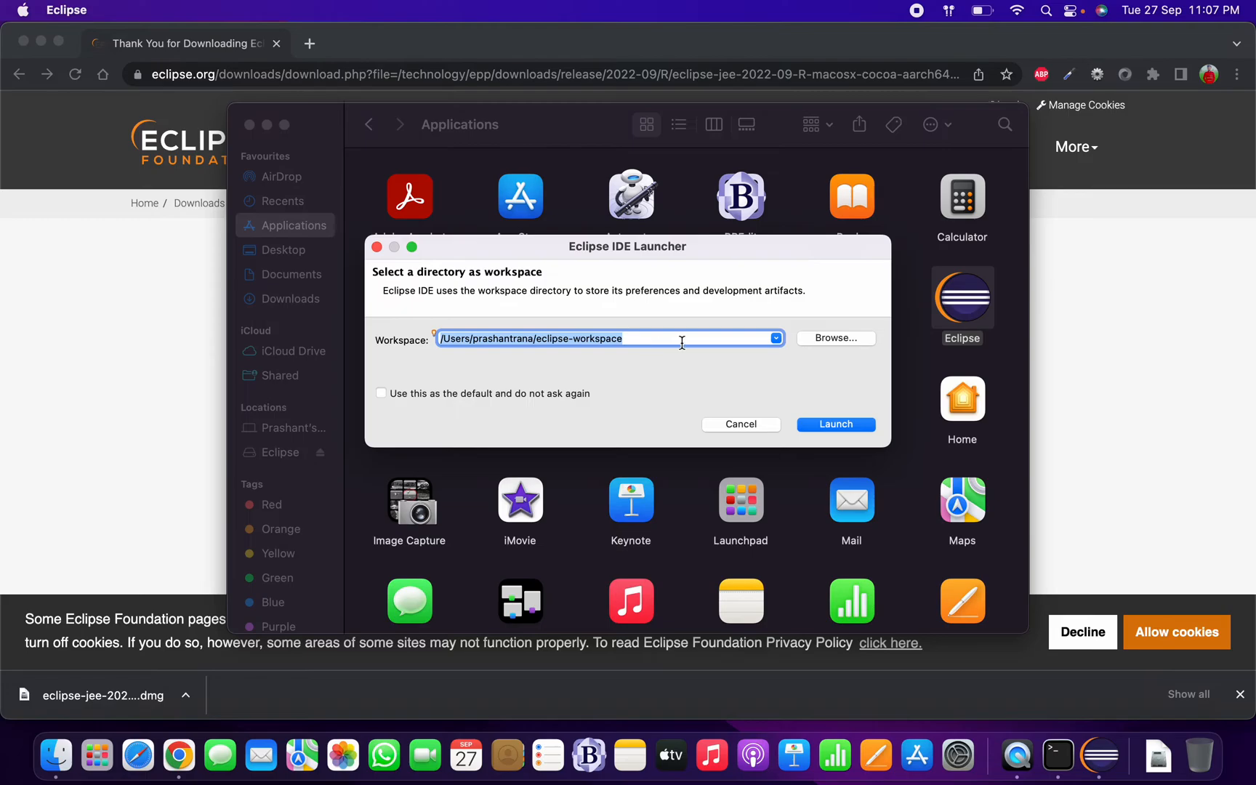
Step: Set the workspace path to Documents/JavaCodes and launch Eclipse
click(835, 338)
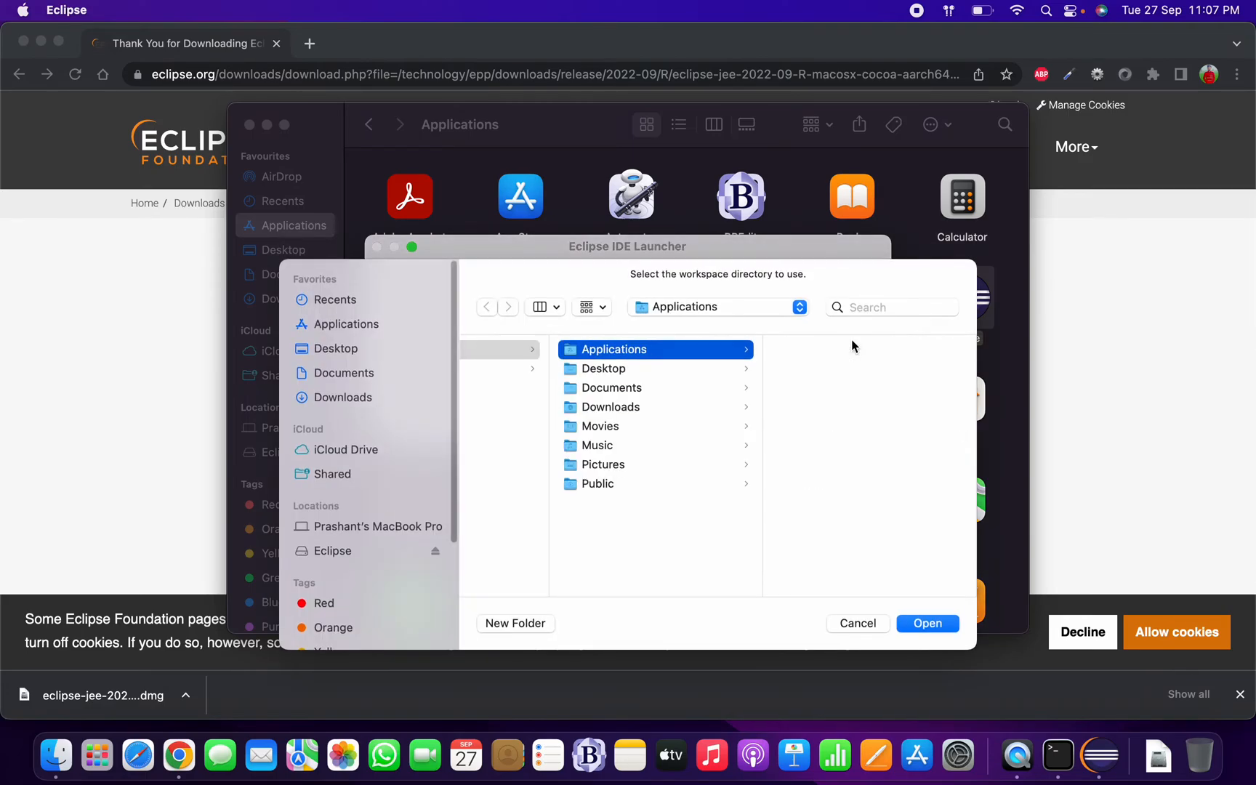
click(344, 372)
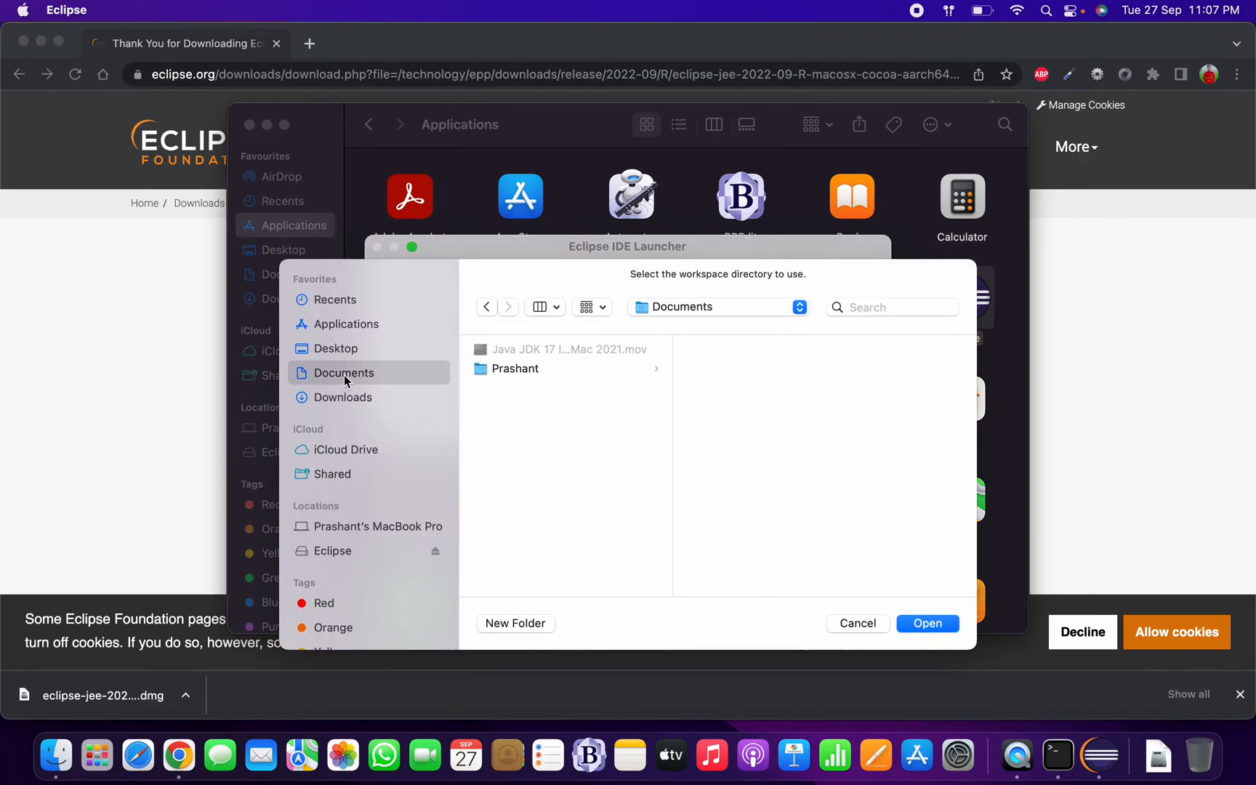
mouse_move(733, 310)
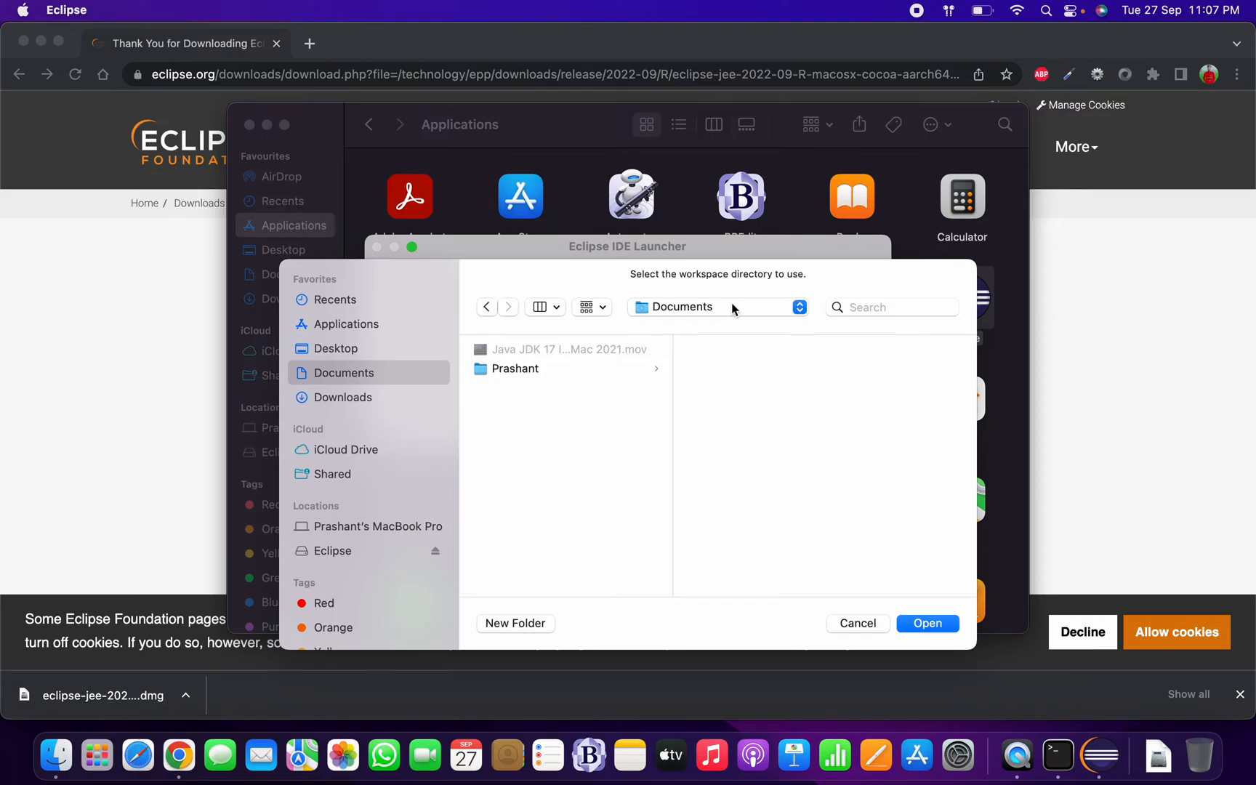
mouse_move(875, 312)
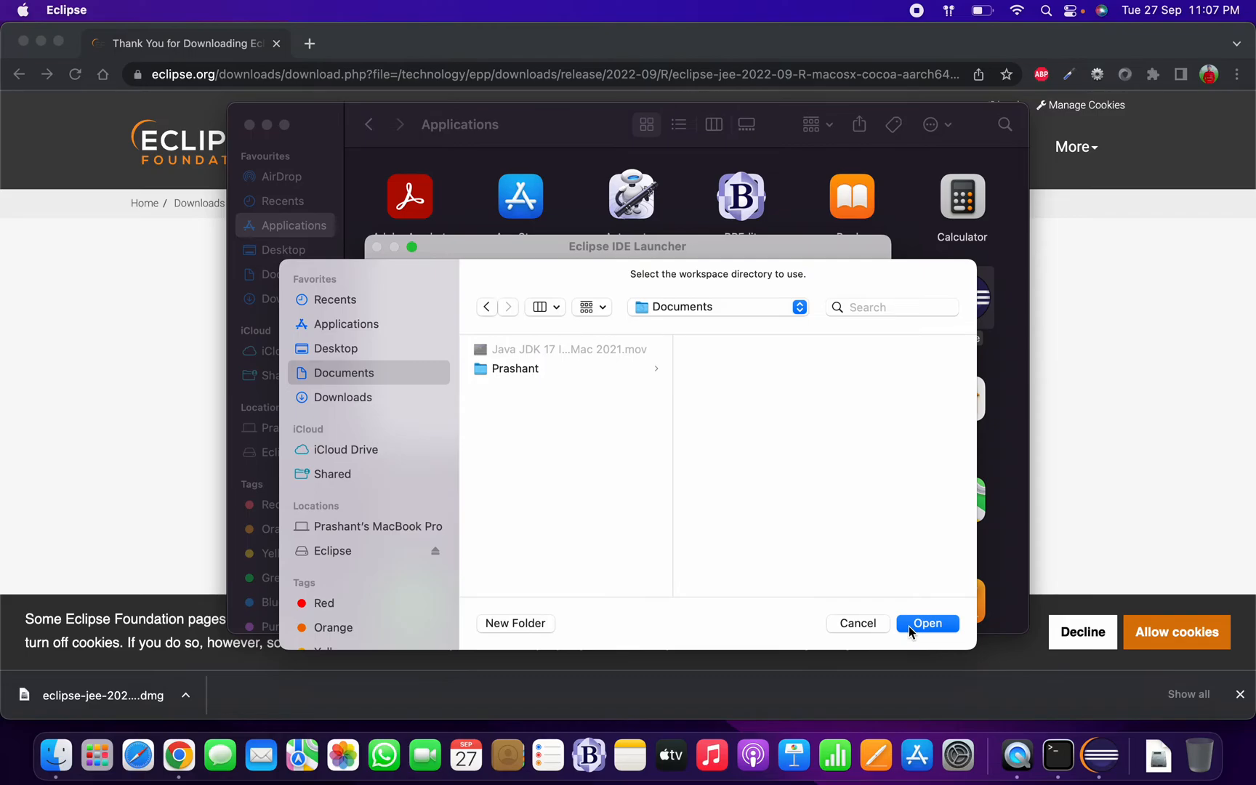
click(928, 623)
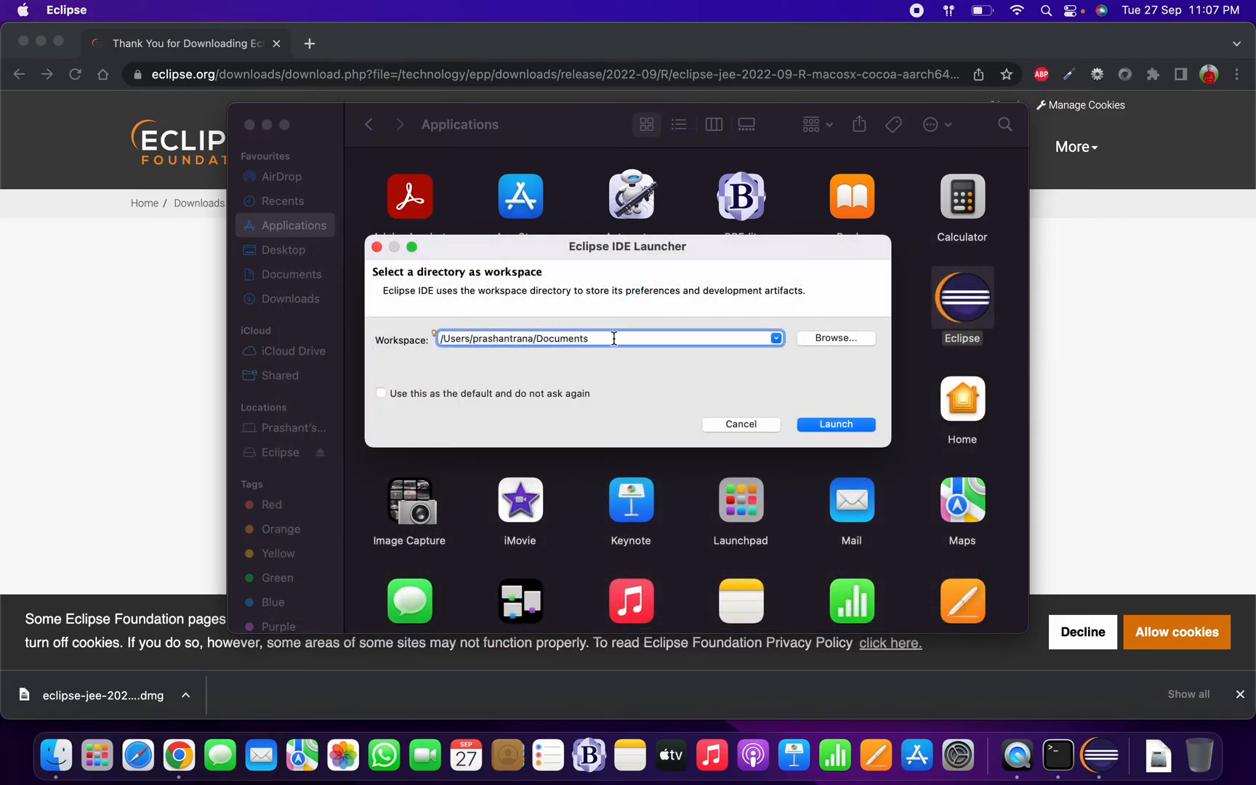
text(/JavaCo)
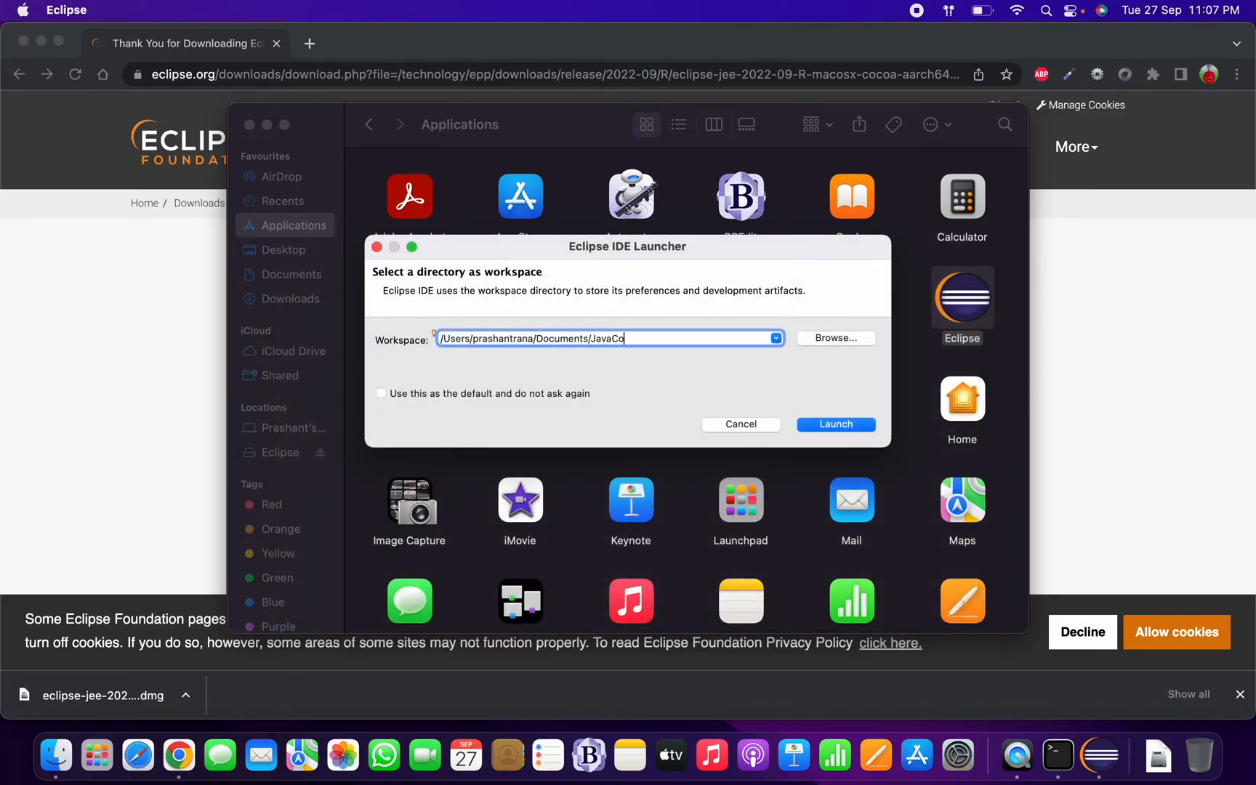
text(des)
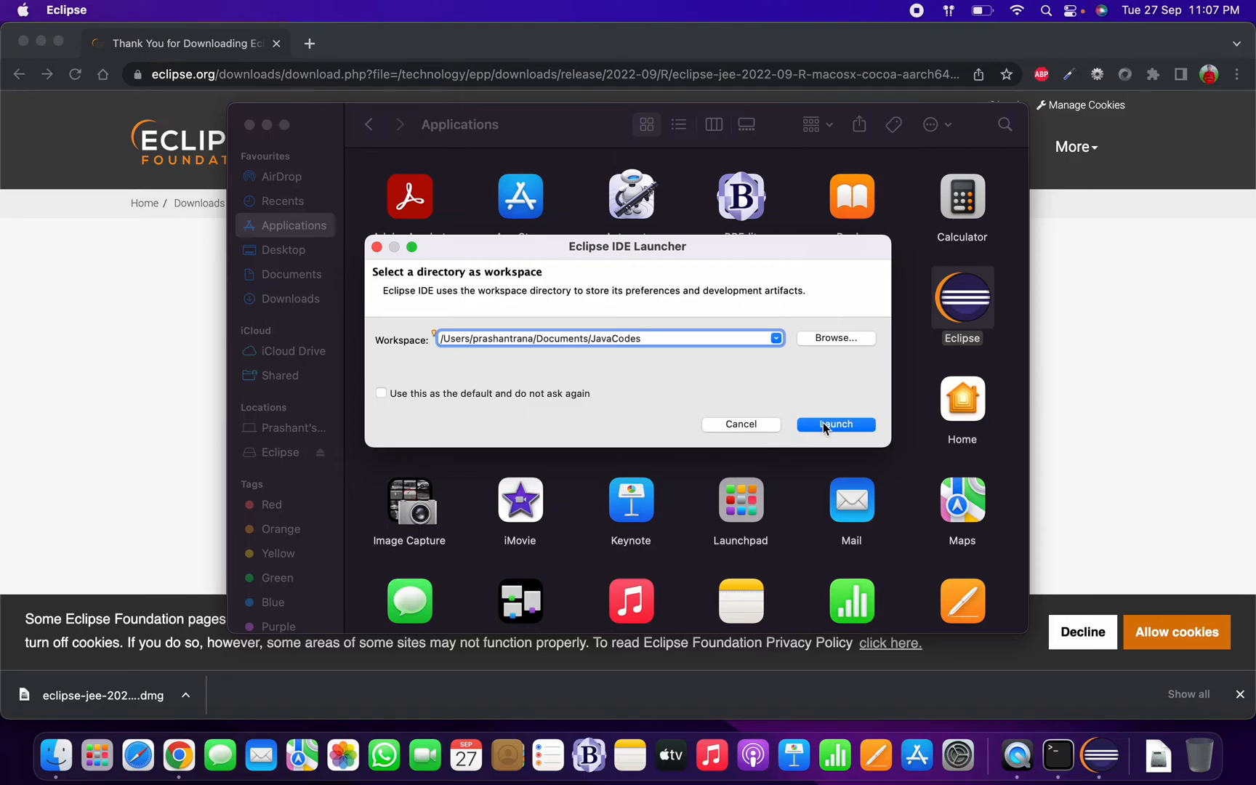
click(835, 424)
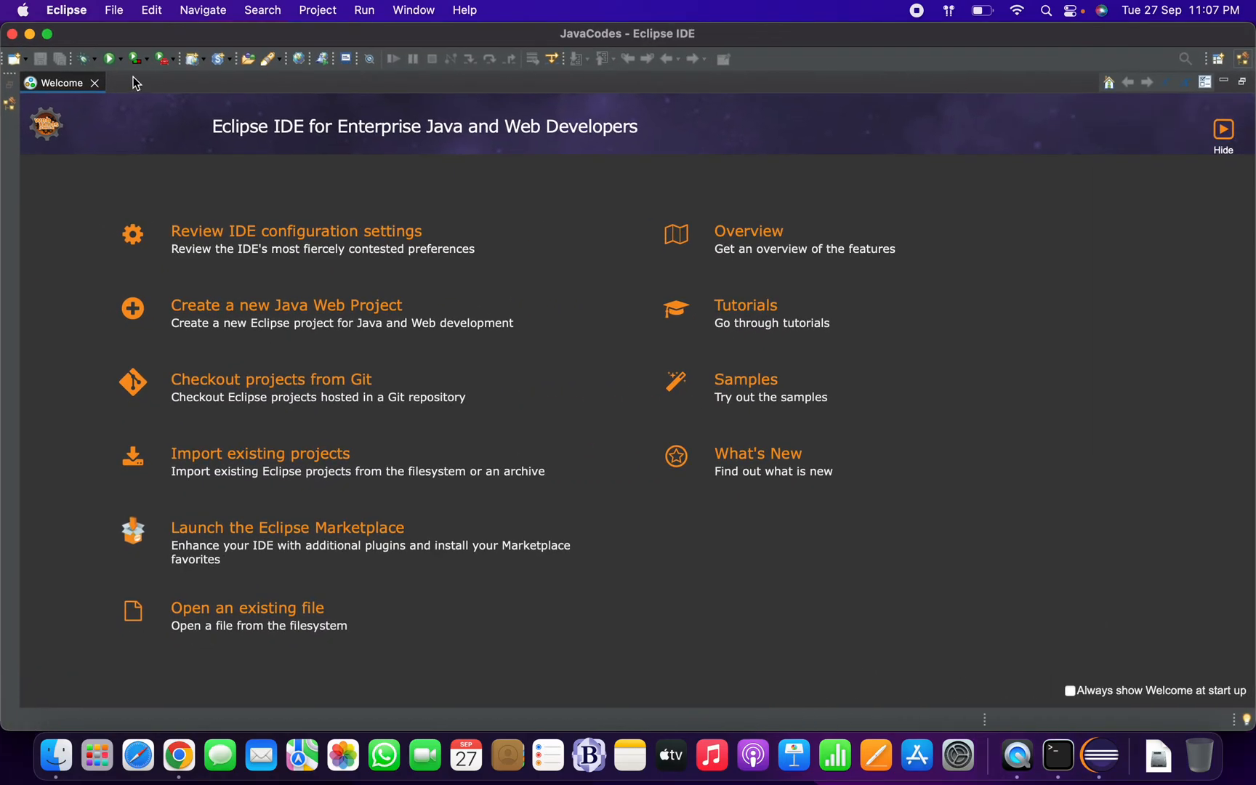
Step: Close the Welcome tab and return to the empty JavaCodes workbench
click(94, 83)
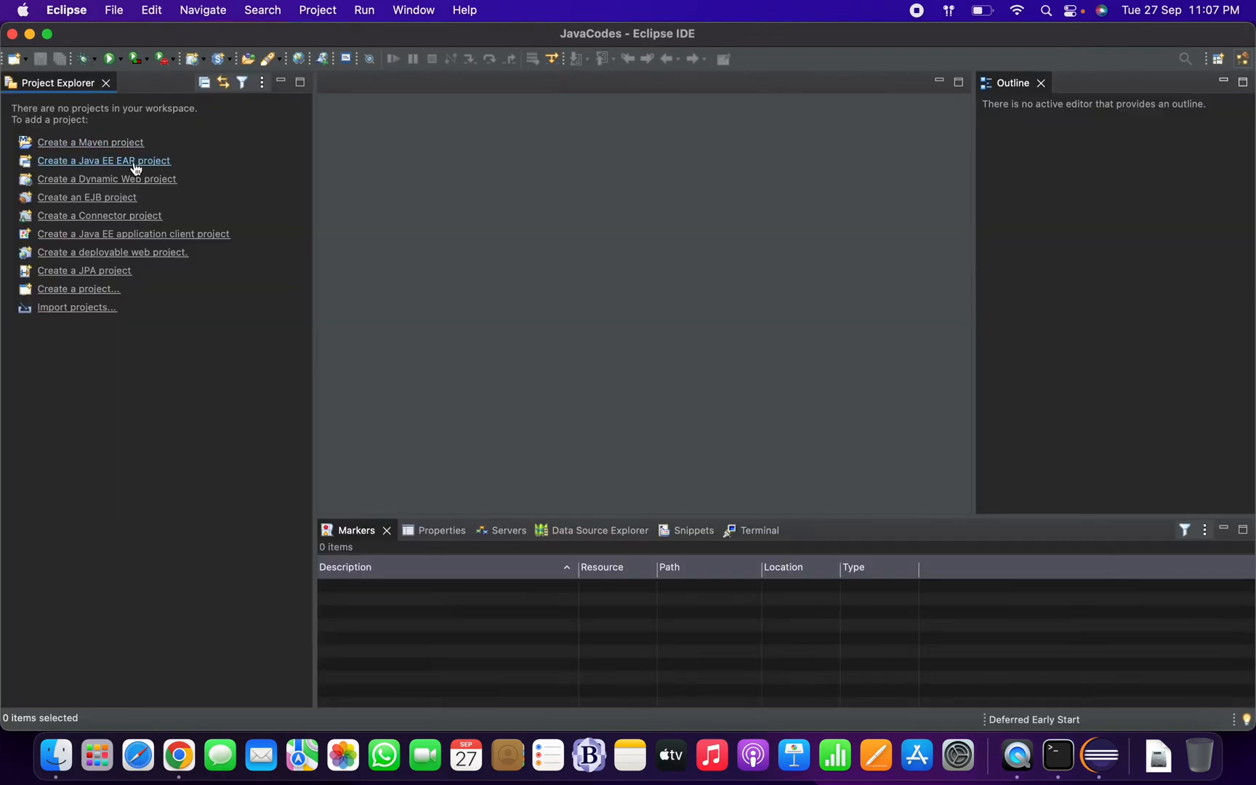
click(114, 10)
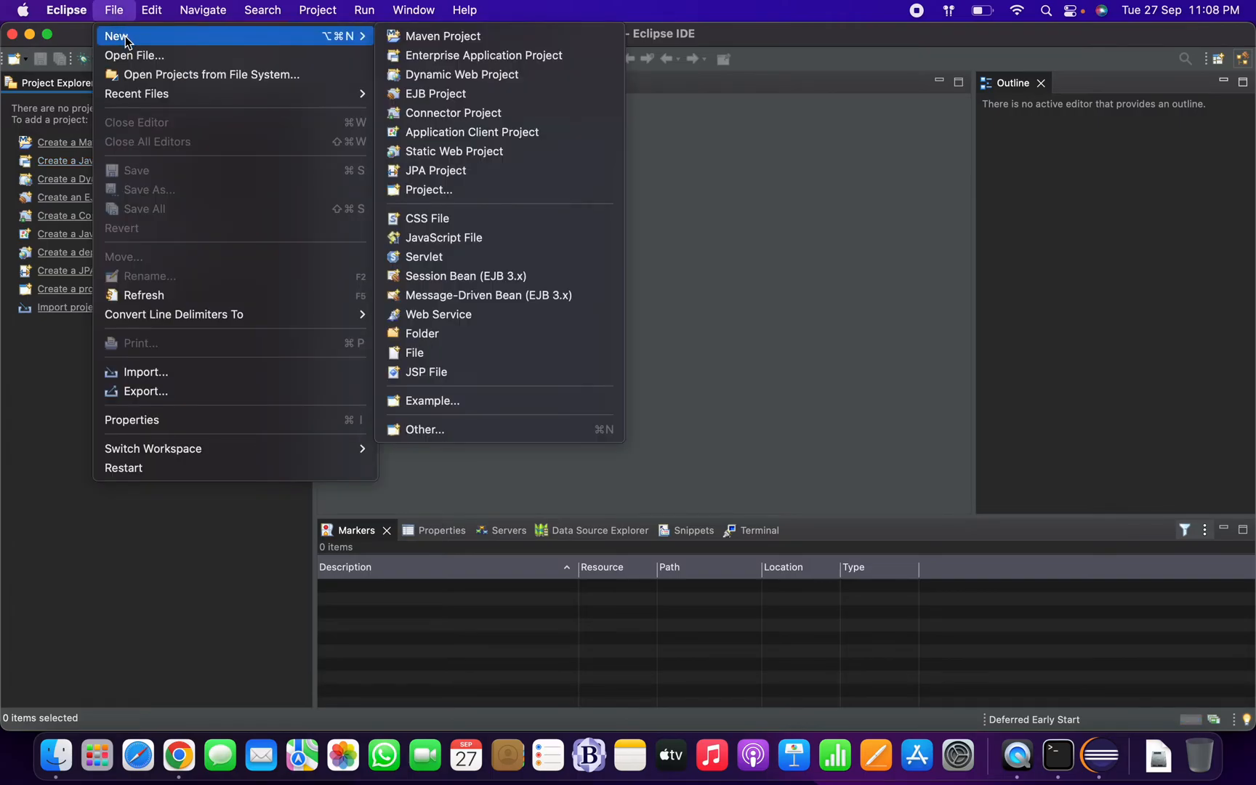
mouse_move(446, 430)
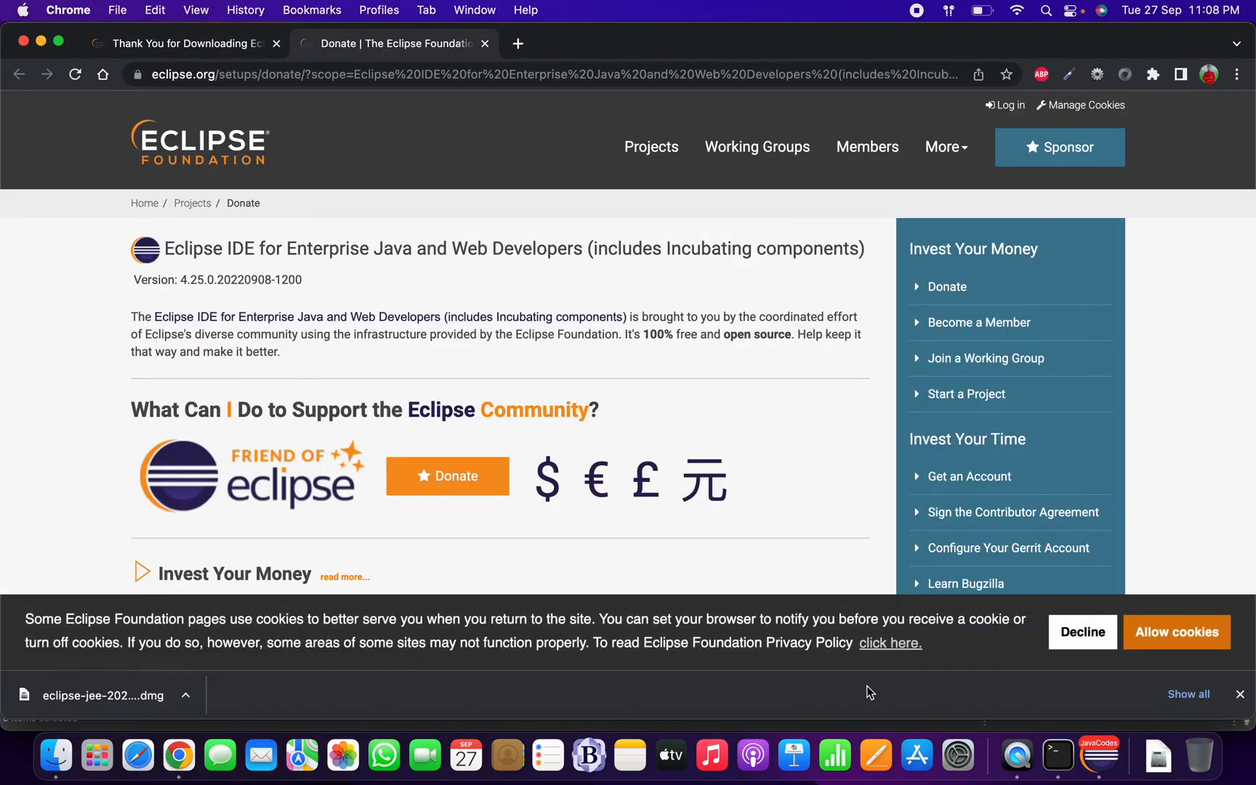
click(1099, 755)
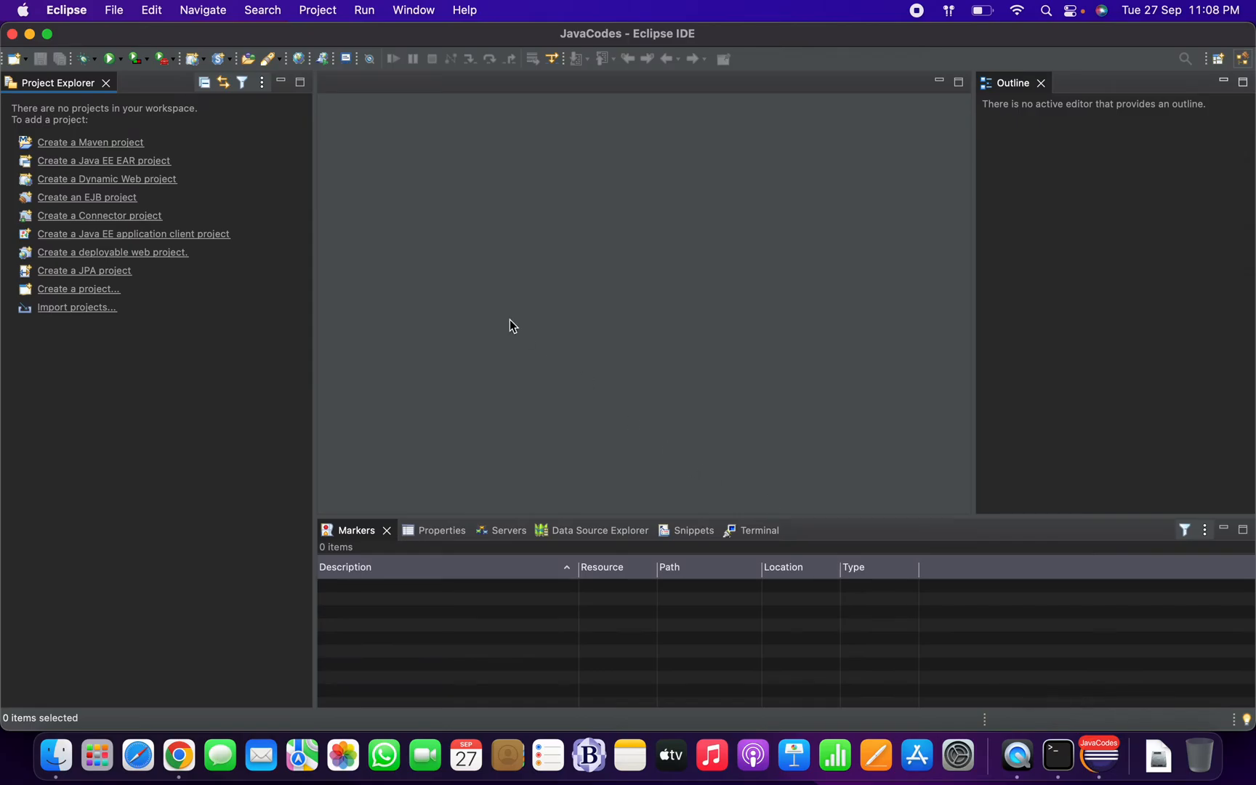
Step: Choose the Java Project wizard from the File menu's creation options
click(113, 9)
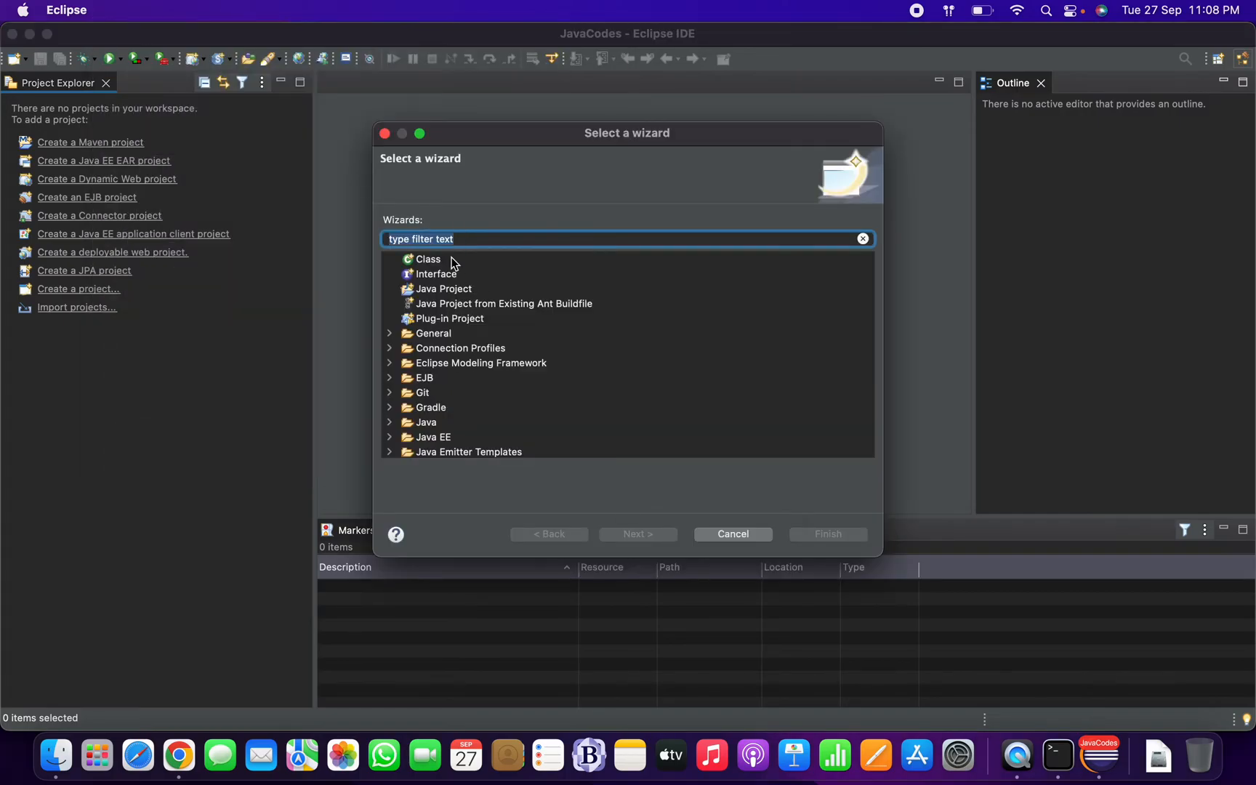
text(Java)
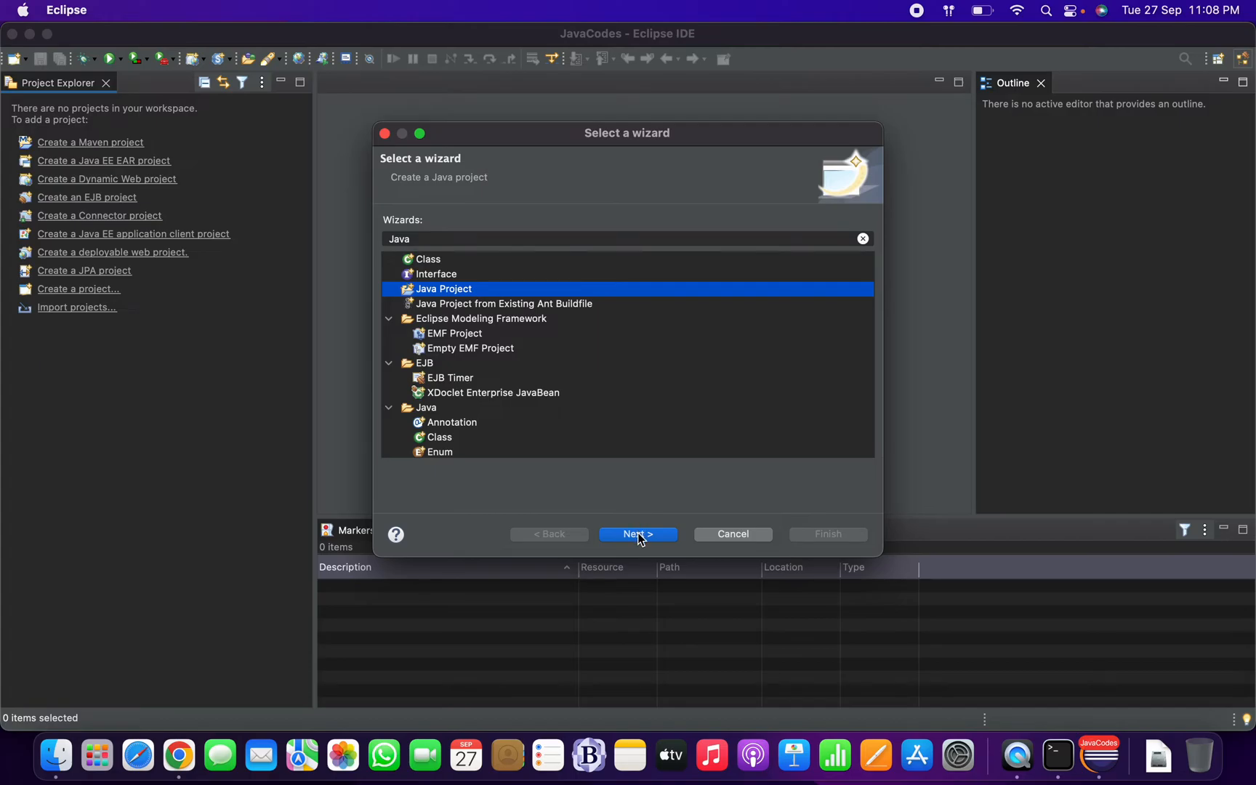
click(637, 534)
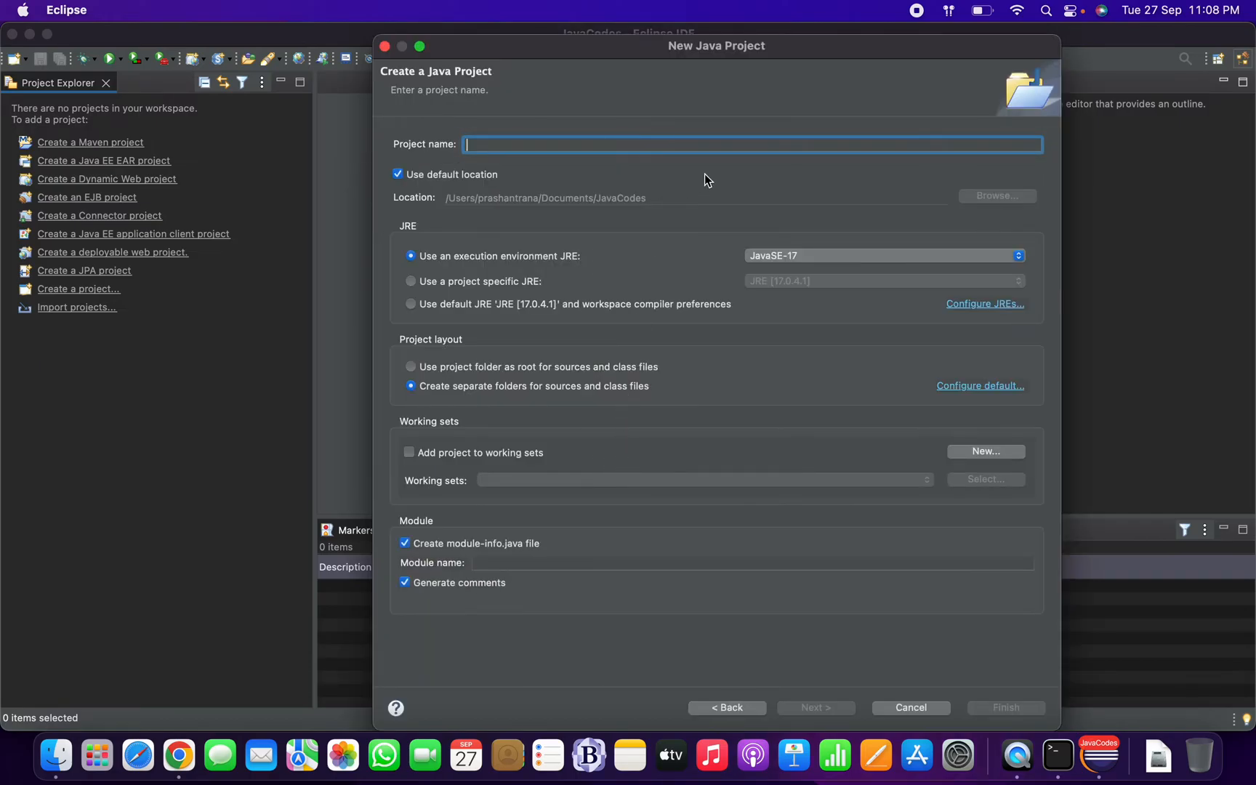
mouse_move(685, 278)
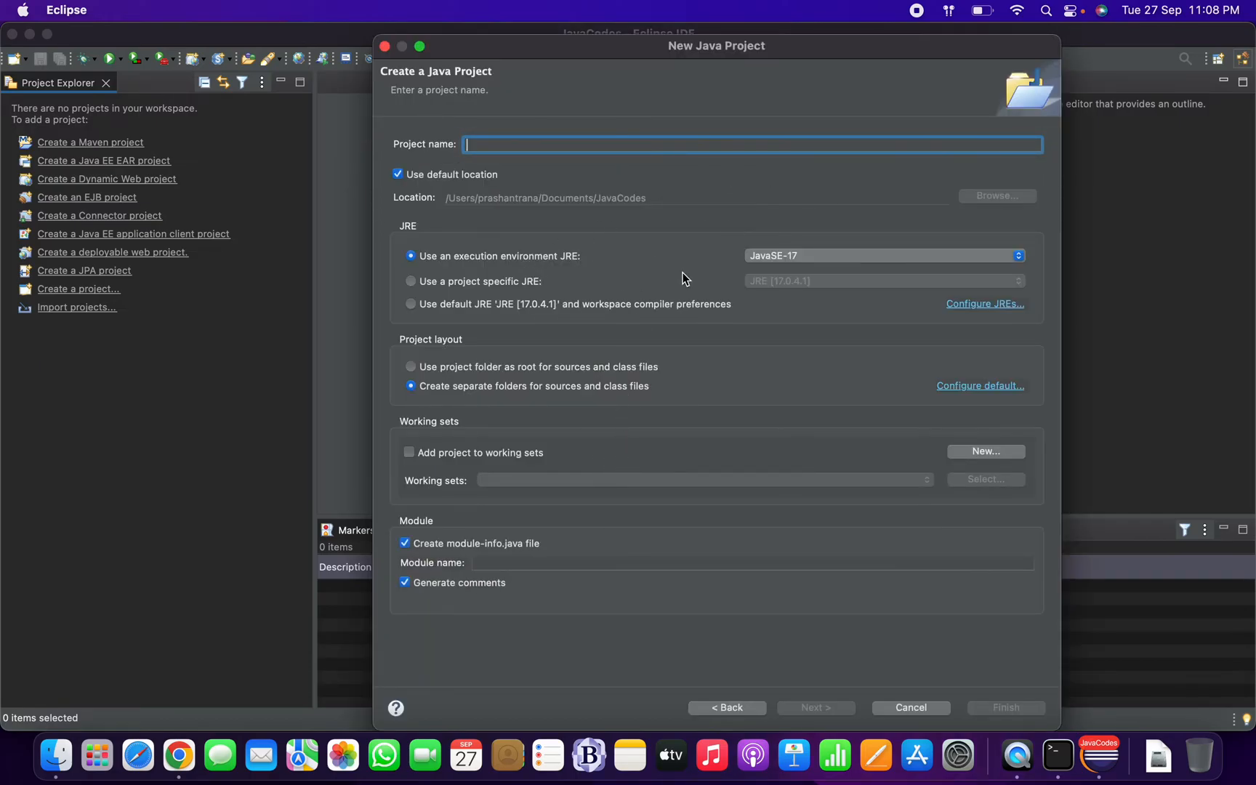
mouse_move(597, 165)
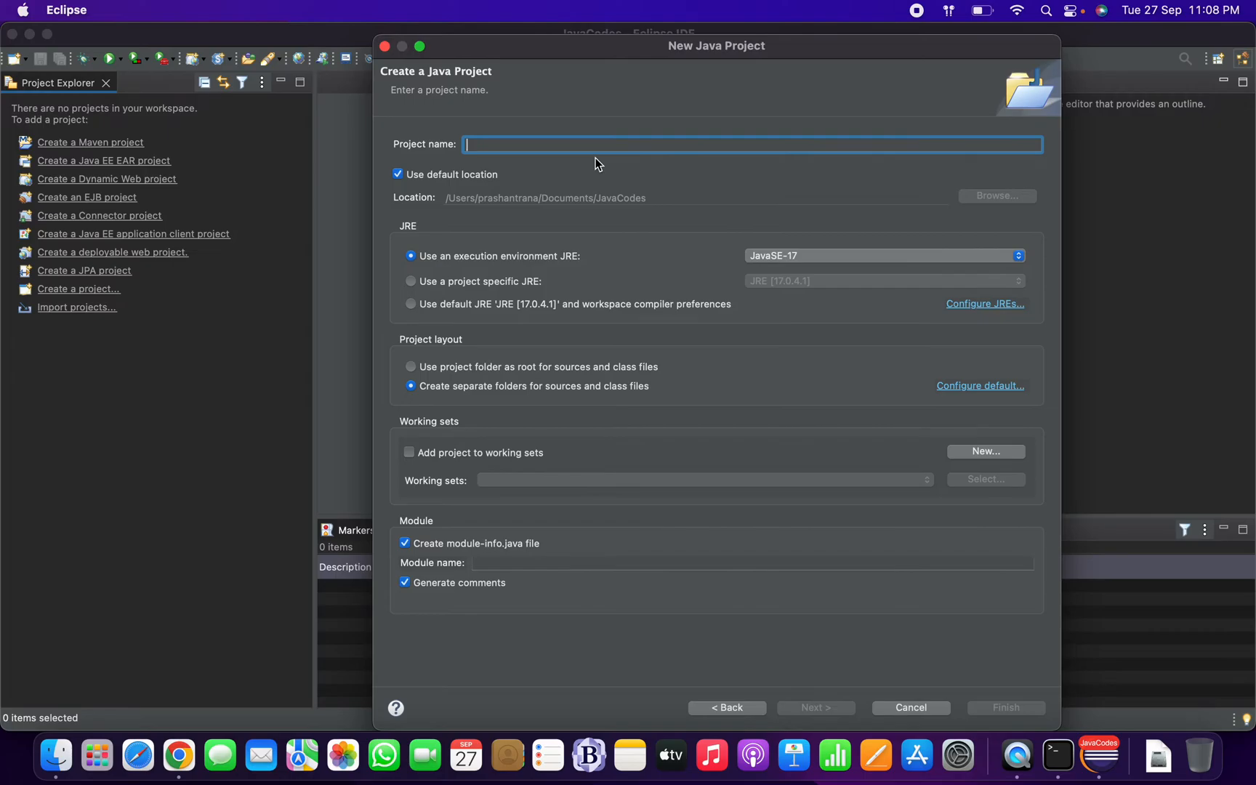
Step: Name the project JavaDemo, disable module-info.java creation, and continue to Java Settings
text(JavaD)
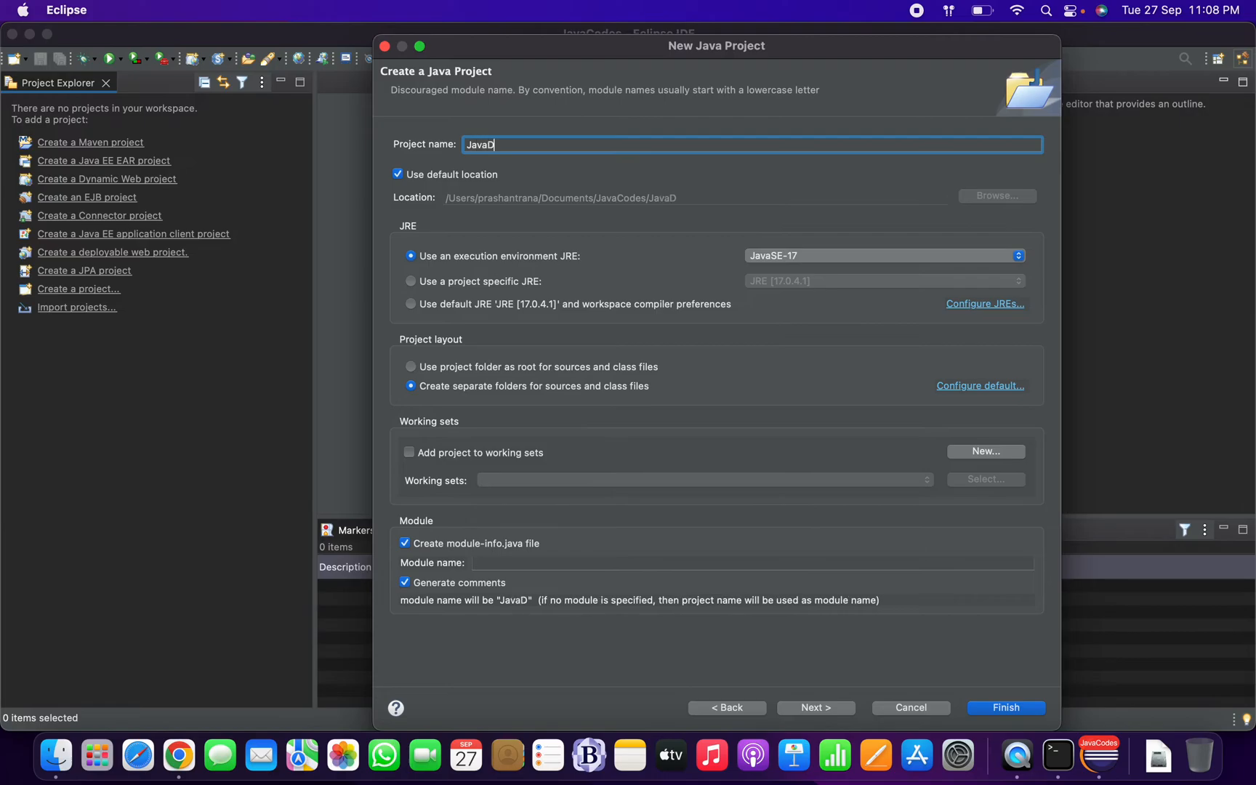
text(emo)
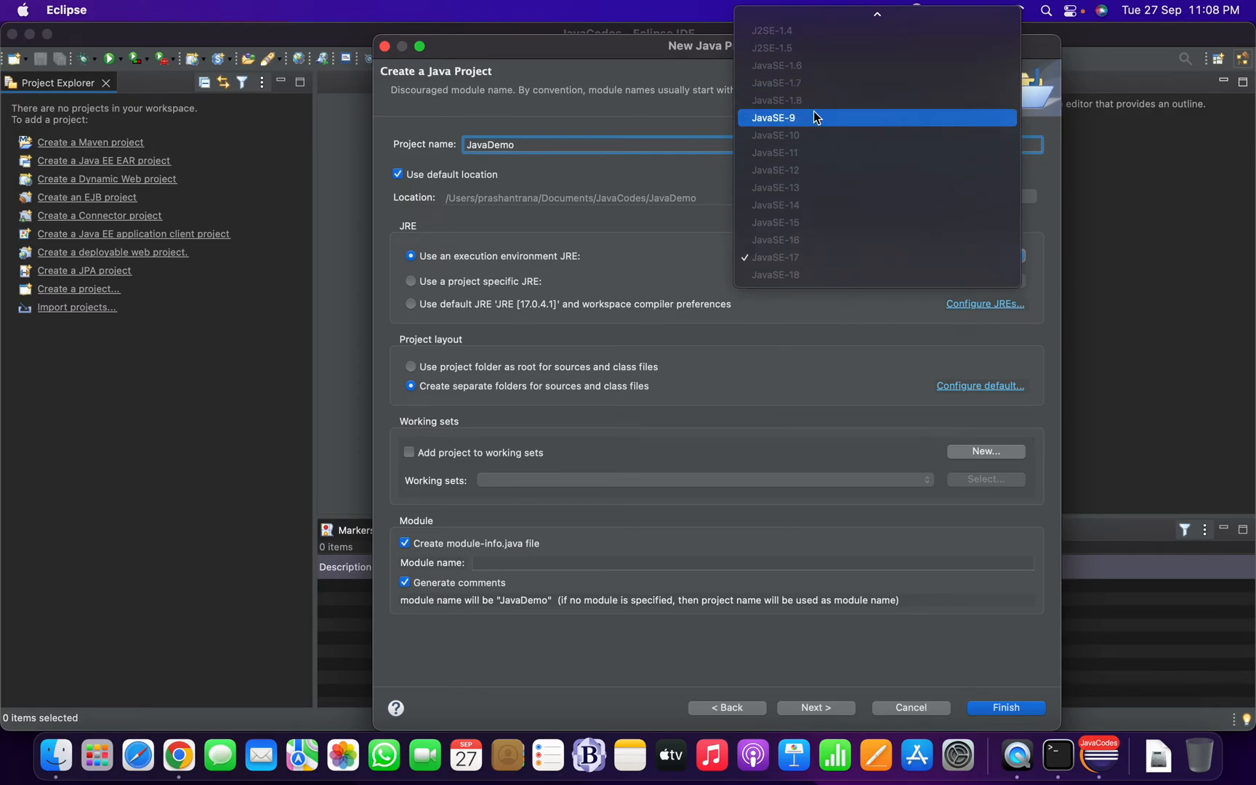
mouse_move(801, 101)
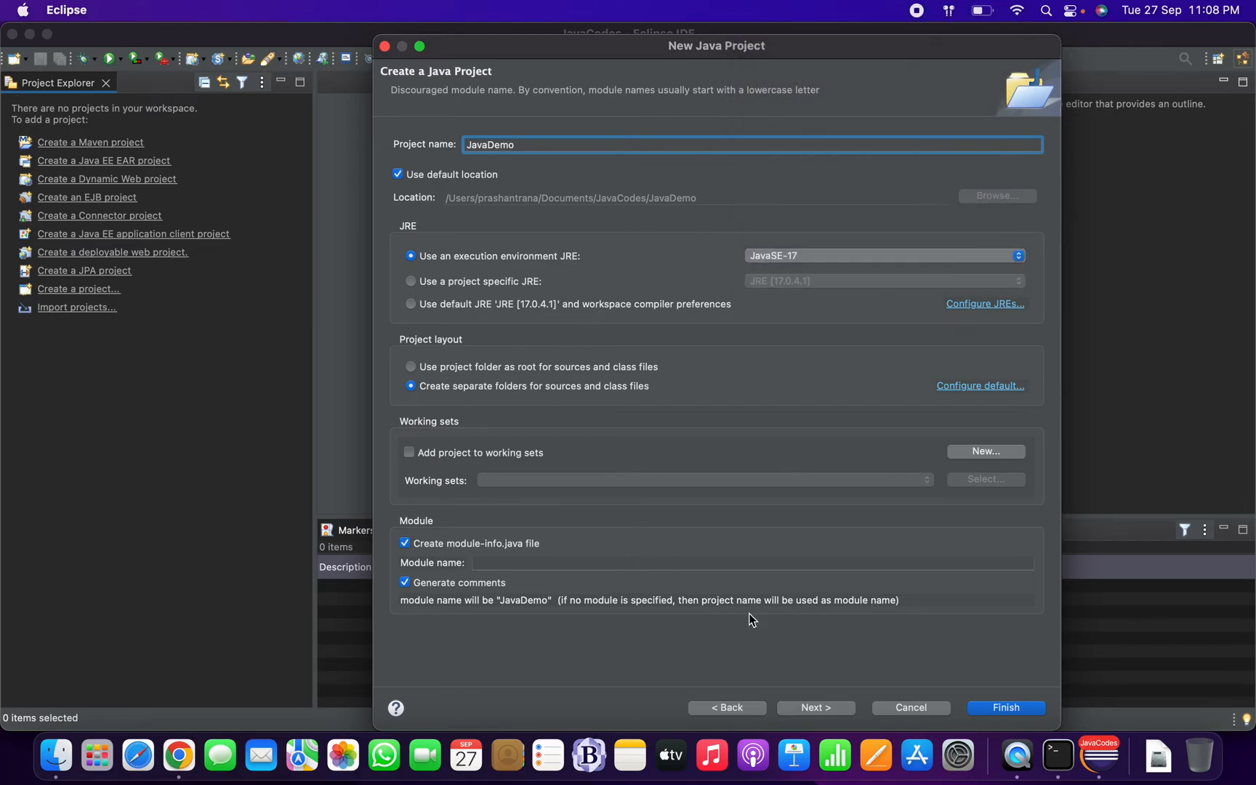
mouse_move(473, 550)
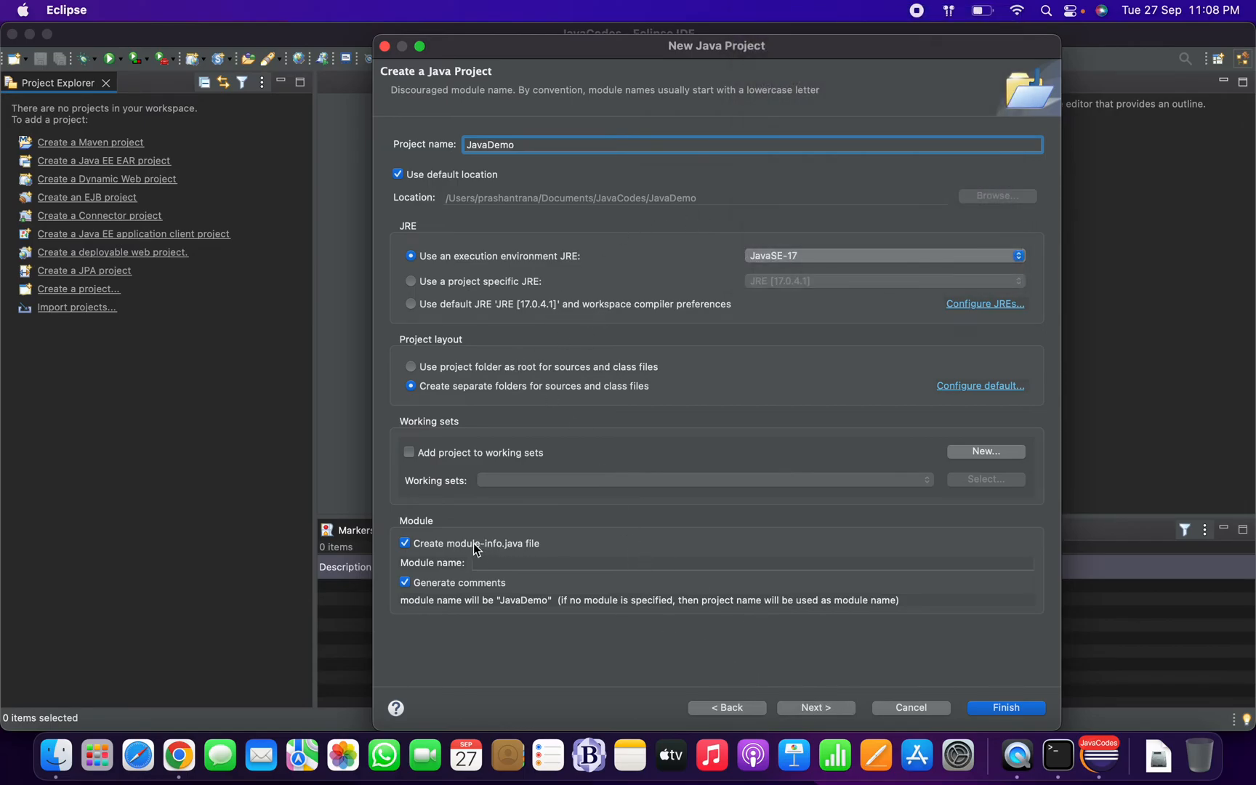
click(405, 543)
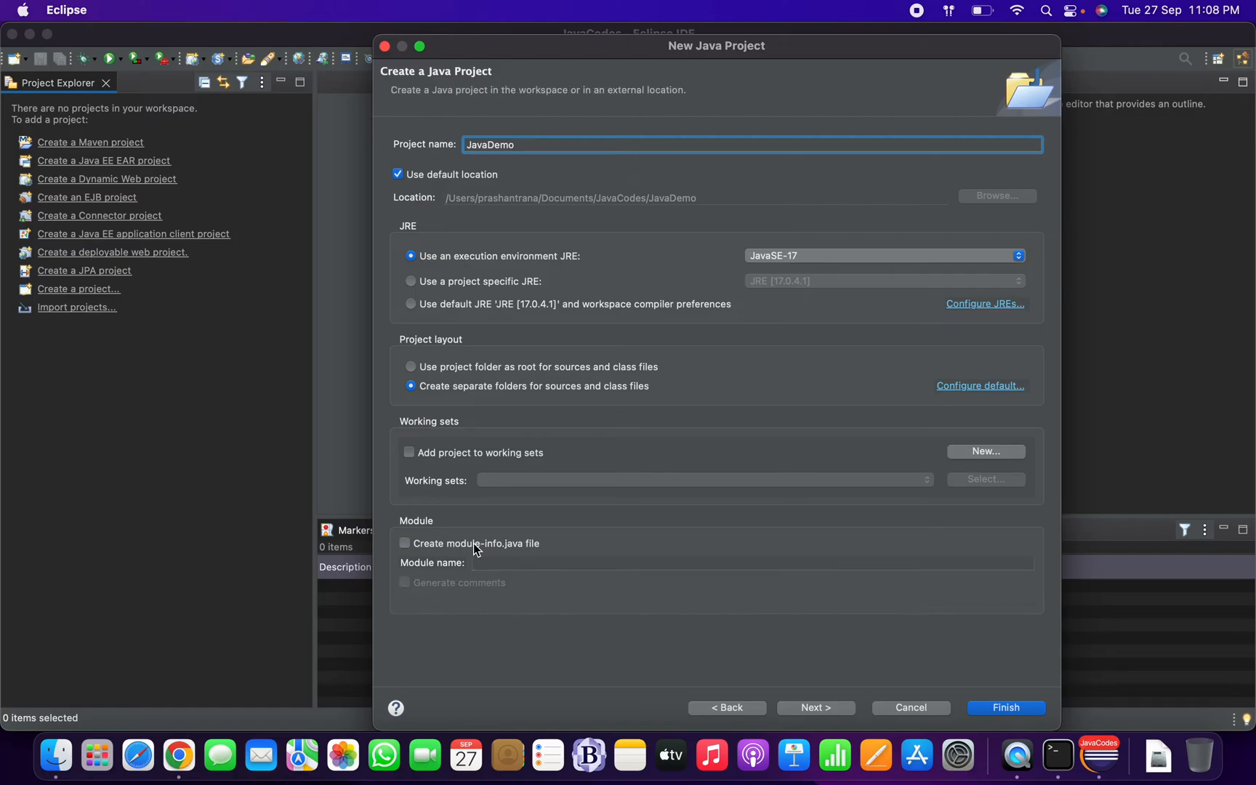
mouse_move(792, 501)
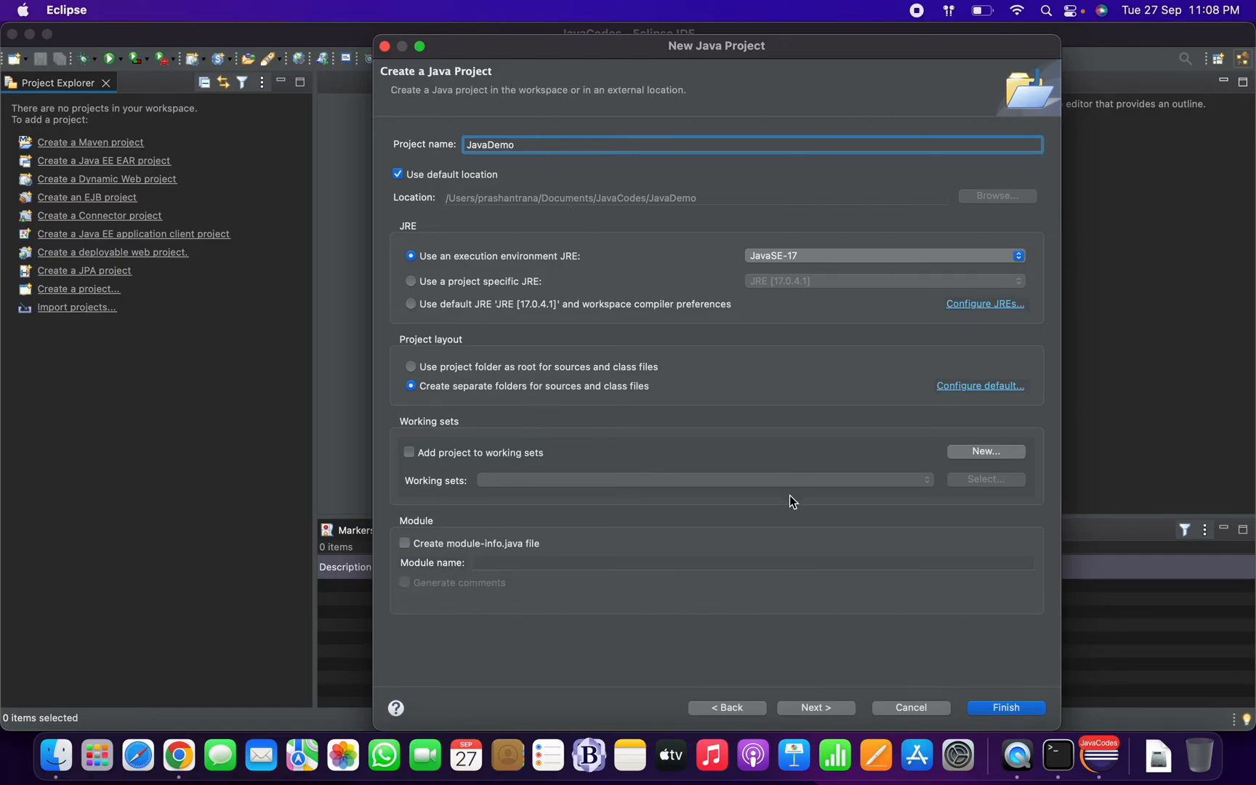
mouse_move(1058, 754)
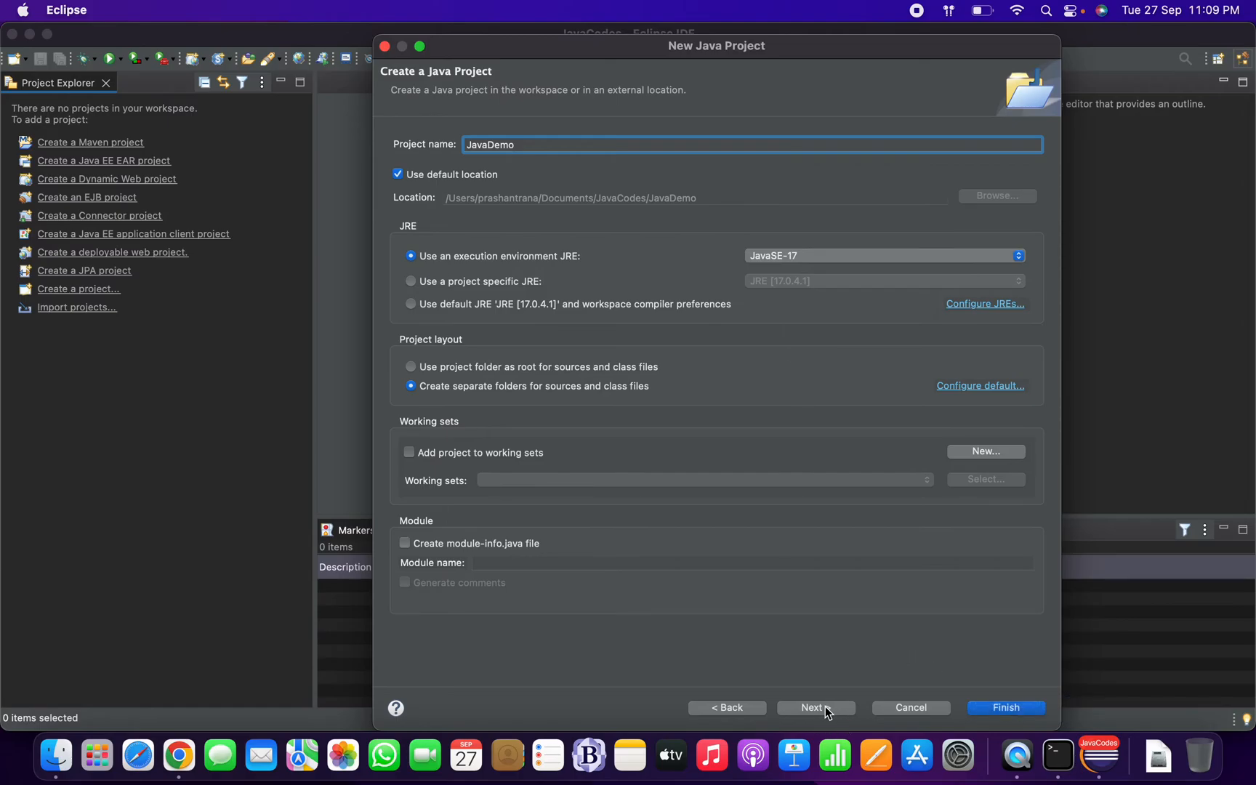
click(815, 708)
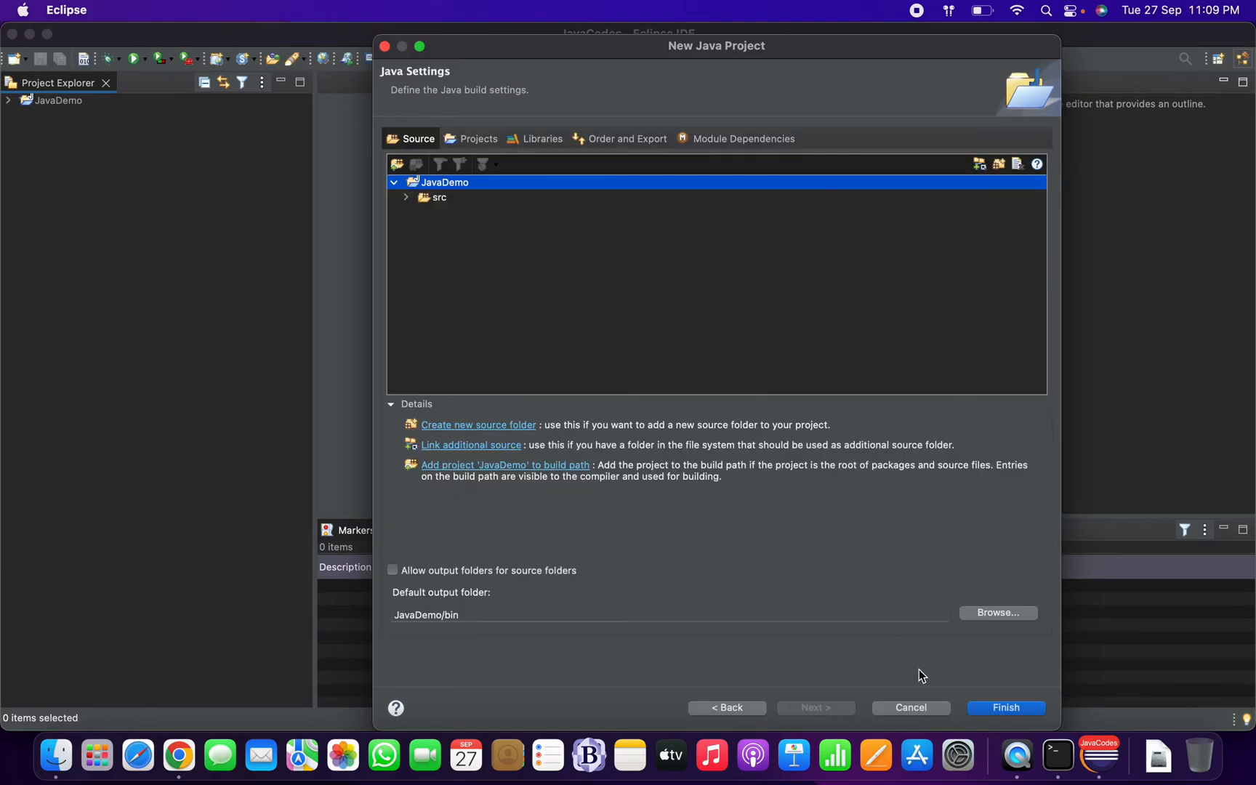
Step: Finish the JavaDemo wizard and accept opening the Java perspective
click(1006, 707)
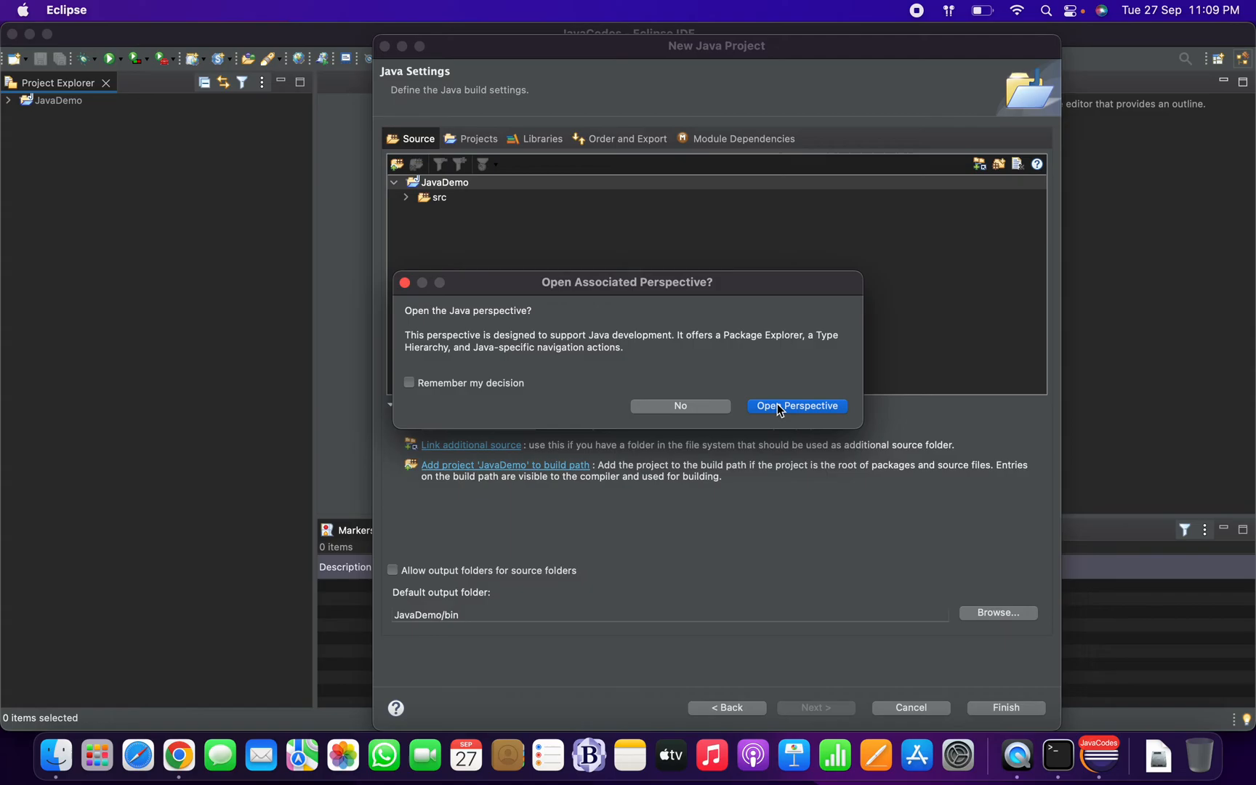
mouse_move(1157, 88)
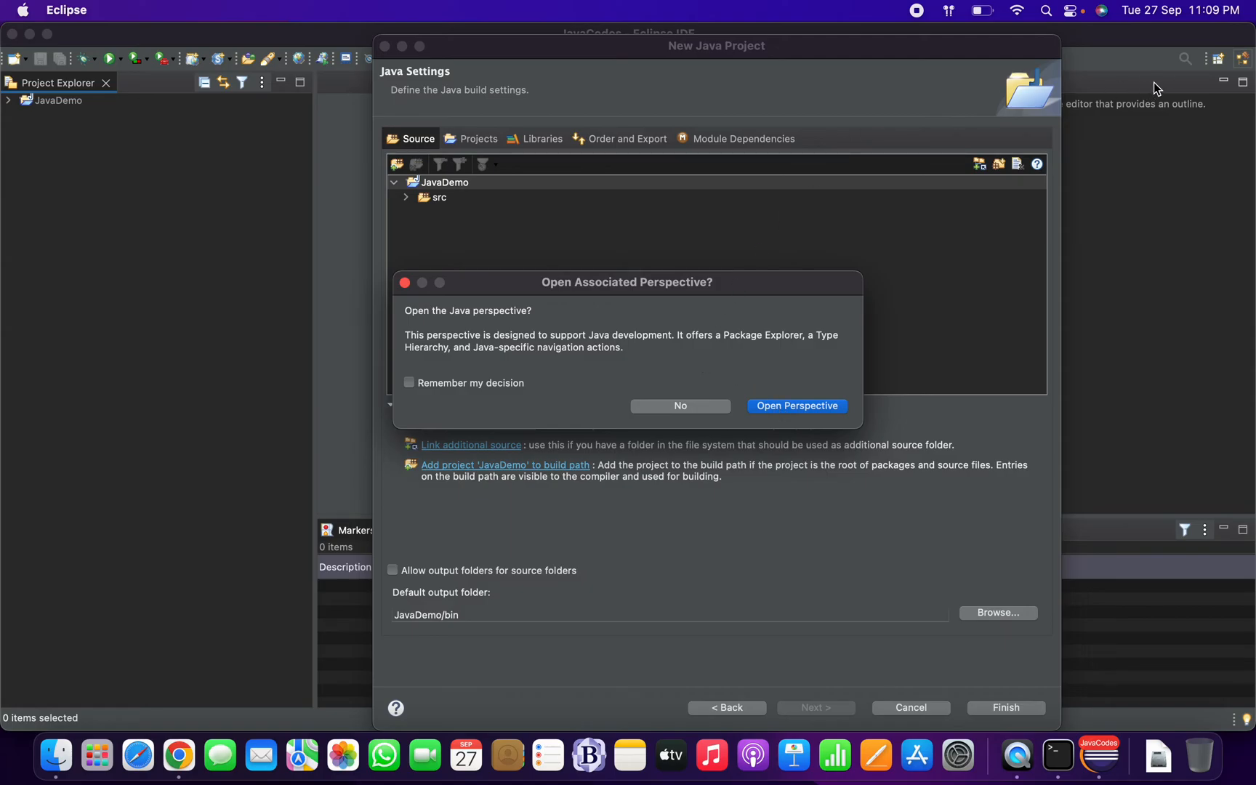
mouse_move(102, 177)
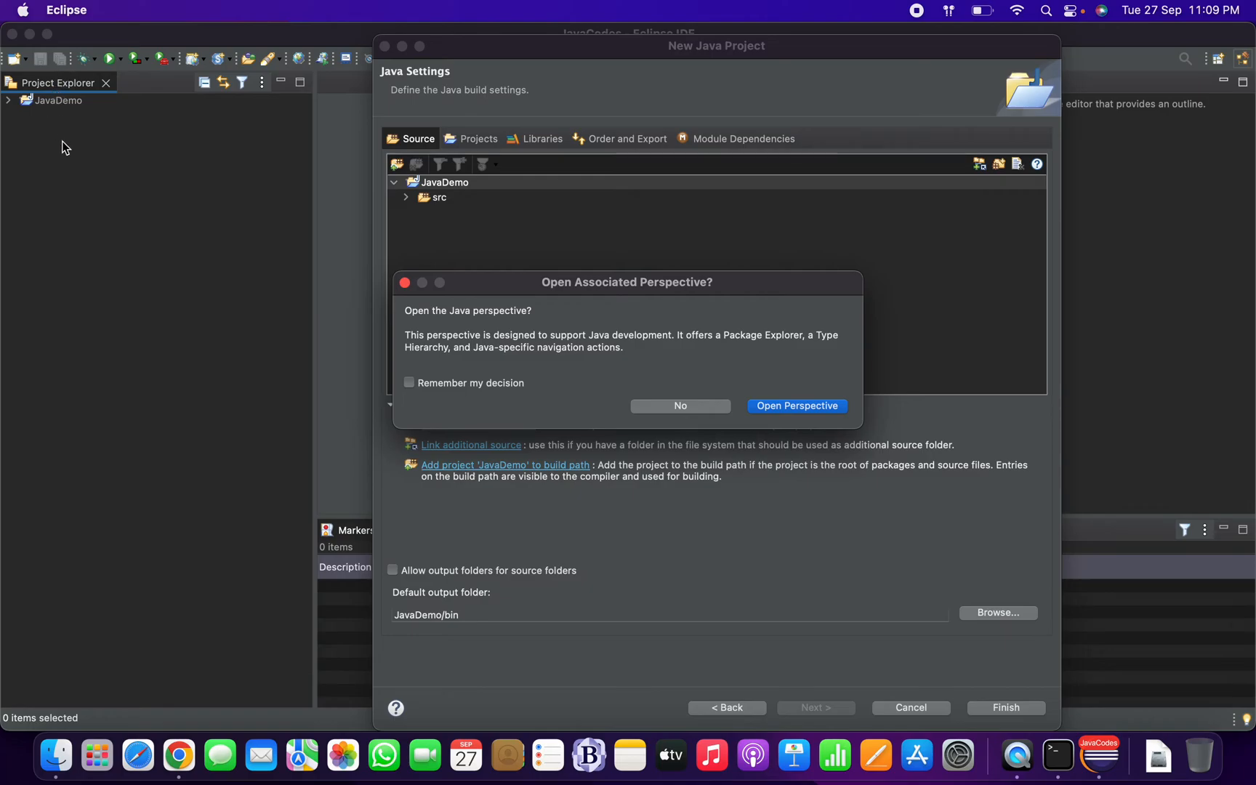
mouse_move(834, 360)
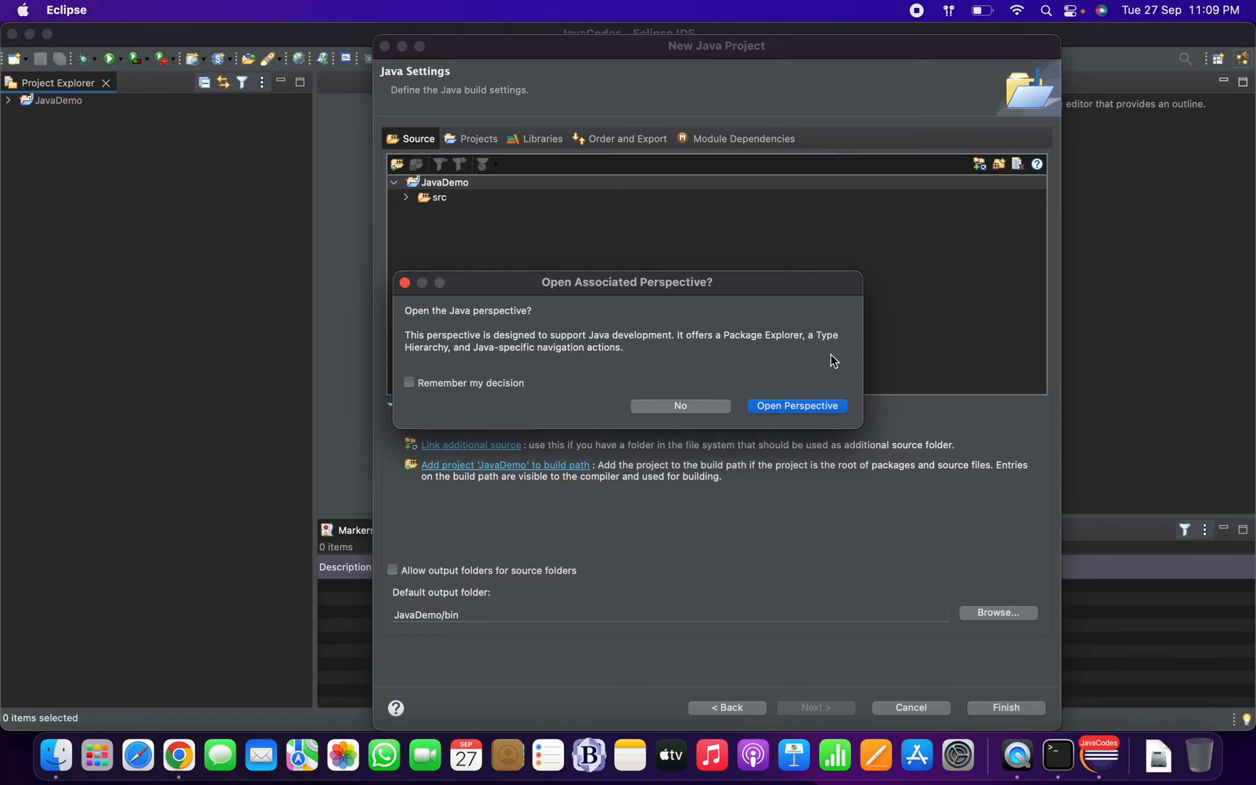
mouse_move(796, 407)
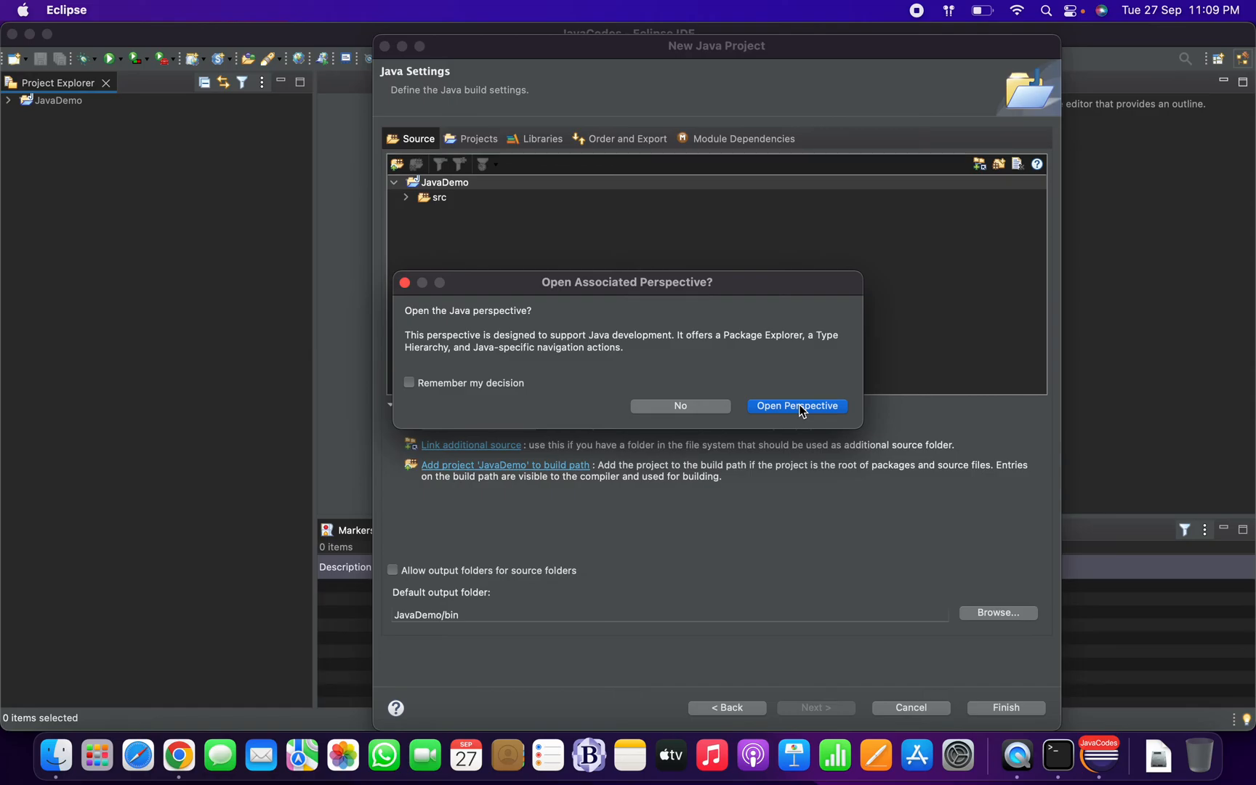
click(796, 406)
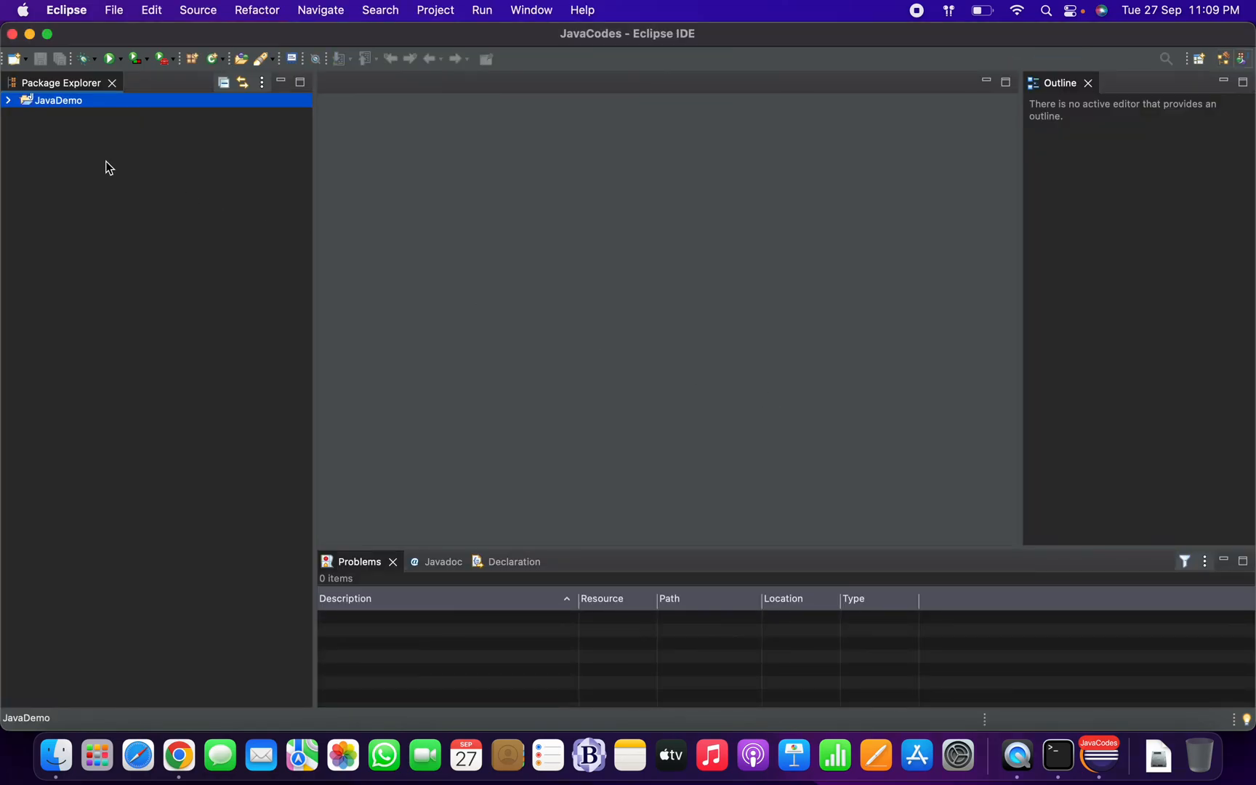
Step: Create class FirstClass in package com.gpr.apps under JavaDemo's src, with a main method stub
click(8, 100)
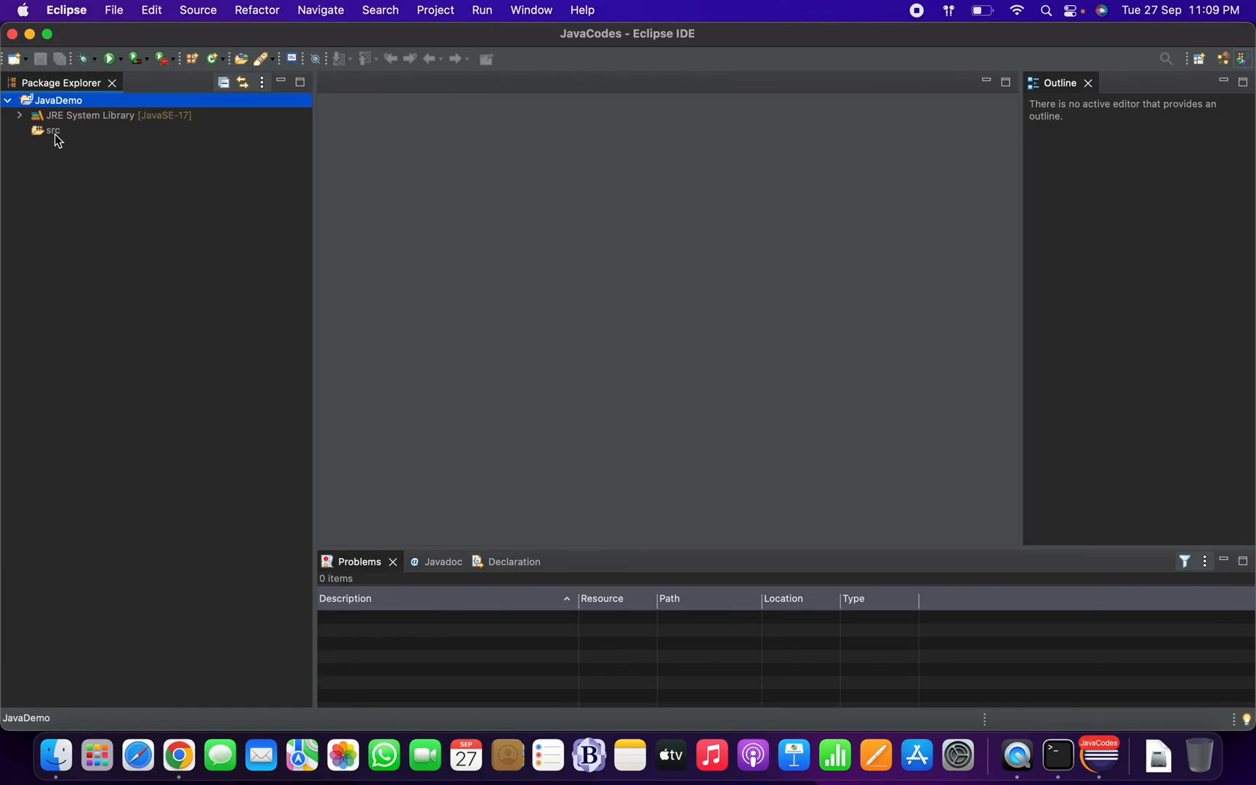
right_click(53, 131)
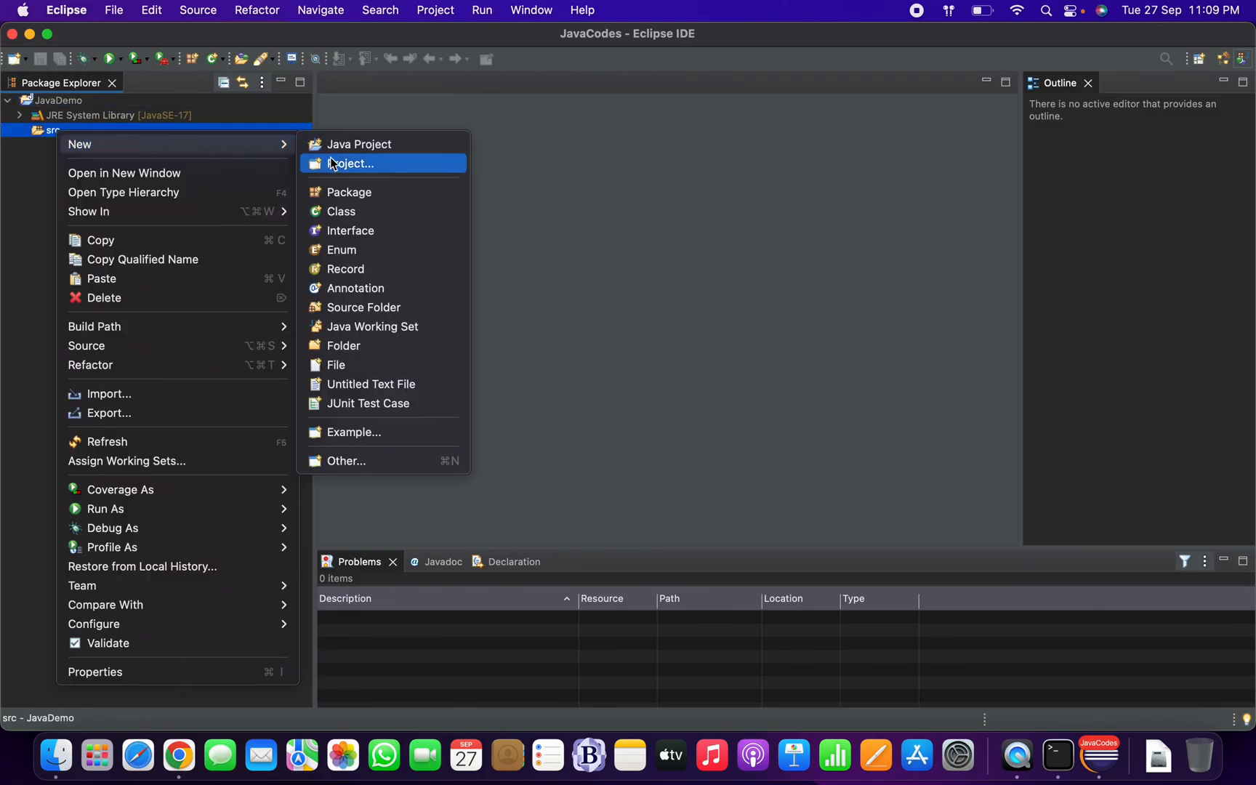
click(340, 211)
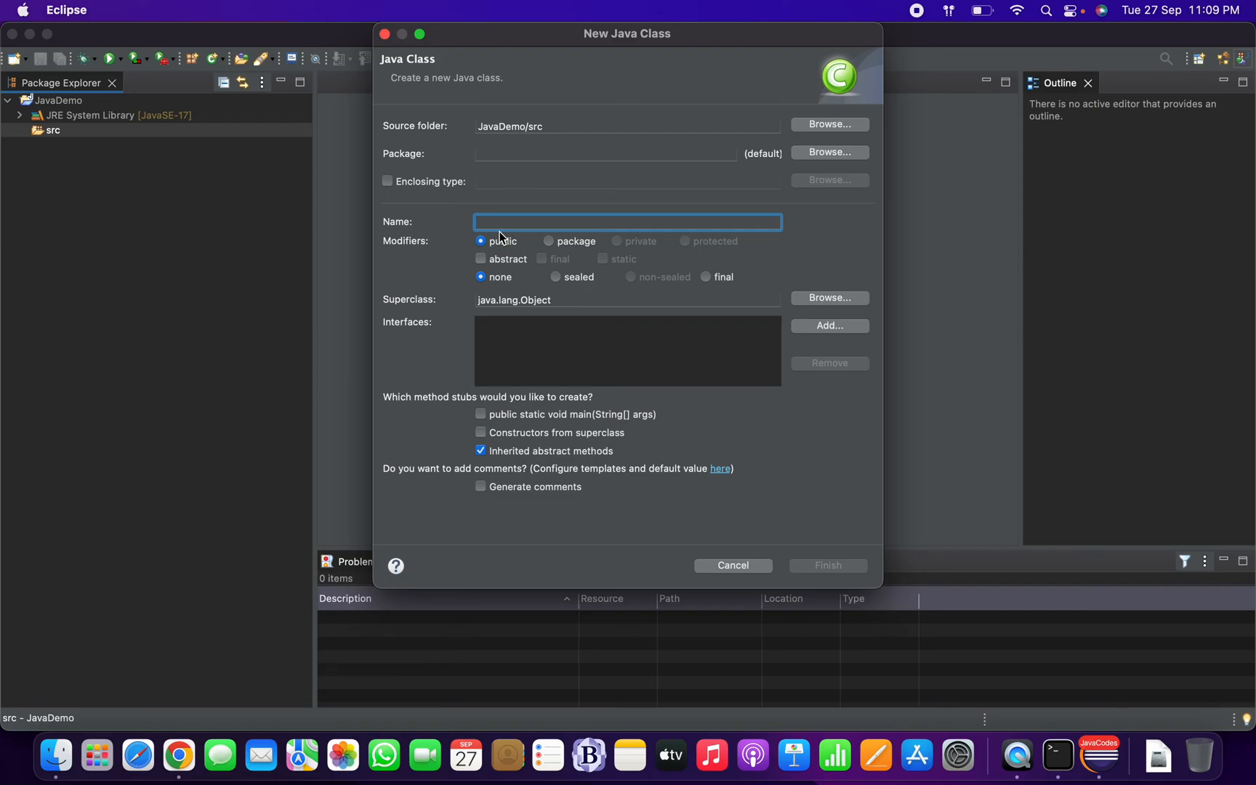
text(FirstClass)
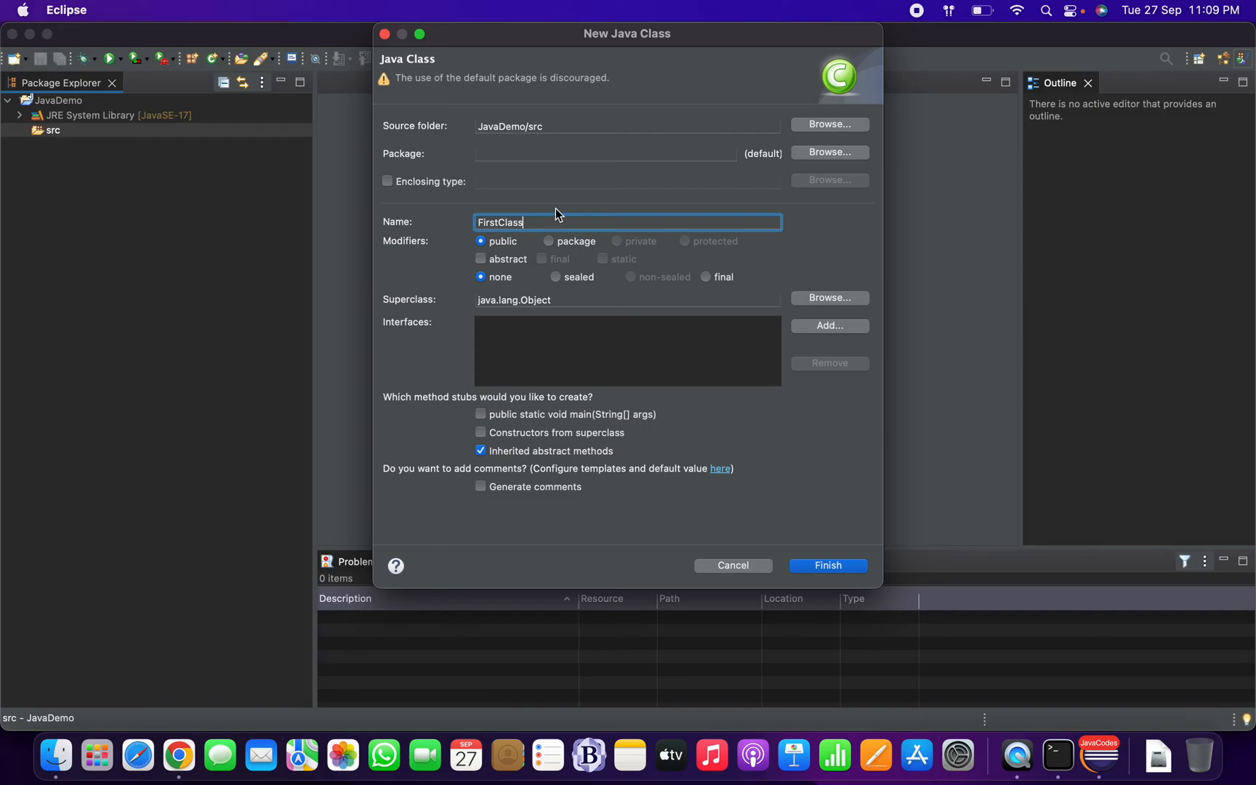
click(606, 153)
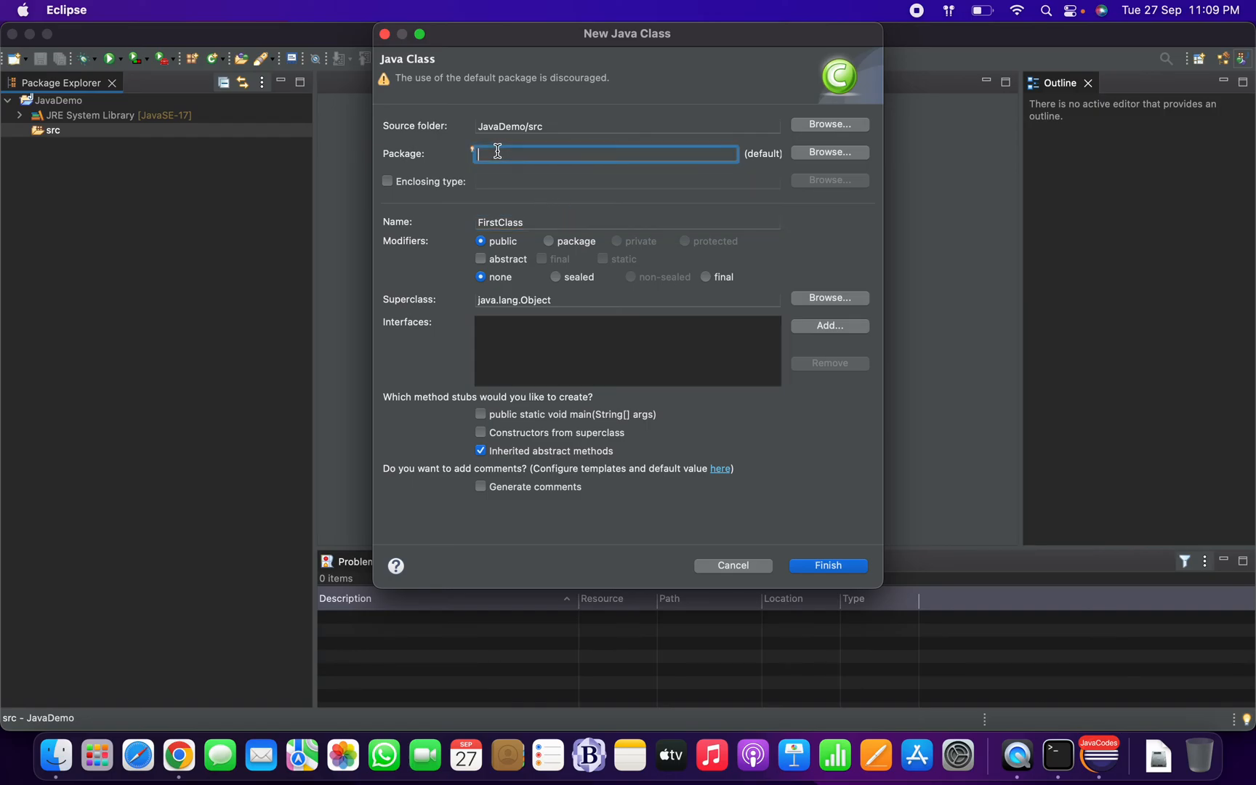
text(com.gpr.apps)
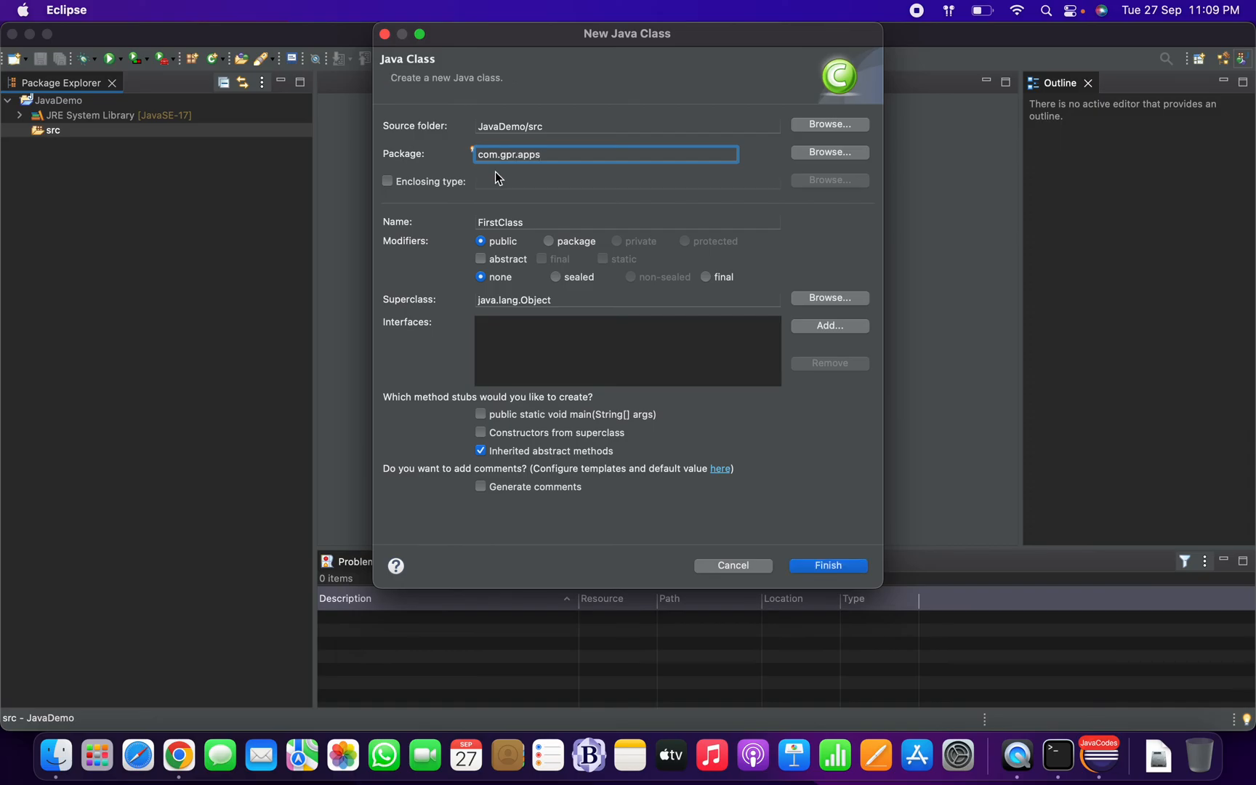
mouse_move(572, 417)
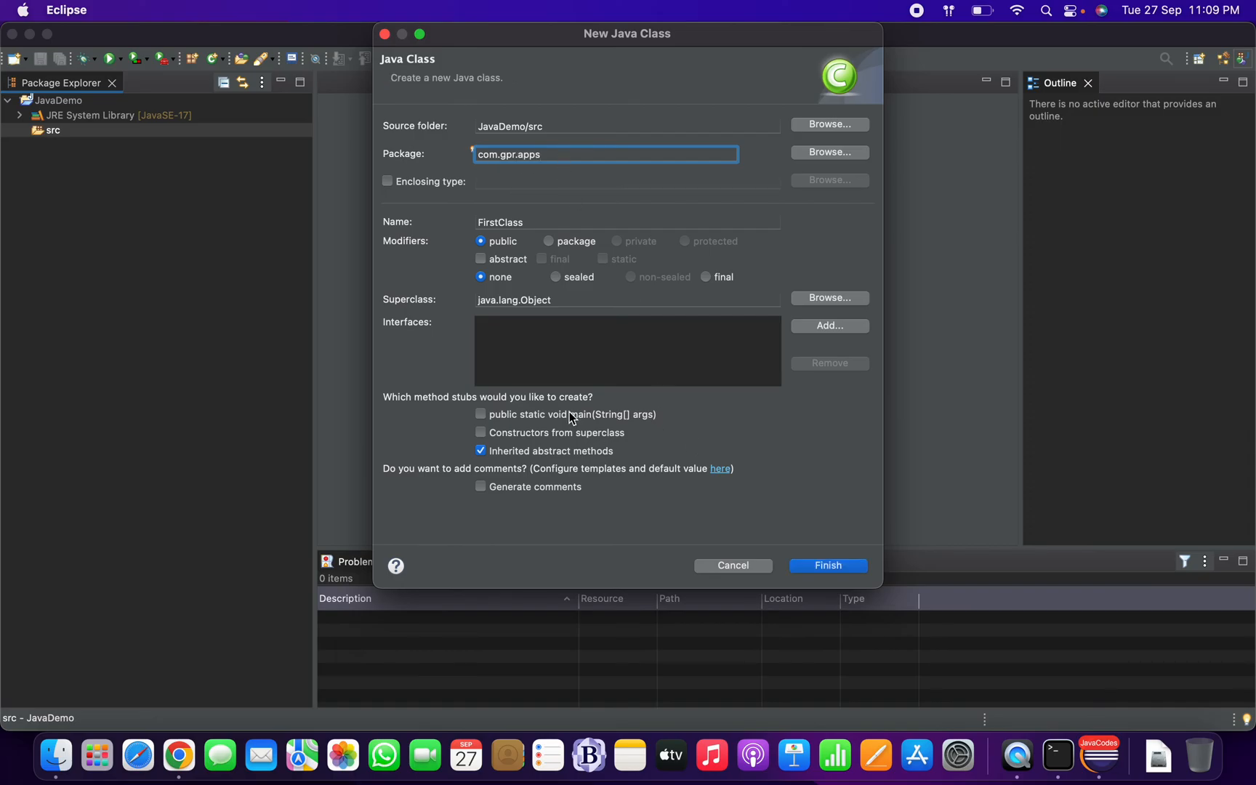
click(481, 414)
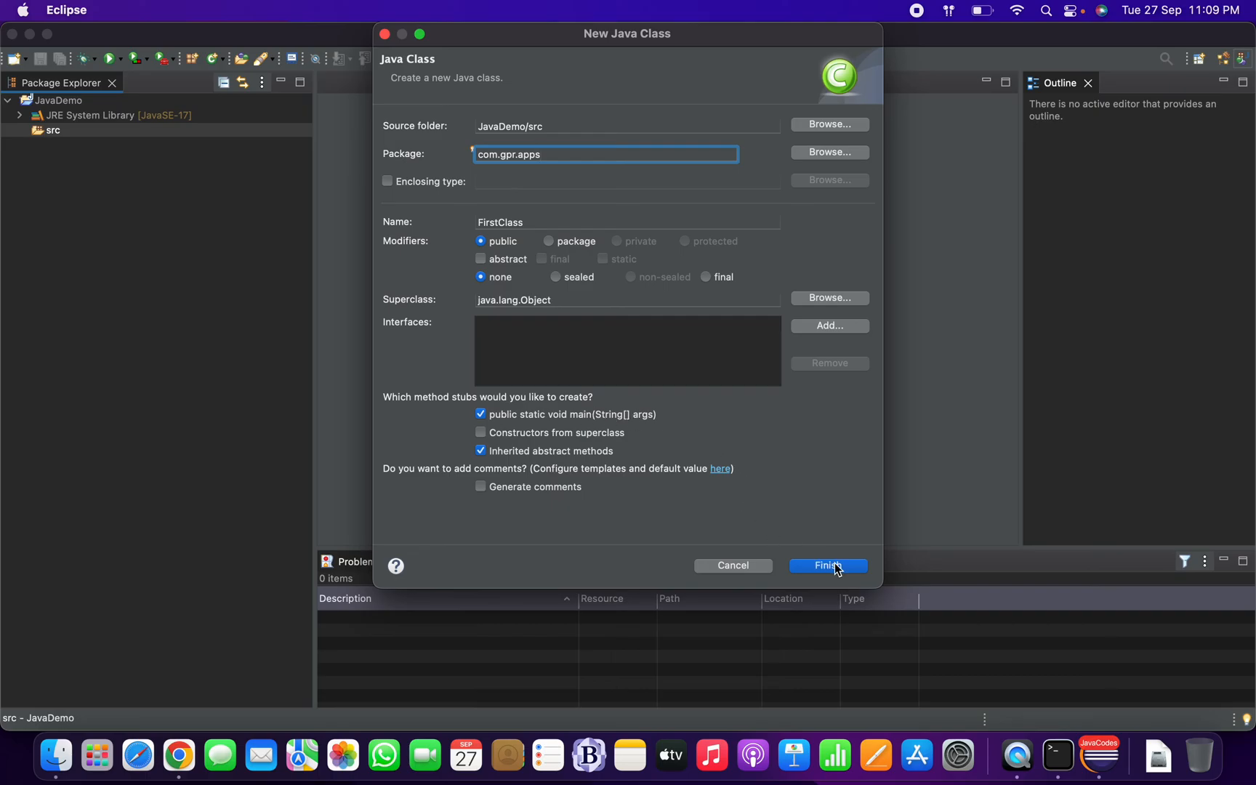
click(827, 565)
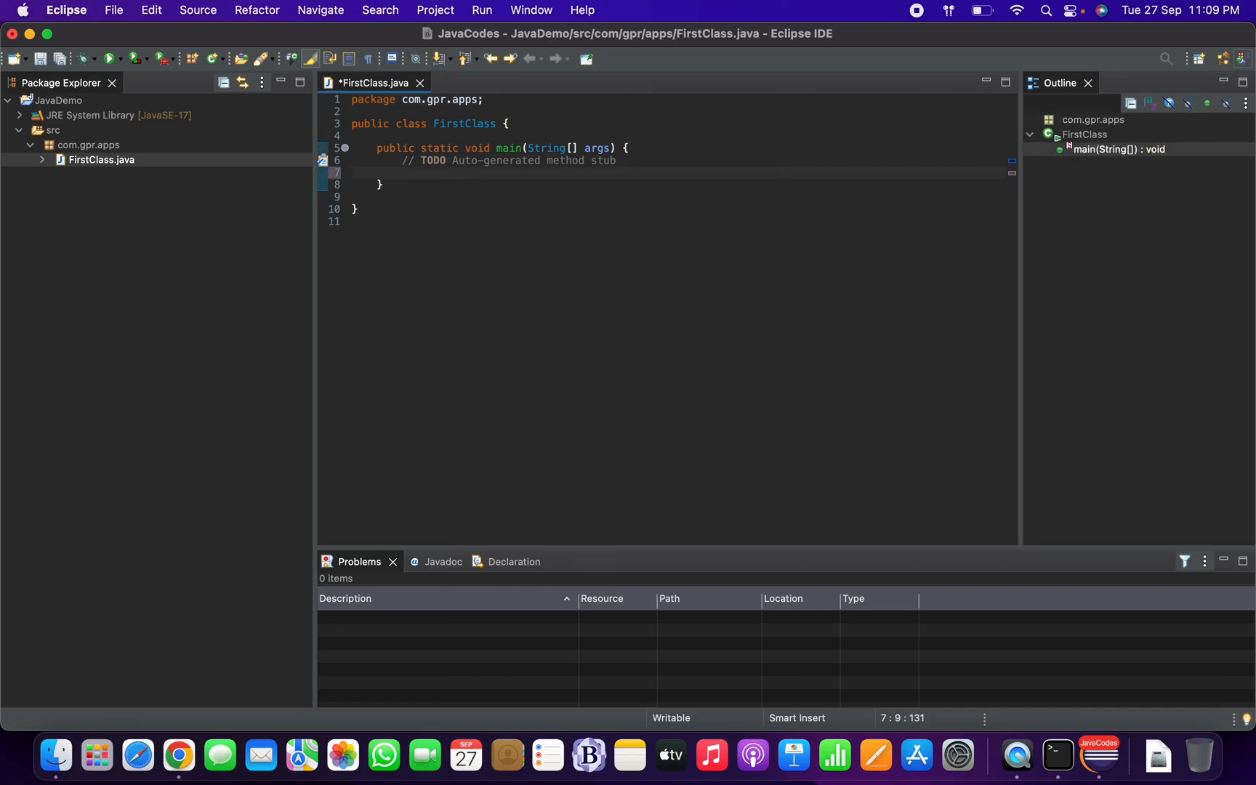
Step: Write System.out.println("Hello Java"); in main and run FirstClass
text(System.out.)
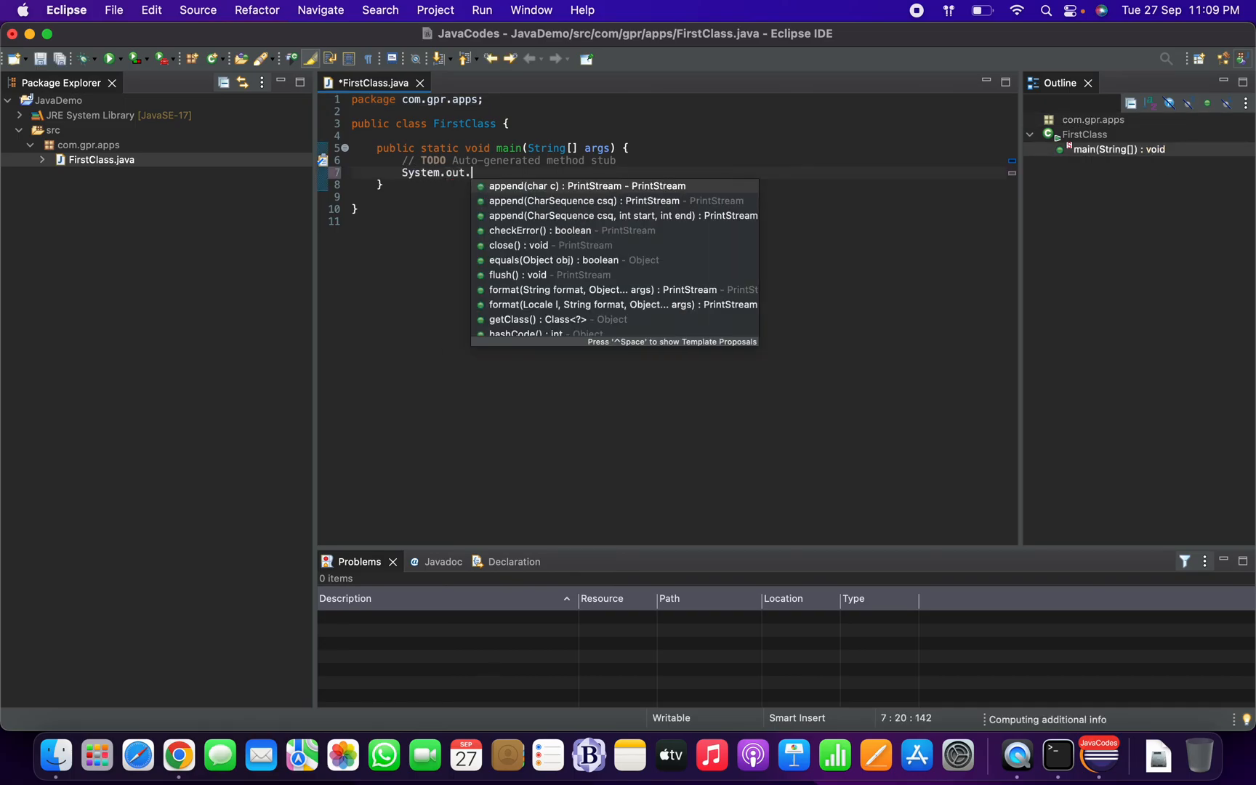
text(println(")
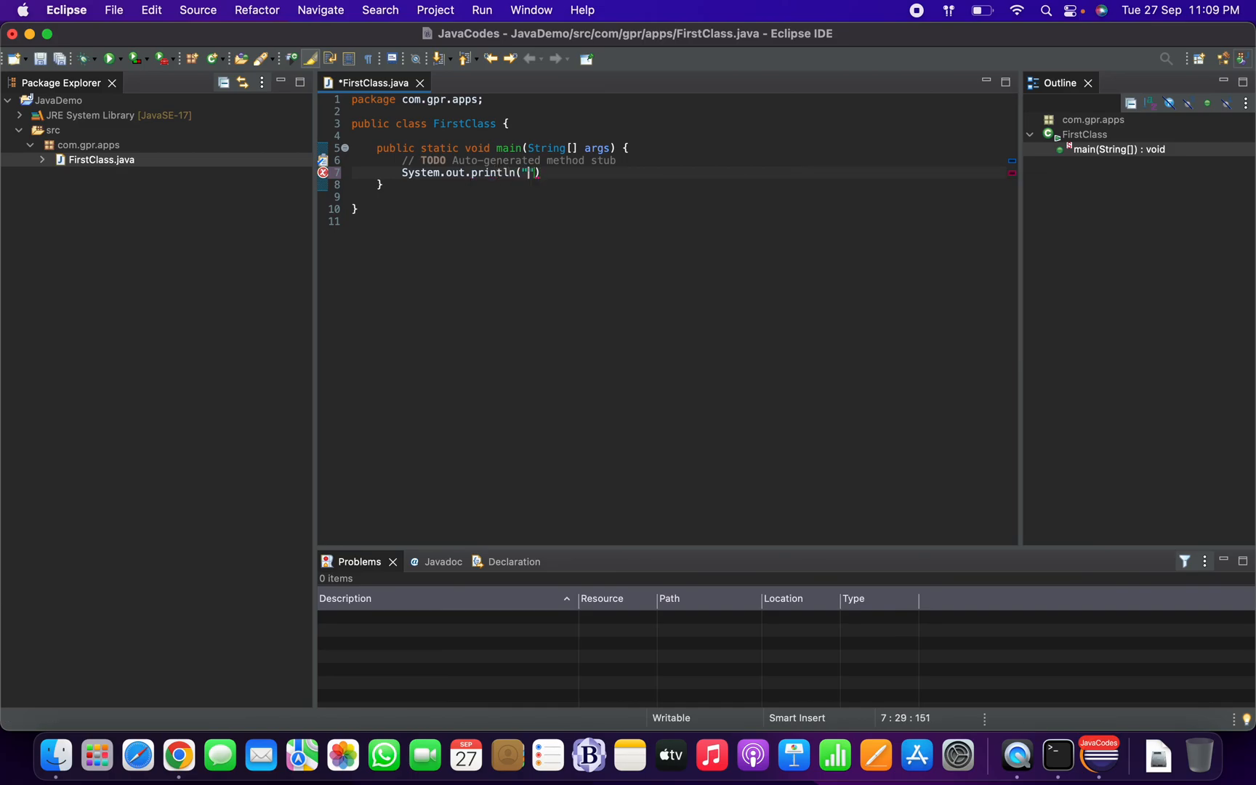
text(Hello Java)
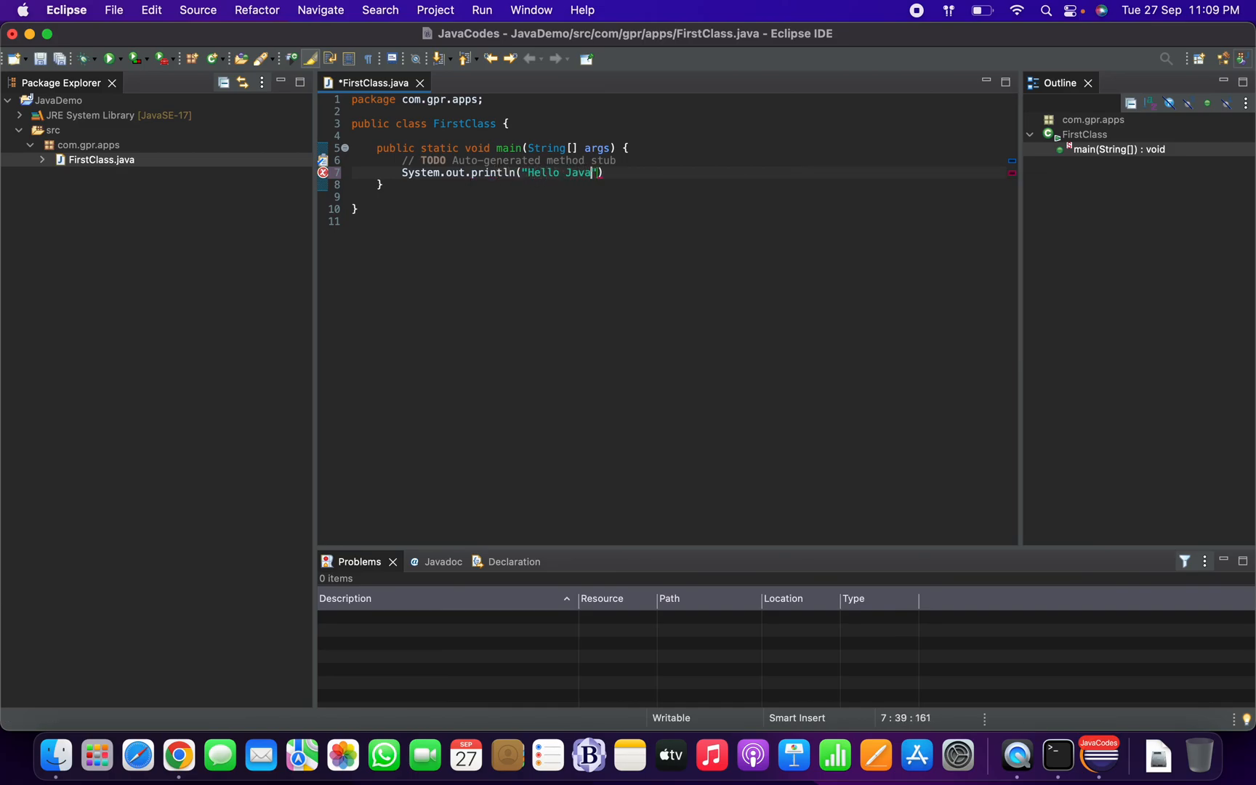
text(;)
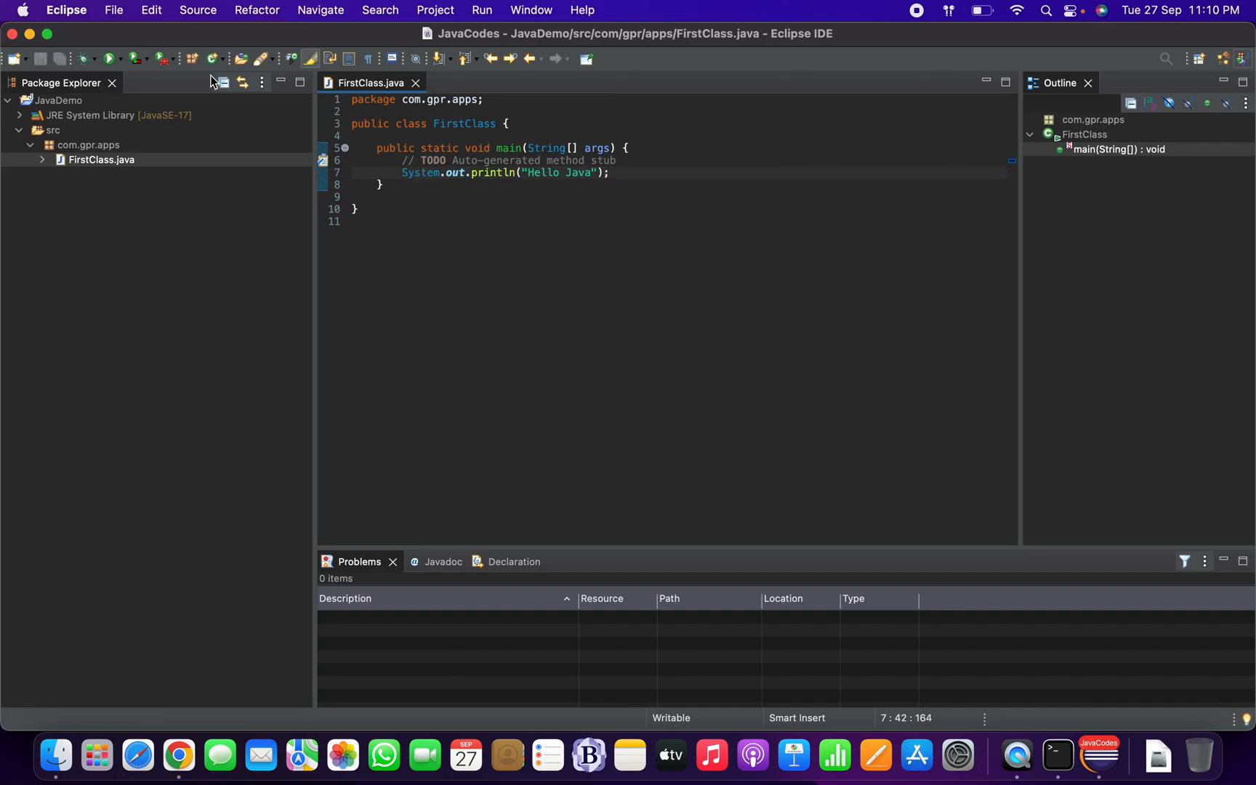
click(109, 58)
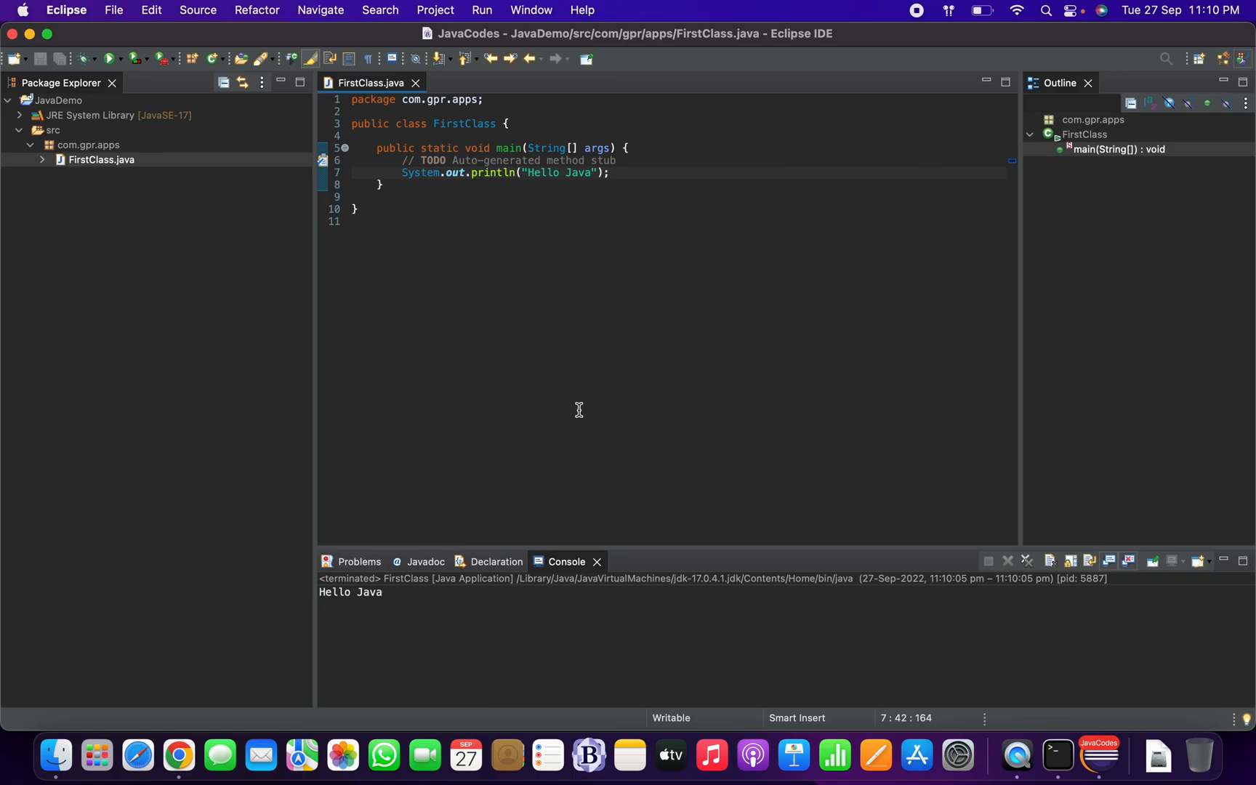
mouse_move(433, 595)
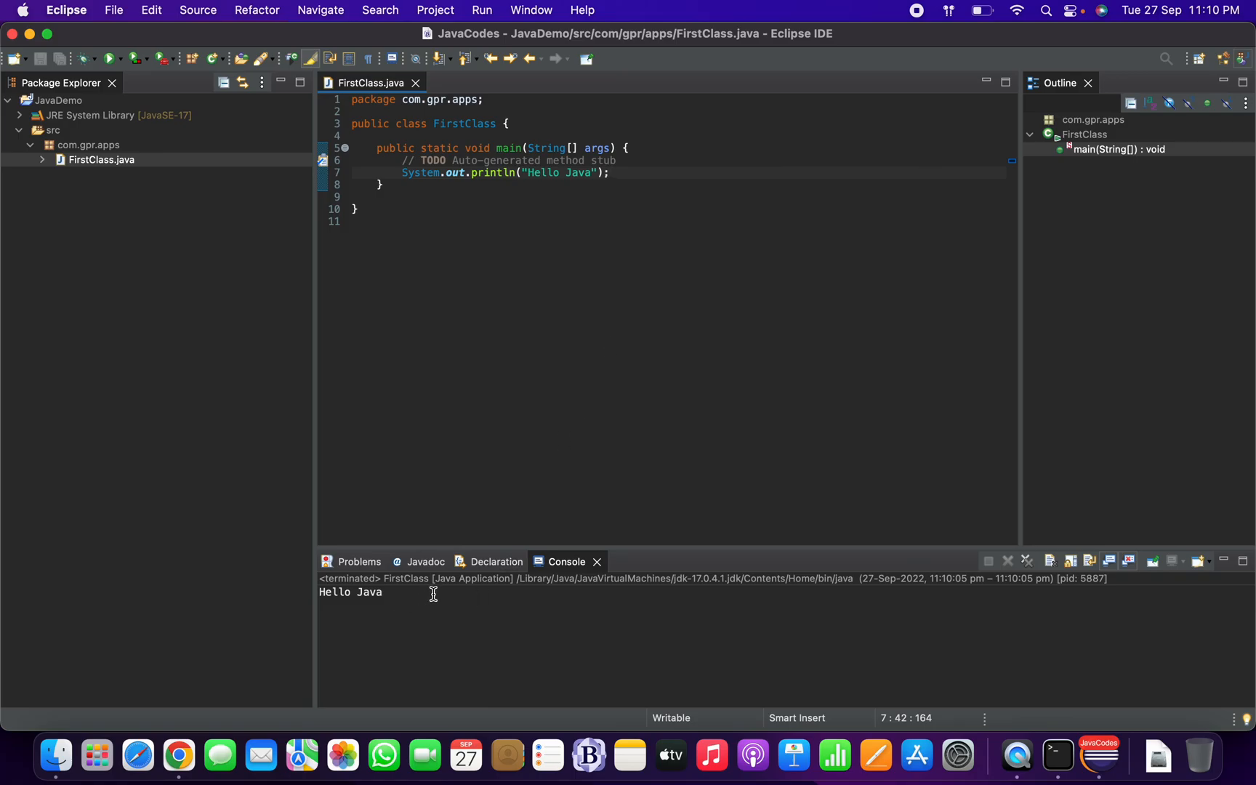